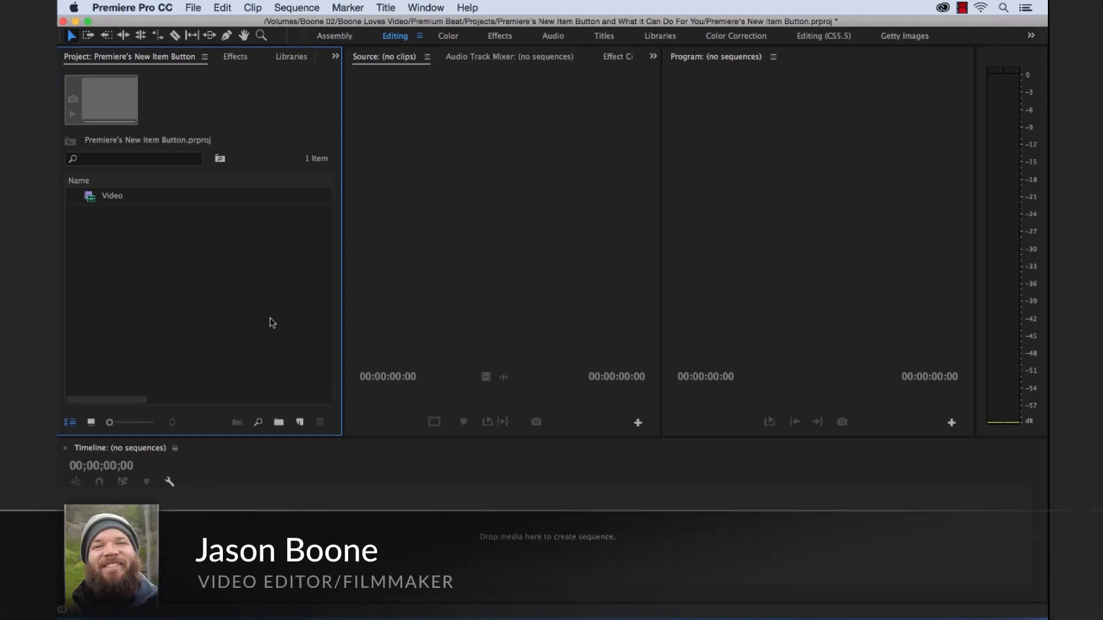
{"action": "mouse_move", "coordinate": [299, 422]}
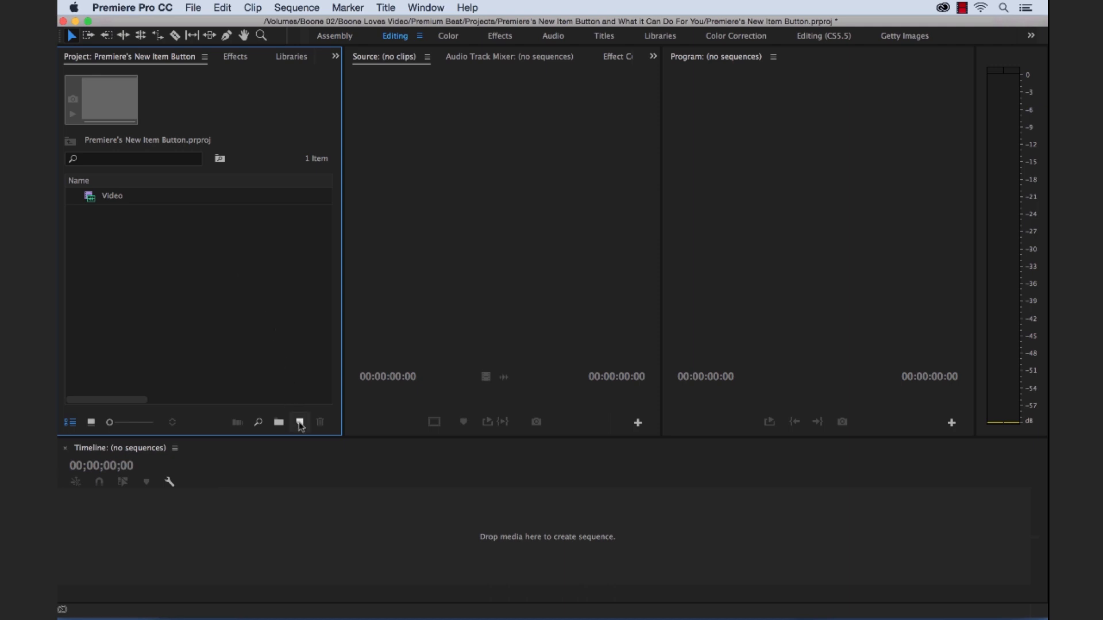
{"action": "mouse_move", "coordinate": [299, 421]}
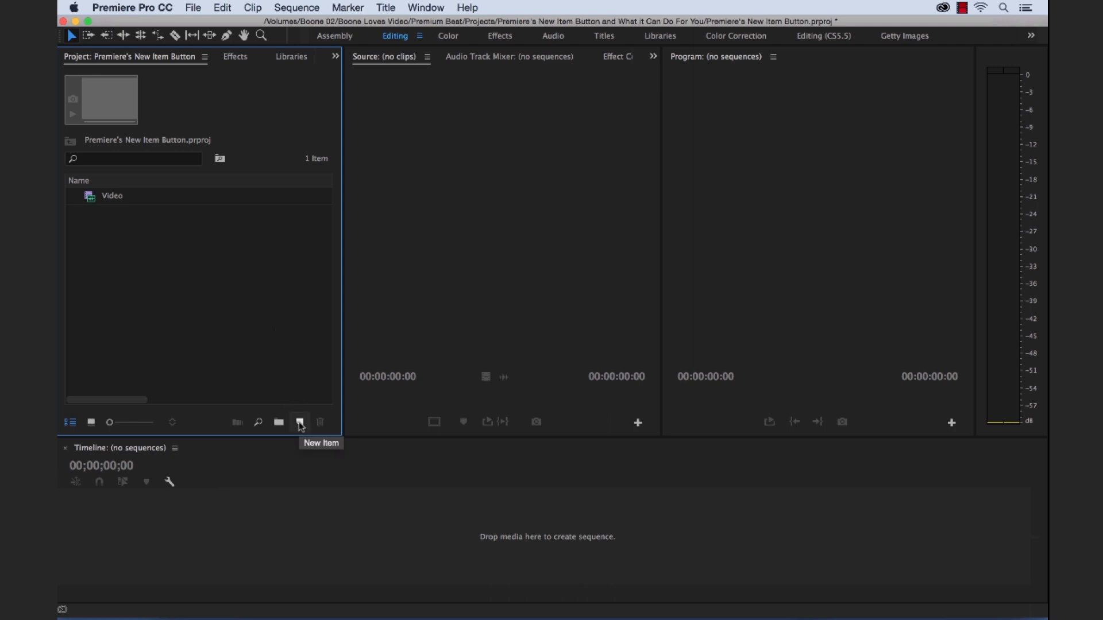
{"action": "mouse_move", "coordinate": [296, 385]}
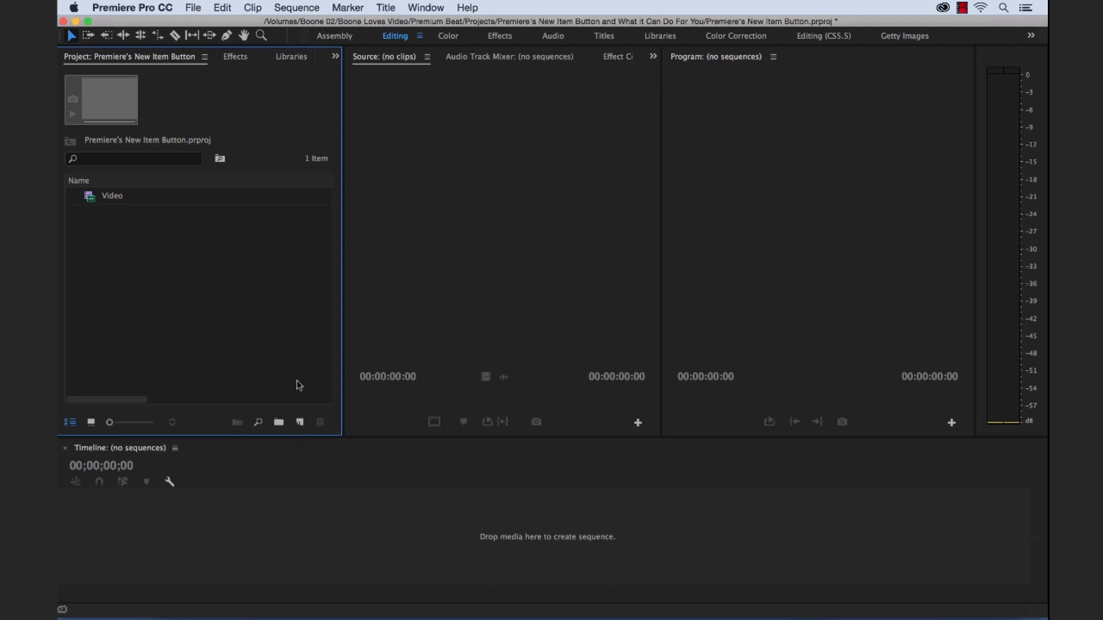
{"action": "mouse_move", "coordinate": [299, 422]}
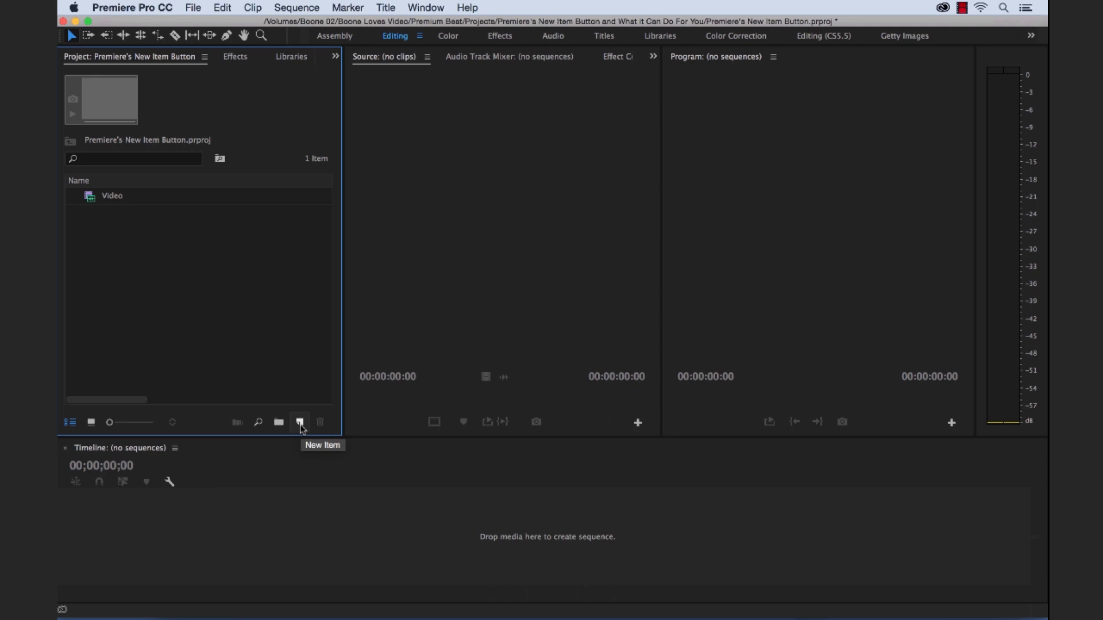
Step: Show the New Item list of creatable project item types
{"action": "left_click", "coordinate": [298, 422]}
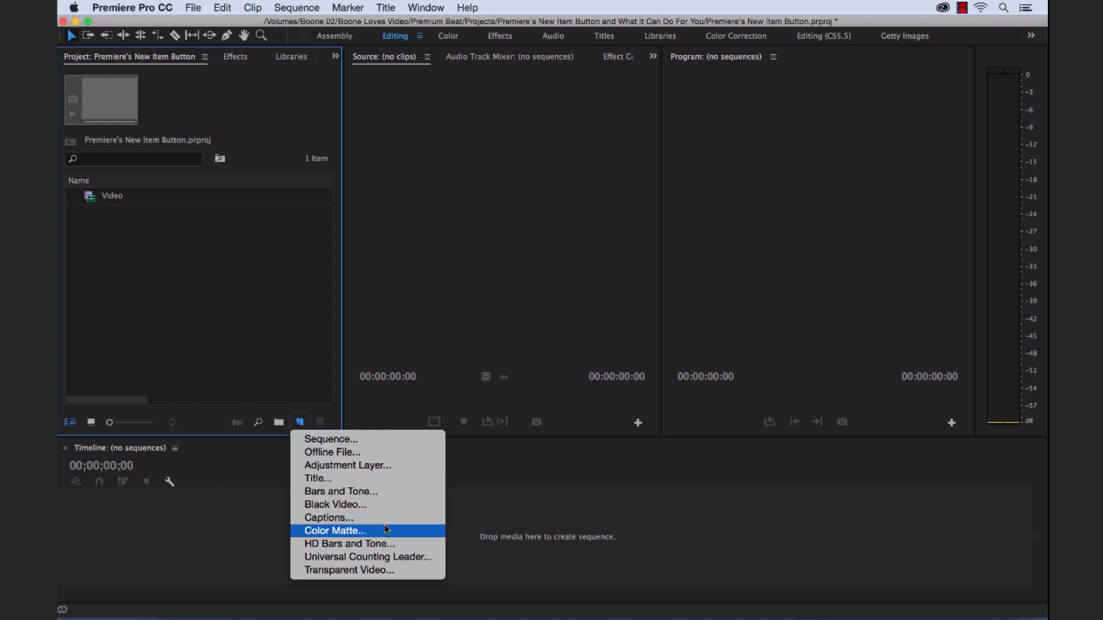
{"action": "mouse_move", "coordinate": [384, 453]}
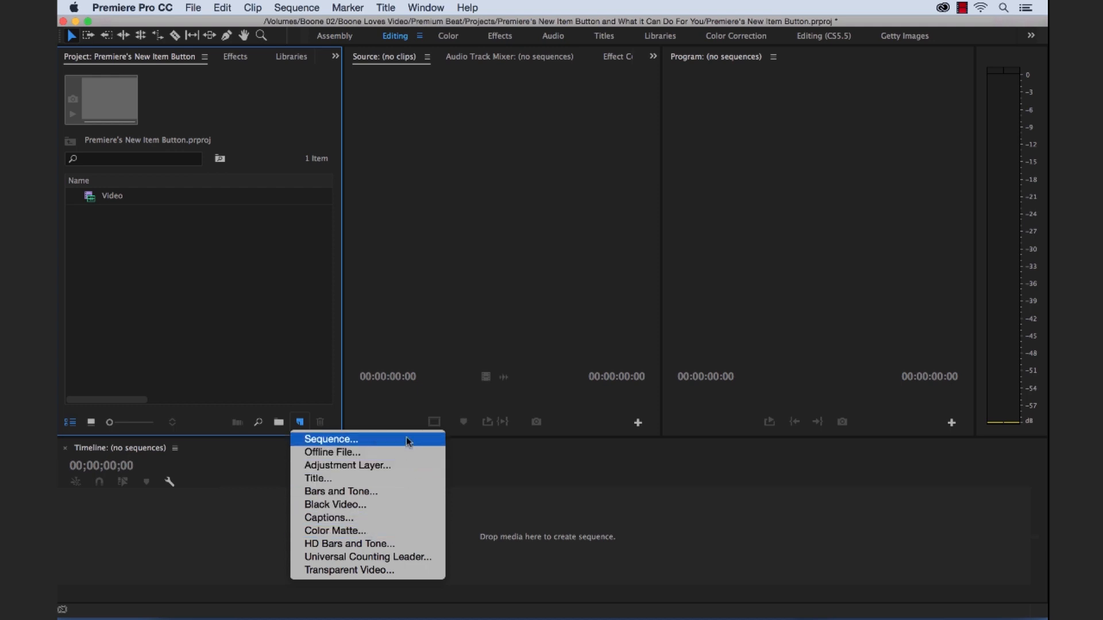
Step: Start a new sequence and review its Settings and Tracks configuration
{"action": "left_click", "coordinate": [330, 439]}
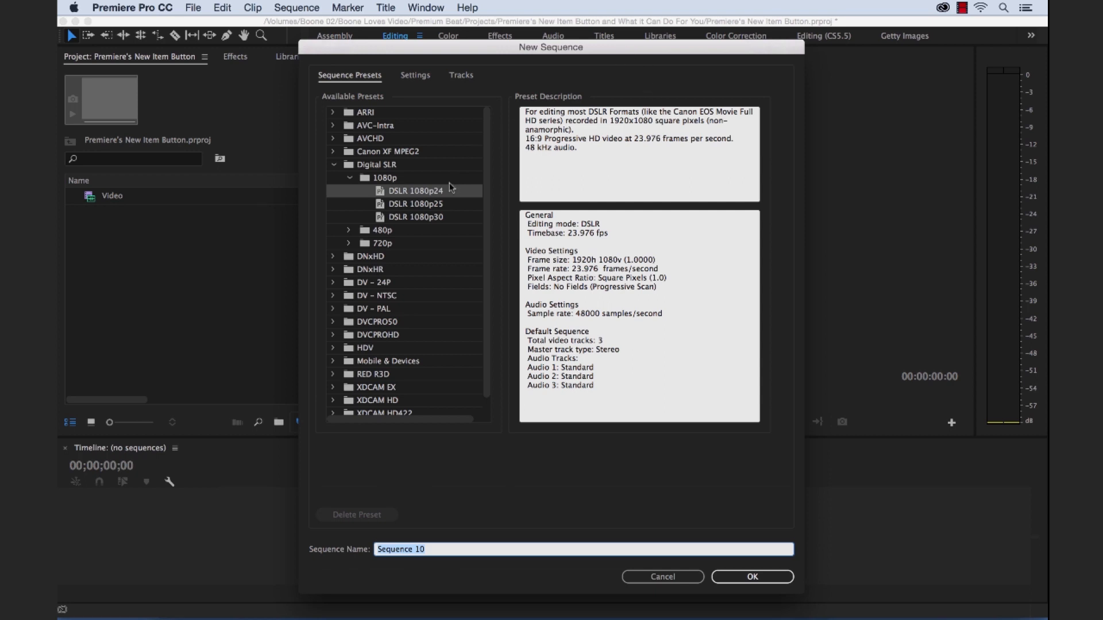
{"action": "mouse_move", "coordinate": [381, 139]}
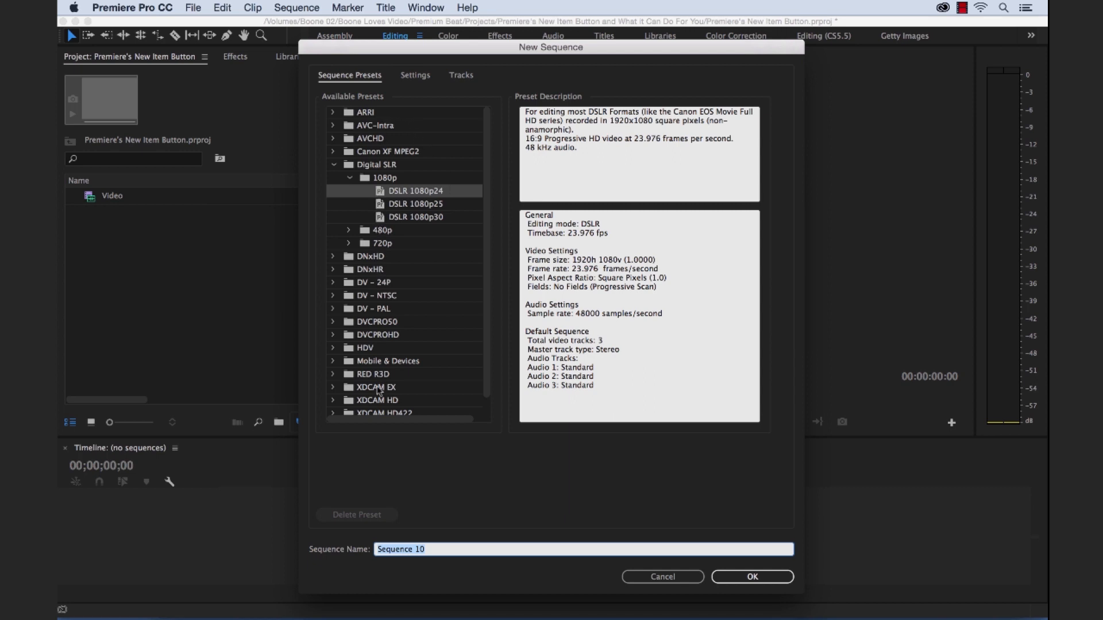
{"action": "left_click", "coordinate": [415, 76]}
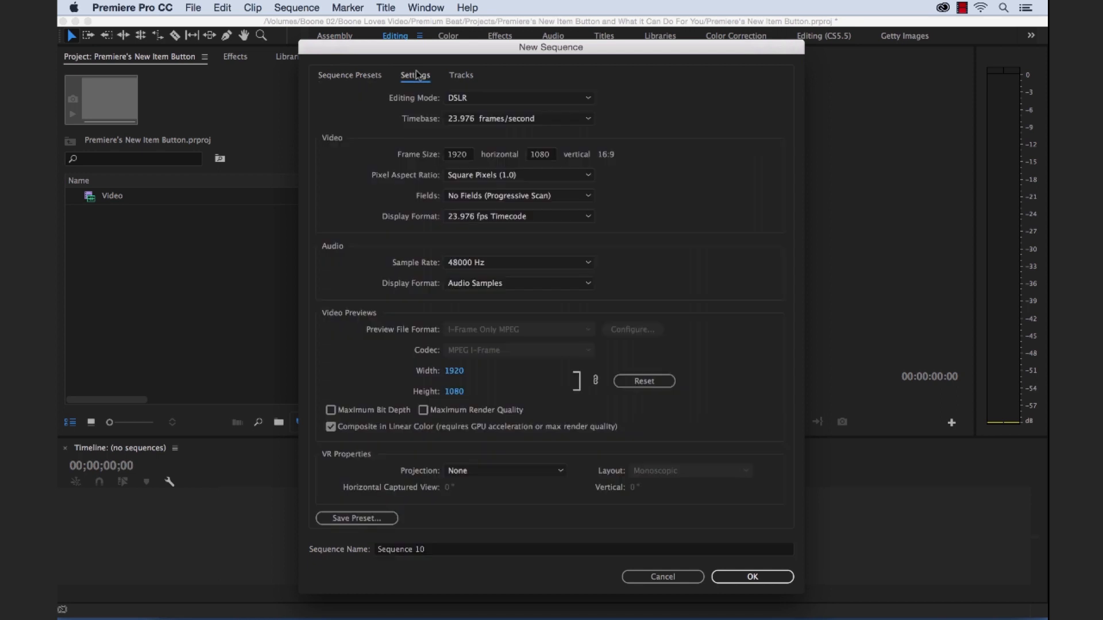
{"action": "mouse_move", "coordinate": [779, 290]}
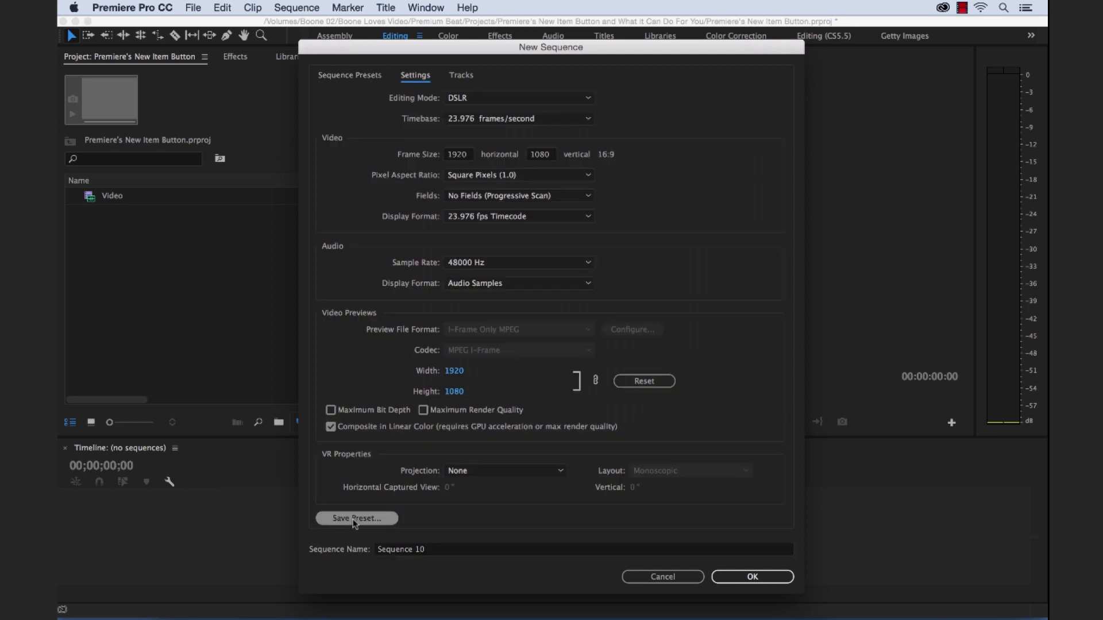
{"action": "mouse_move", "coordinate": [377, 206]}
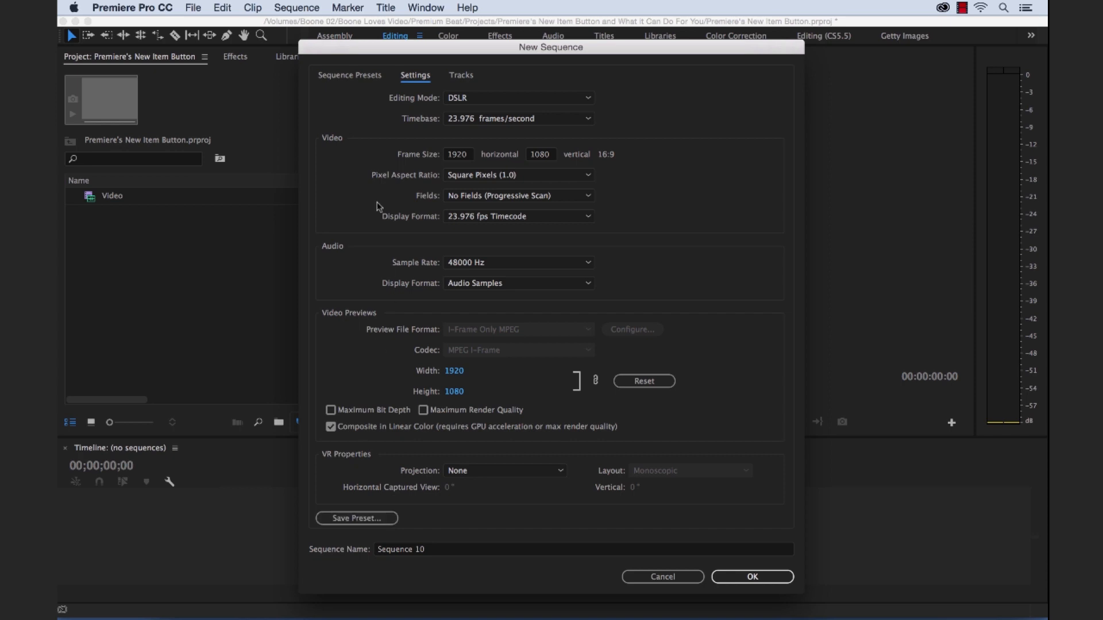
{"action": "mouse_move", "coordinate": [424, 136]}
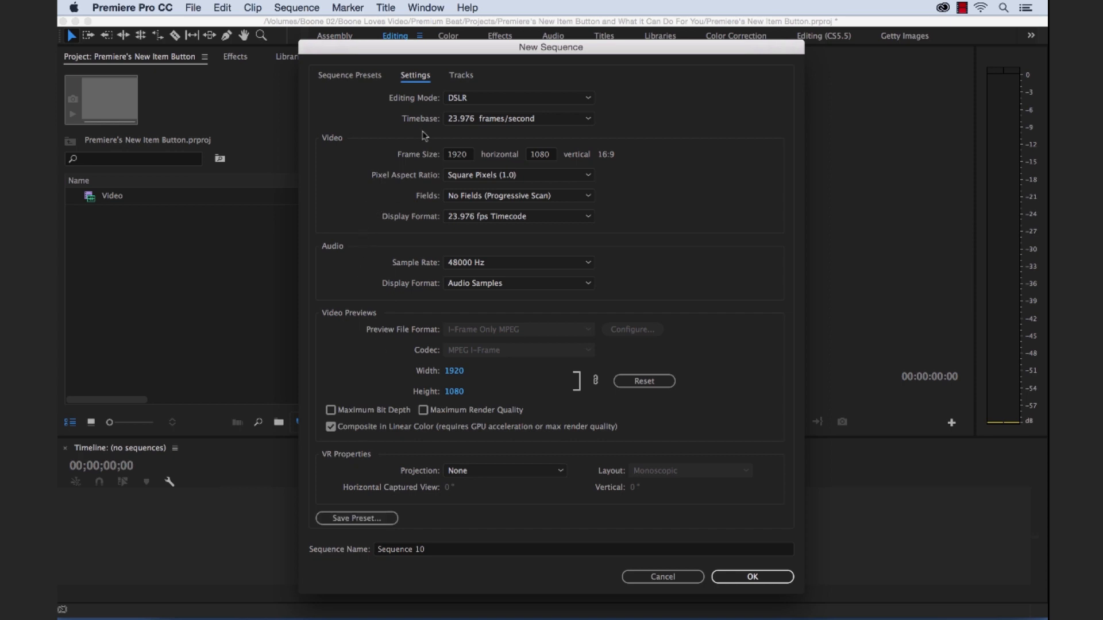
{"action": "left_click", "coordinate": [460, 76]}
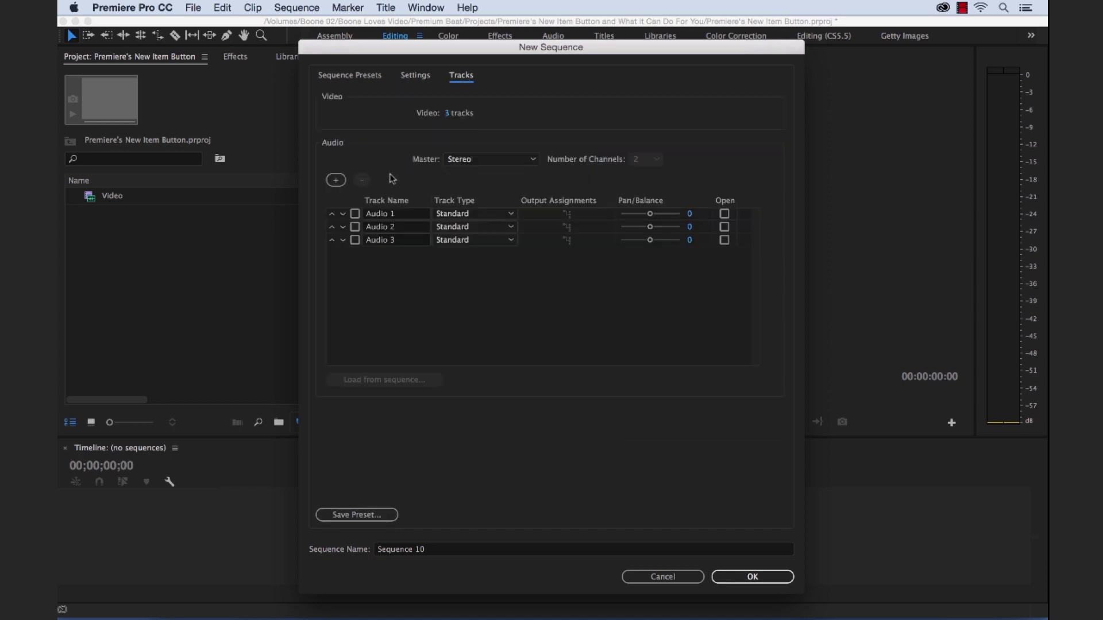
{"action": "mouse_move", "coordinate": [443, 448]}
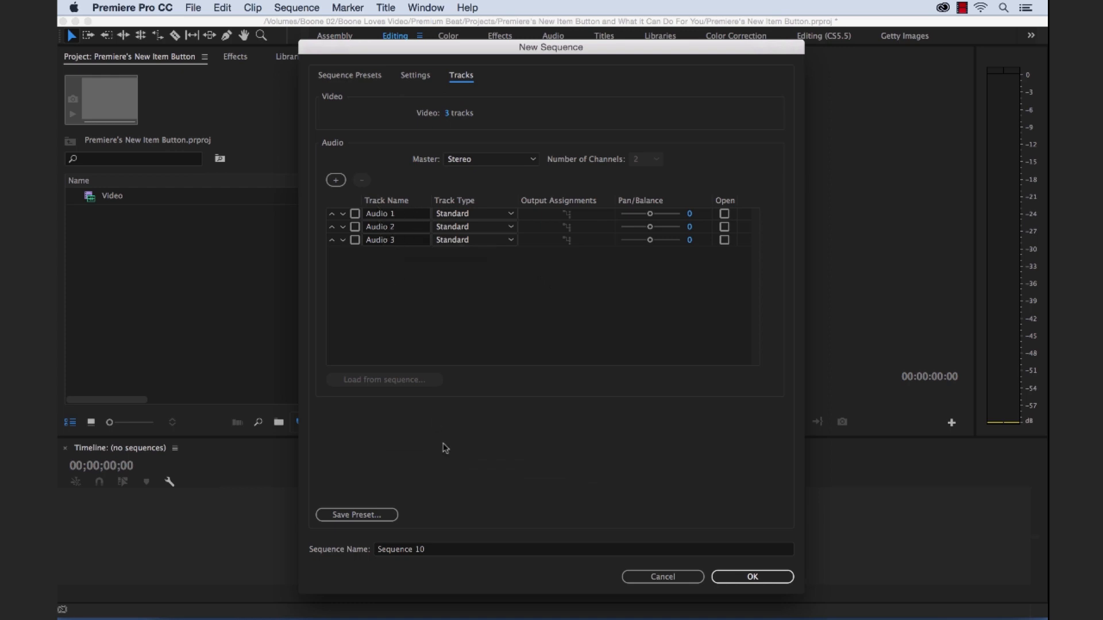
Step: Name the sequence 'The Keyboard Documentary' and create it
{"action": "triple_click", "coordinate": [401, 549]}
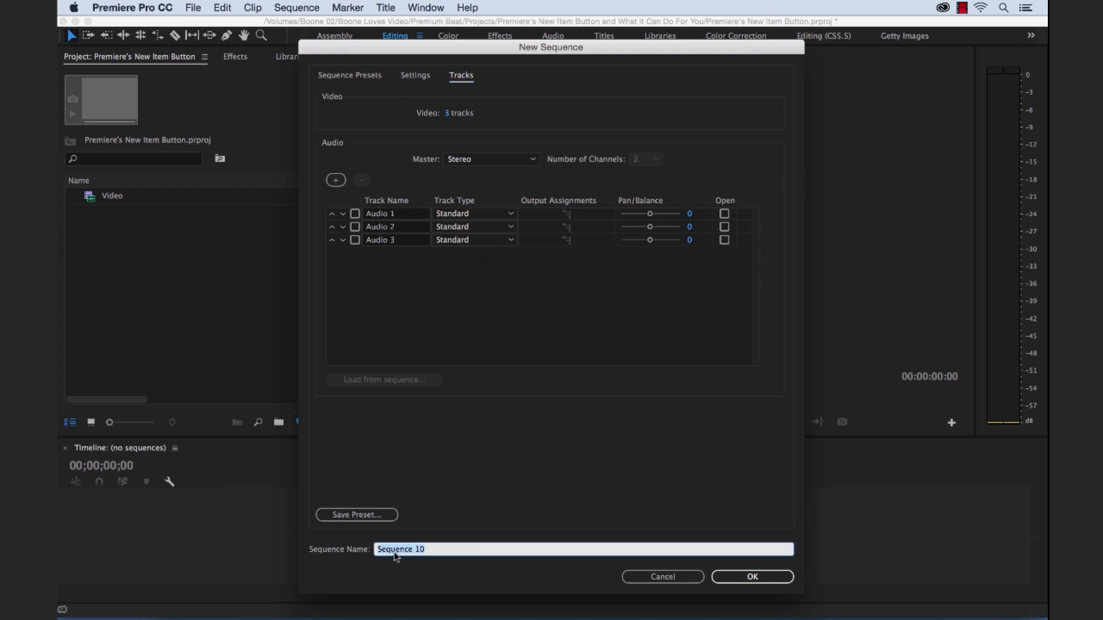
{"action": "type", "text": "T"}
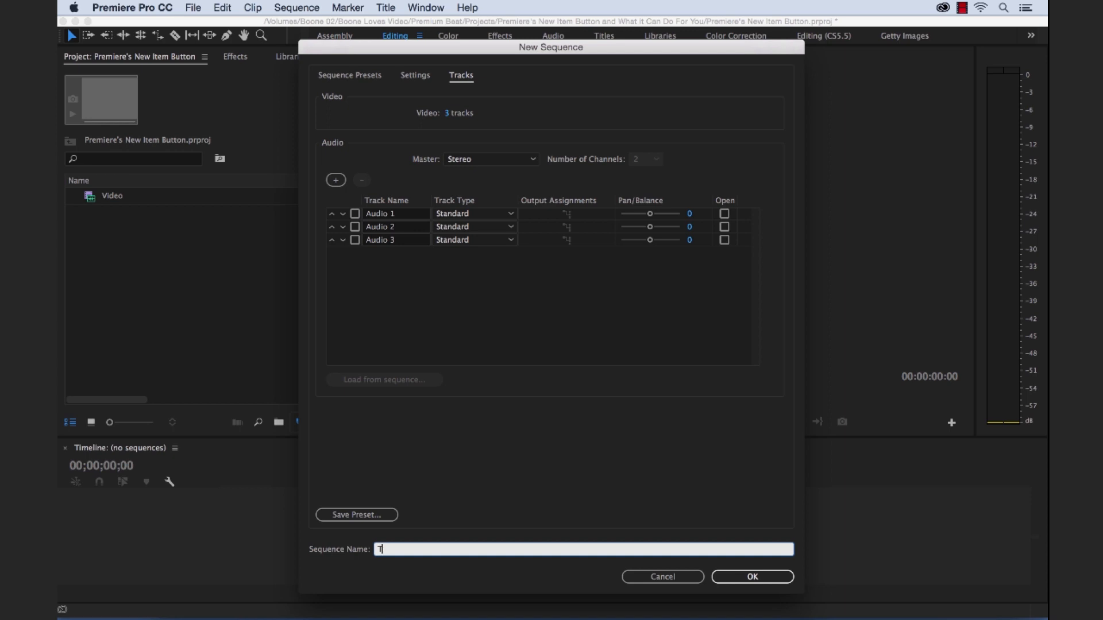
{"action": "type", "text": "he Keyboard"}
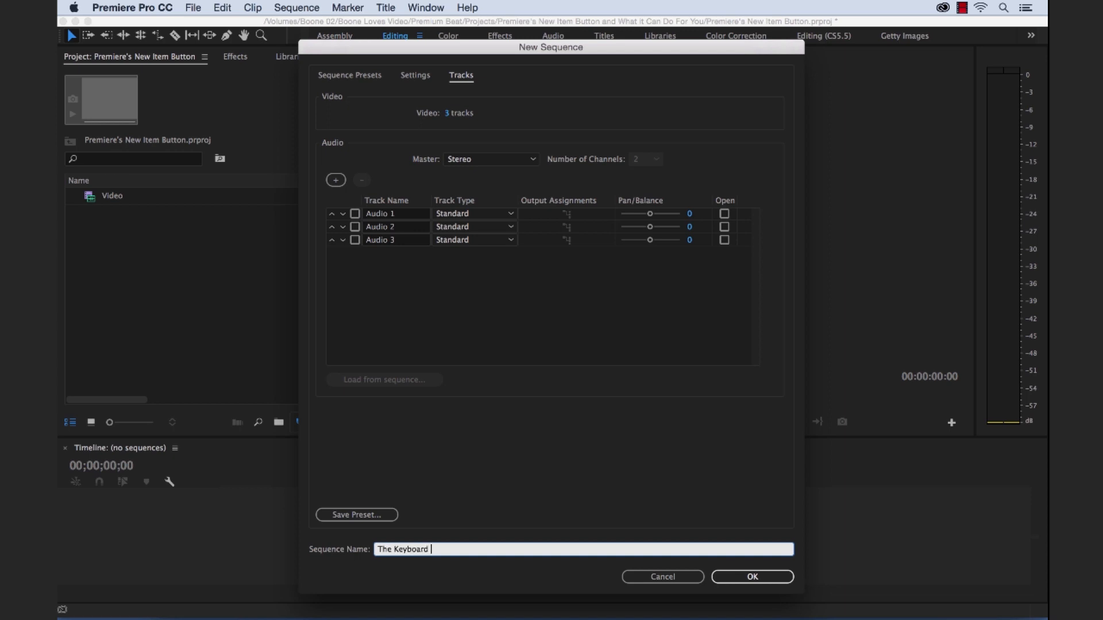
{"action": "type", "text": "Docu"}
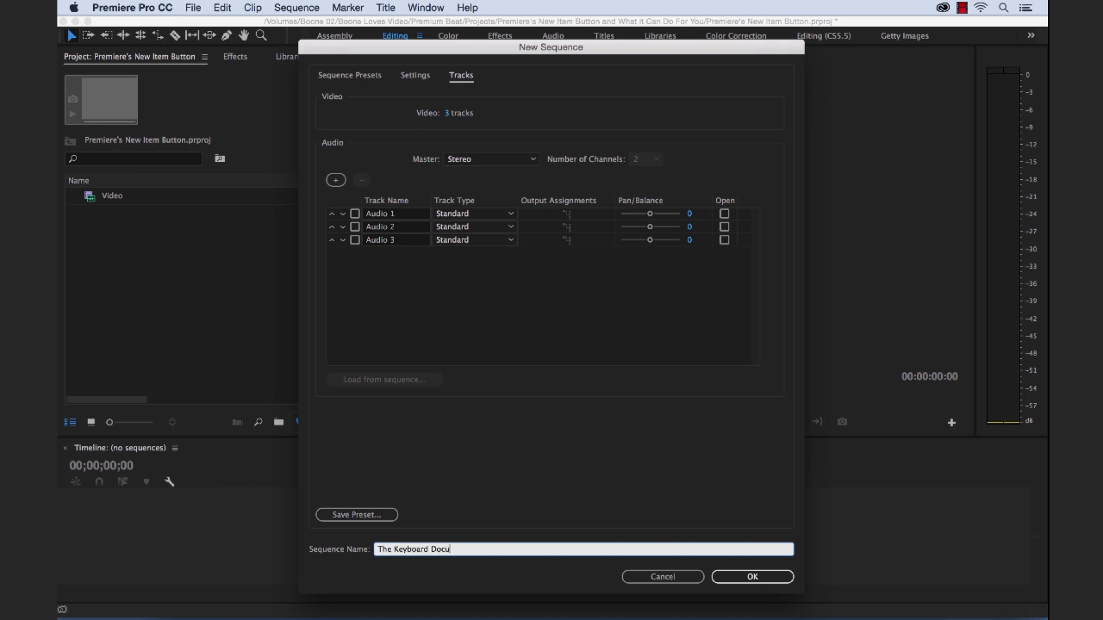
{"action": "type", "text": "mentary"}
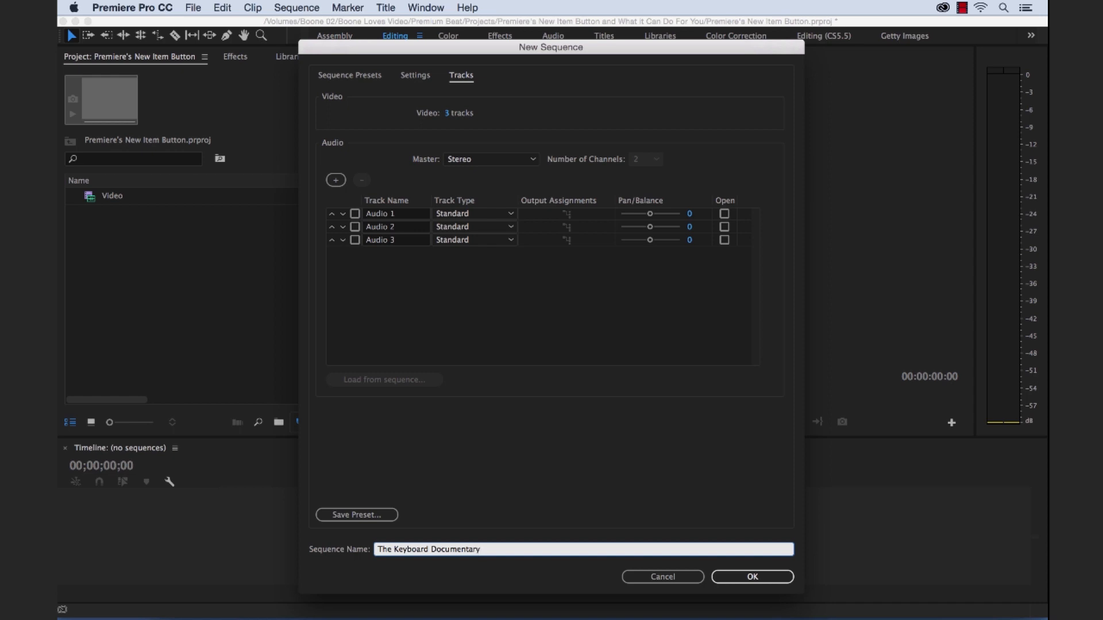
{"action": "left_click", "coordinate": [751, 577]}
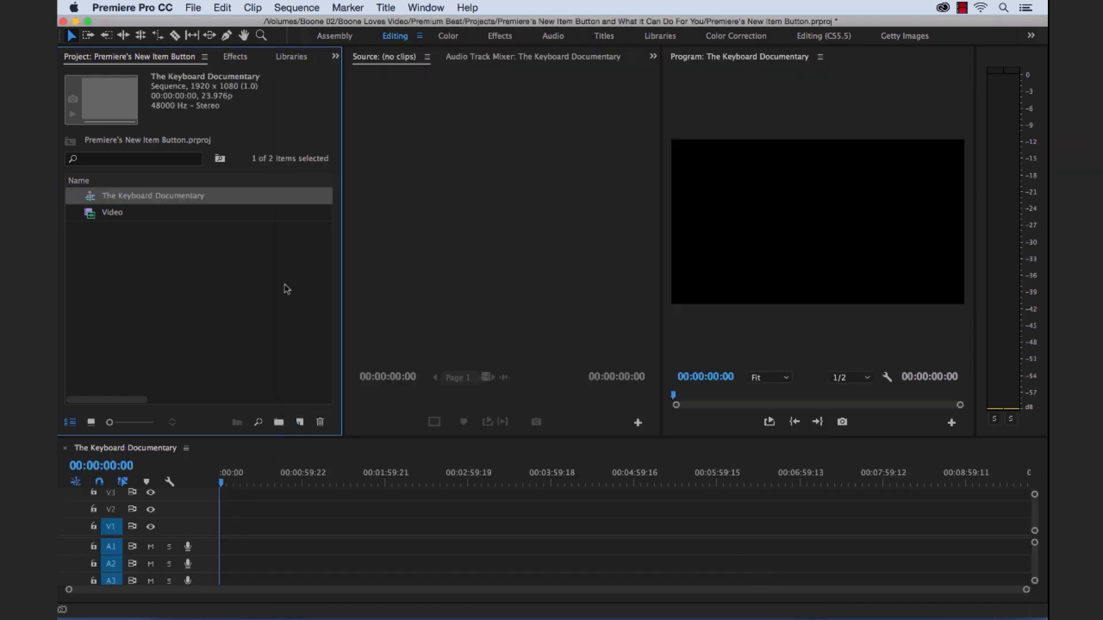
{"action": "mouse_move", "coordinate": [125, 209]}
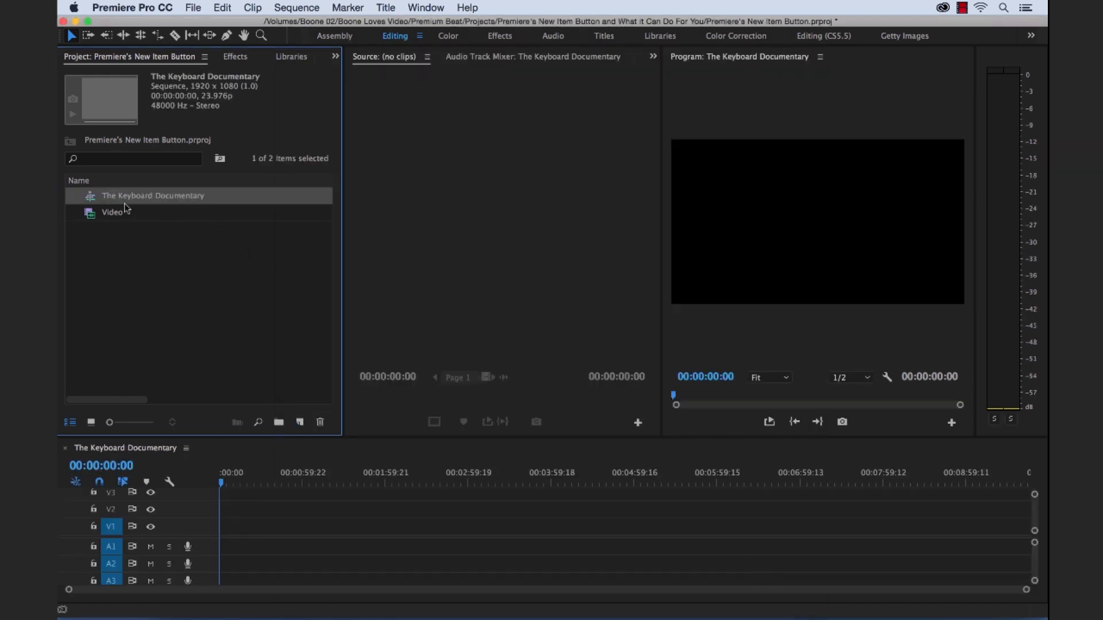
{"action": "left_click", "coordinate": [299, 422]}
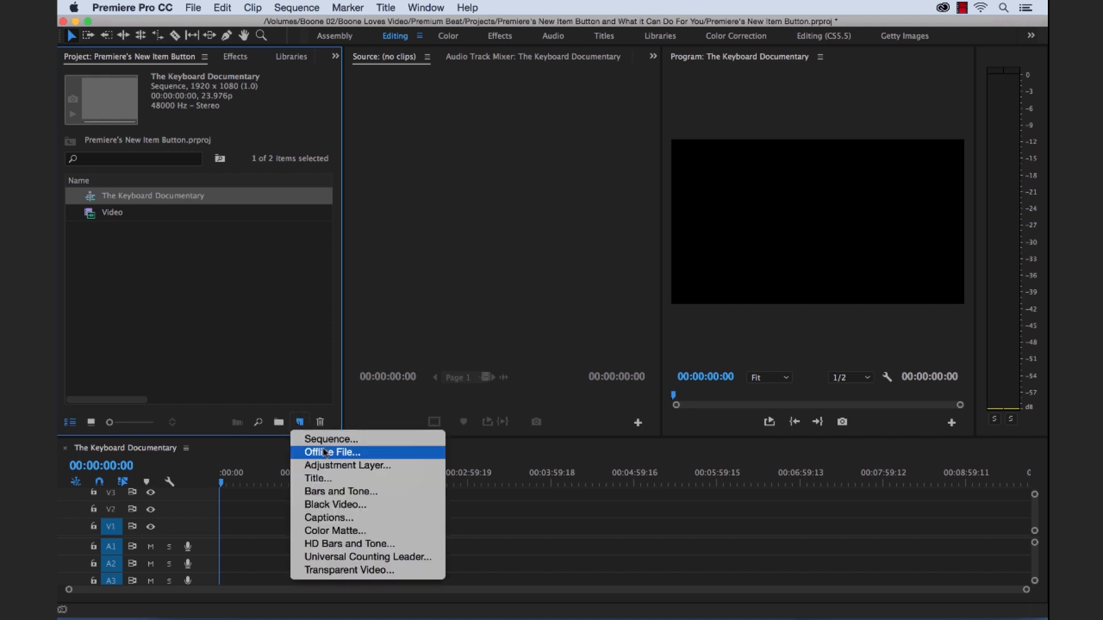
Step: Create an audio-and-video stereo offline file placeholder, Offline File 02
{"action": "left_click", "coordinate": [331, 453]}
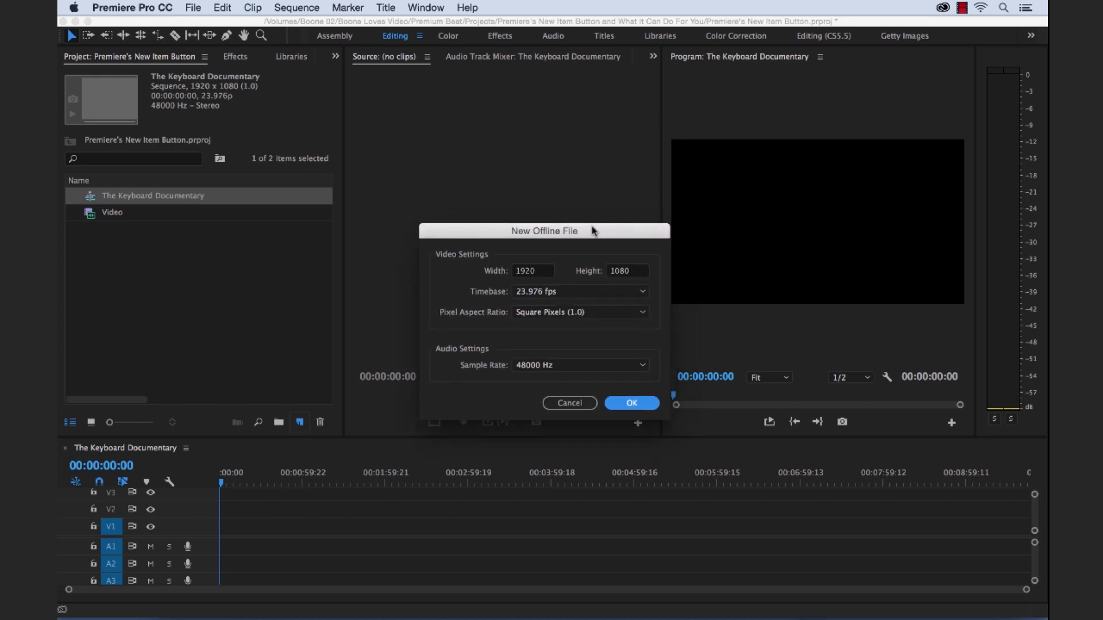
{"action": "mouse_move", "coordinate": [512, 396]}
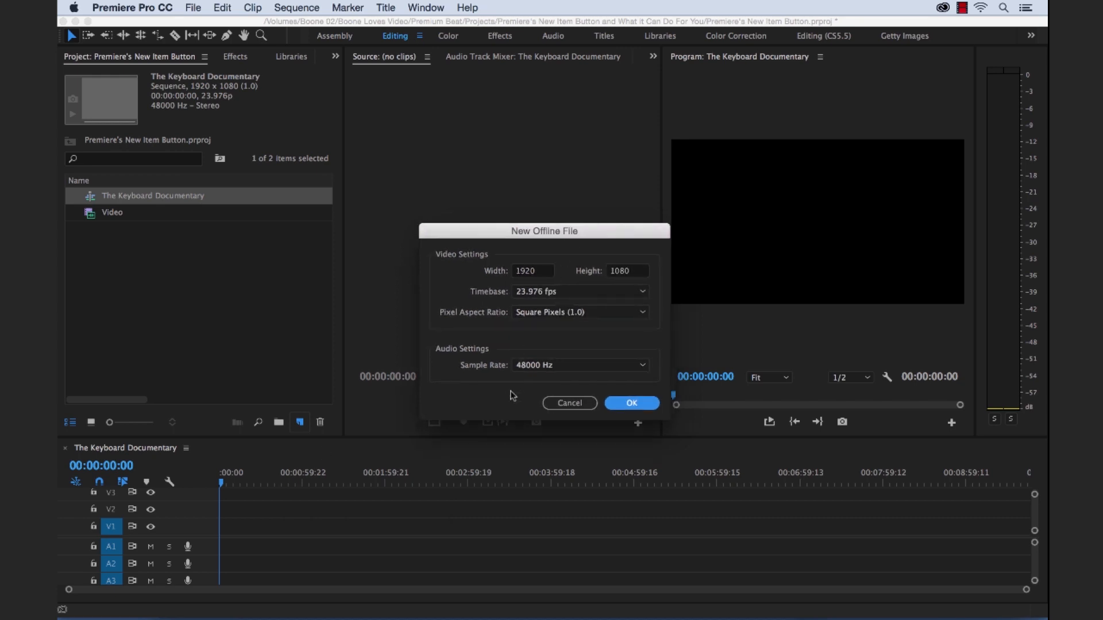
{"action": "mouse_move", "coordinate": [503, 402]}
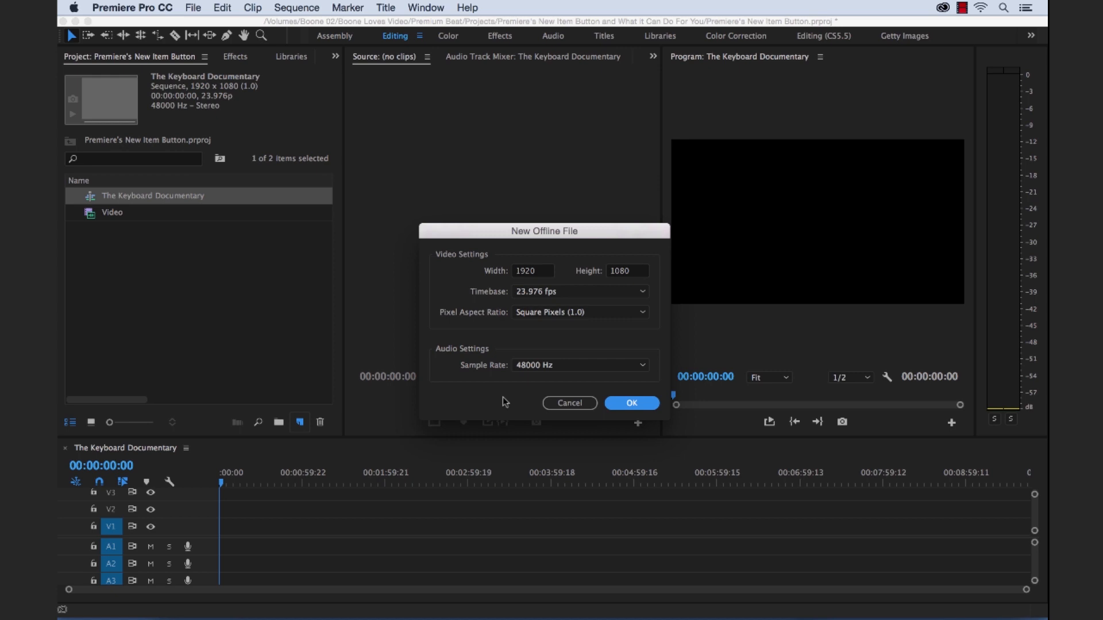
{"action": "left_click", "coordinate": [631, 403]}
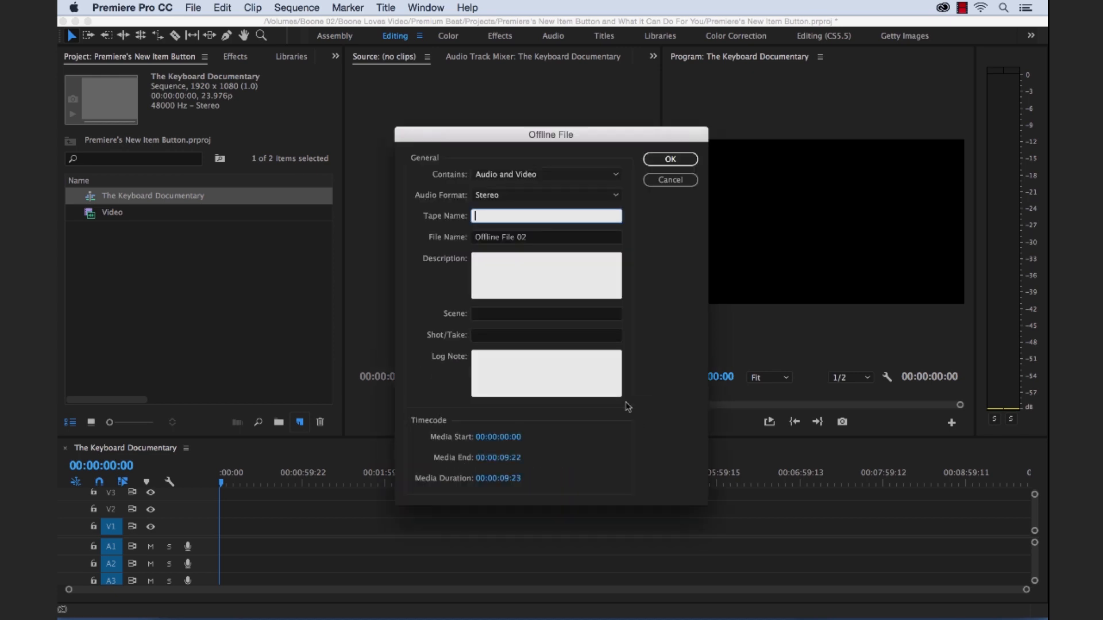
{"action": "mouse_move", "coordinate": [505, 224]}
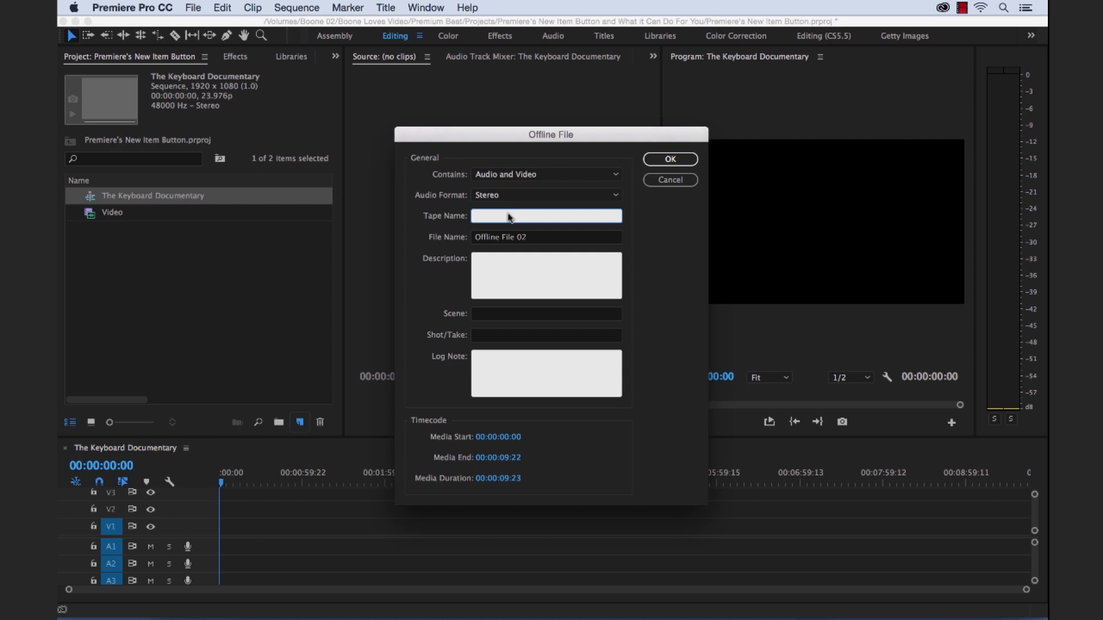
{"action": "mouse_move", "coordinate": [502, 264]}
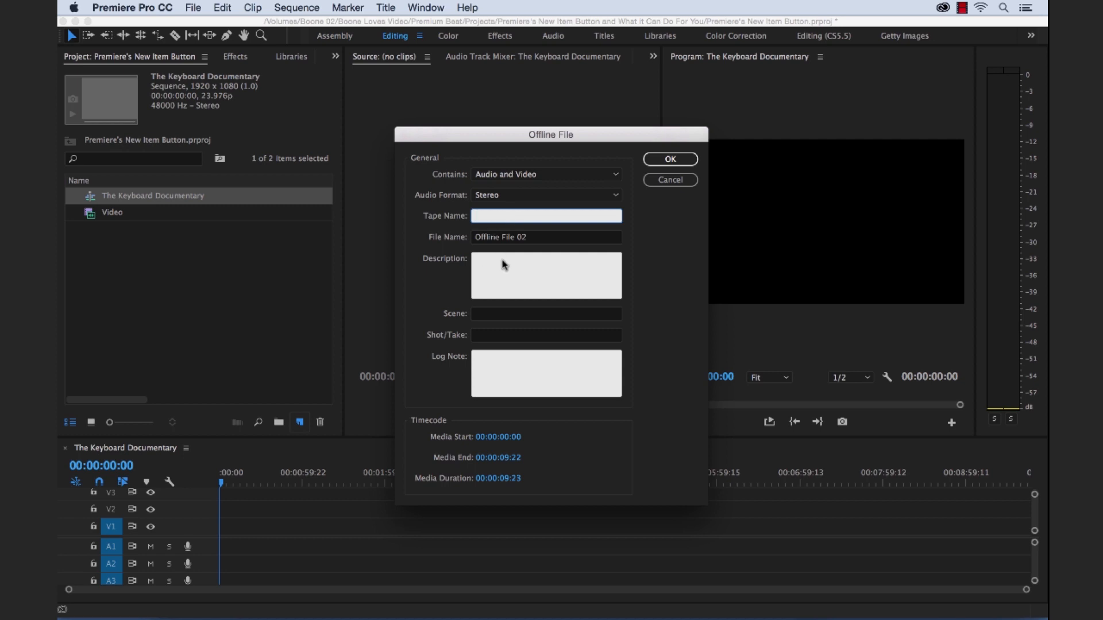
{"action": "mouse_move", "coordinate": [522, 265]}
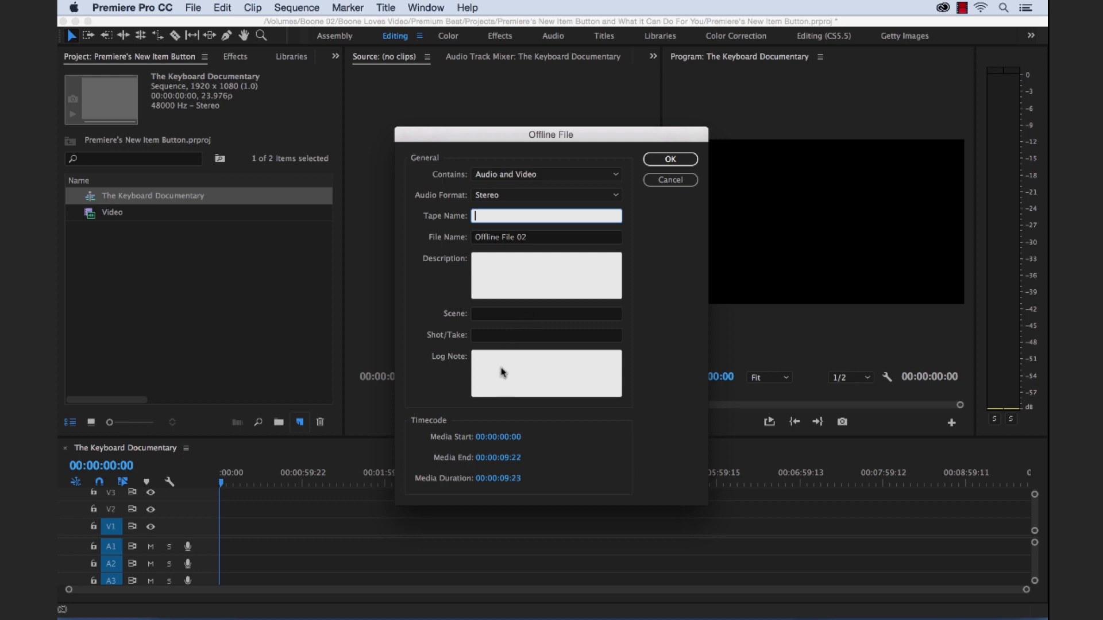
{"action": "left_click", "coordinate": [669, 159]}
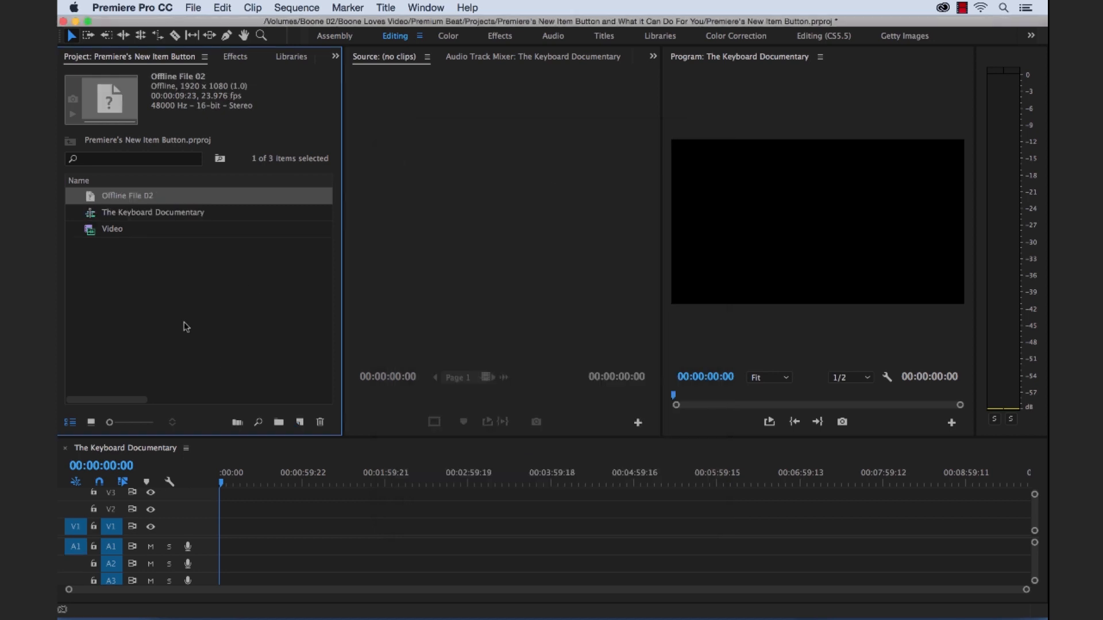
Step: Create a 1920x1080 adjustment layer and place the Video clip into the sequence
{"action": "left_click", "coordinate": [299, 421]}
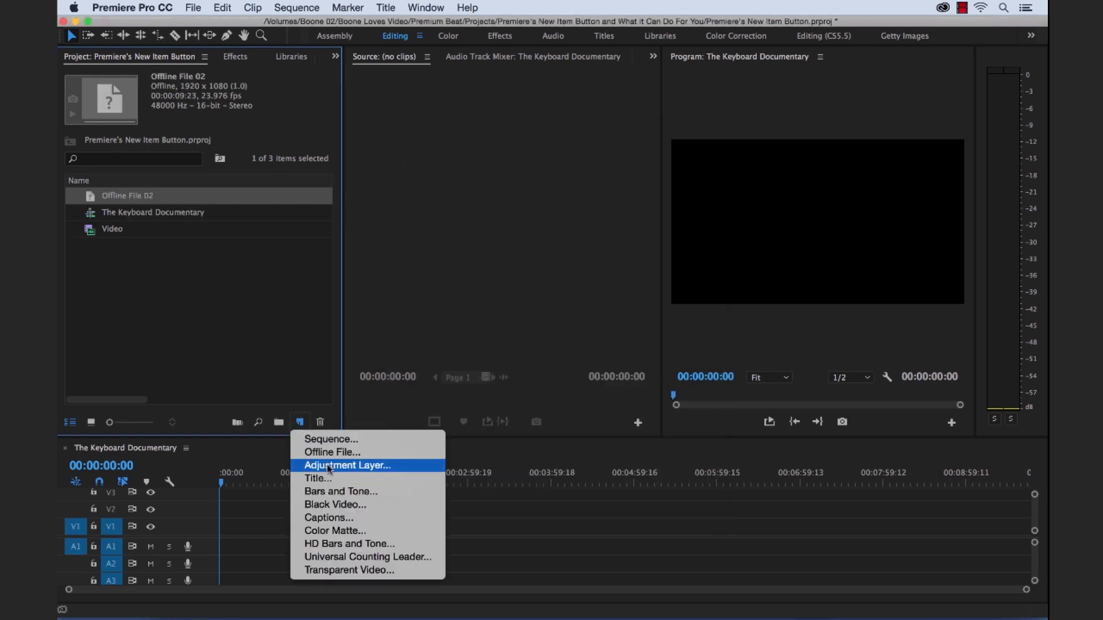
{"action": "left_click", "coordinate": [347, 465]}
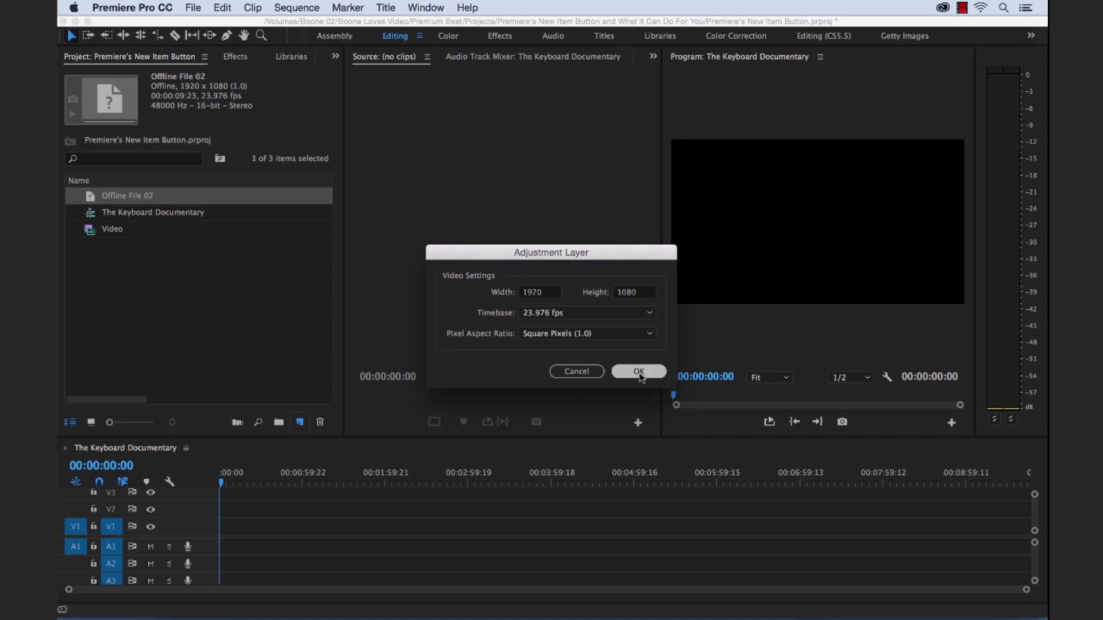
{"action": "left_click", "coordinate": [637, 371]}
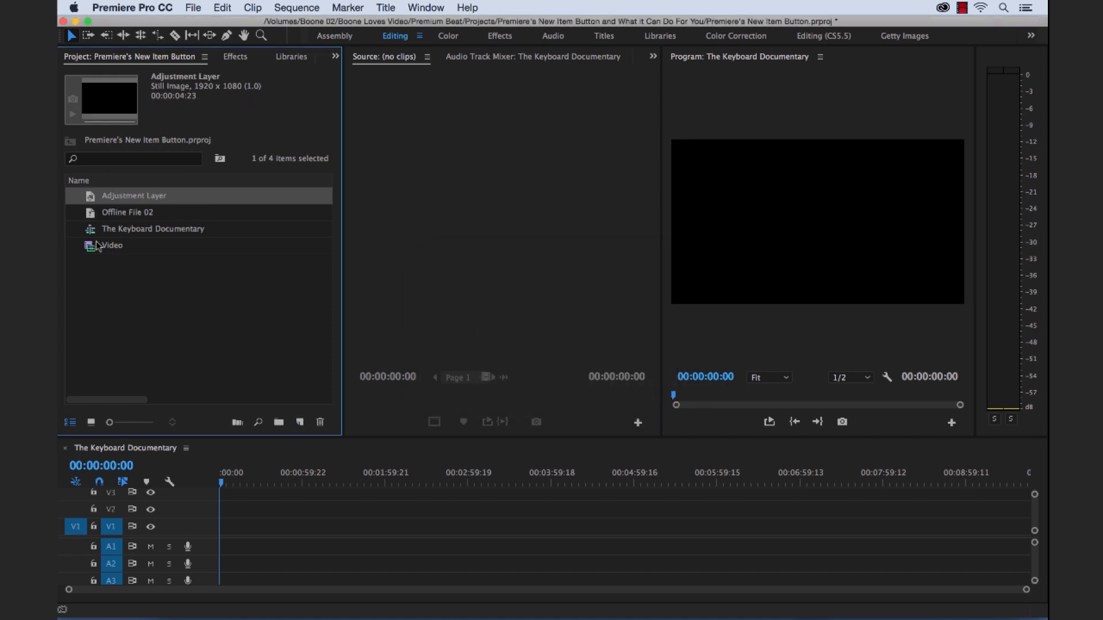
{"action": "double_click", "coordinate": [111, 245]}
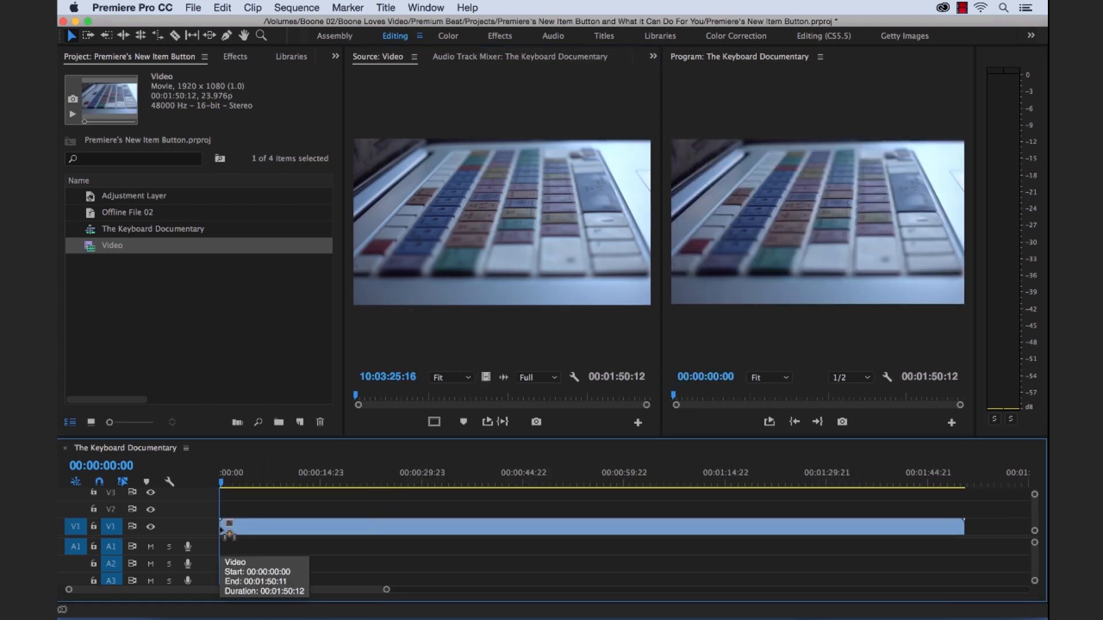
{"action": "mouse_move", "coordinate": [120, 203]}
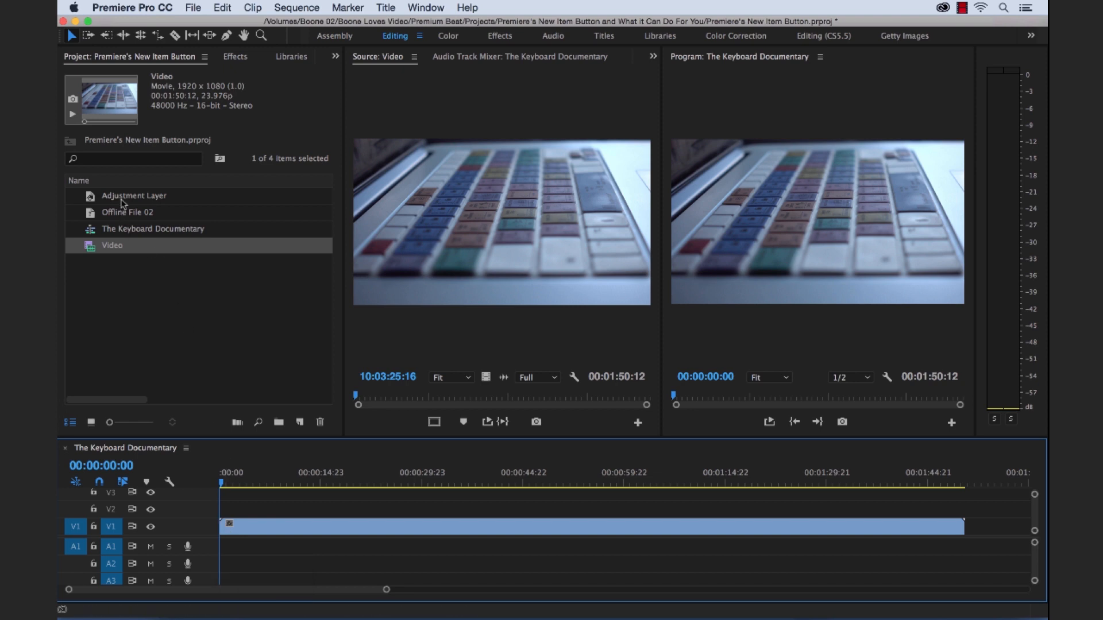
Step: Put the adjustment layer on V2 spanning the Video clip, ready for effects
{"action": "left_click", "coordinate": [133, 195]}
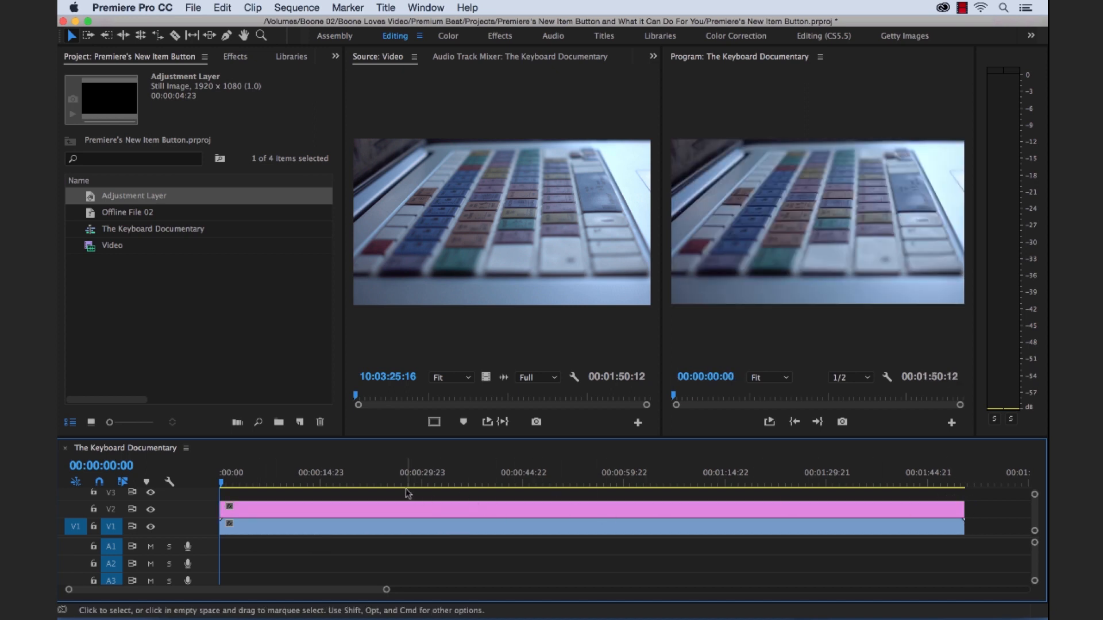
{"action": "left_click", "coordinate": [374, 483]}
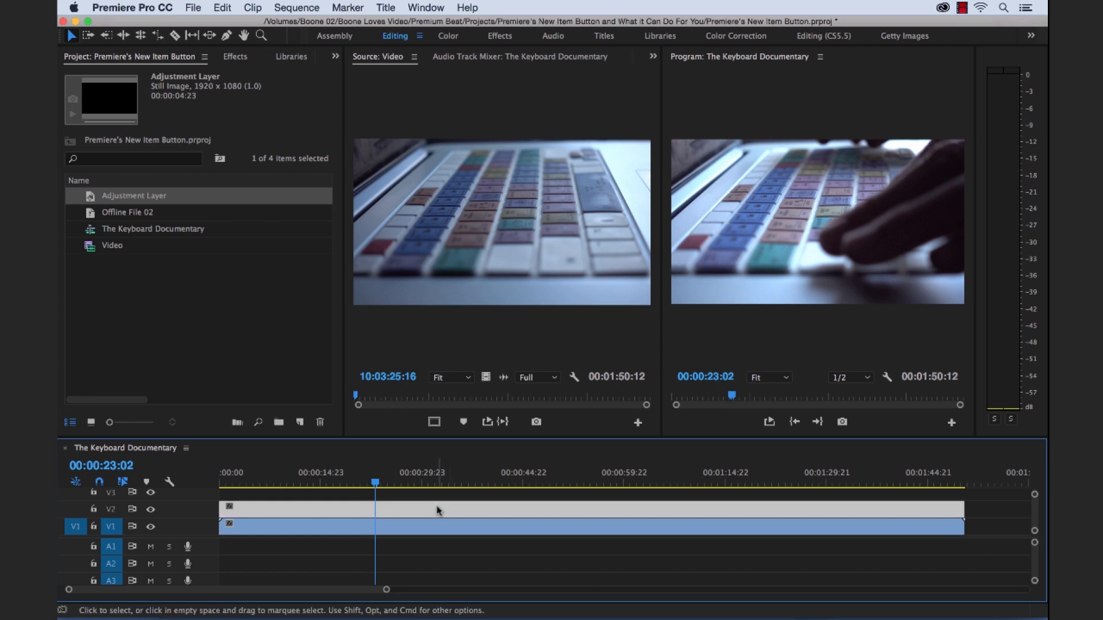
{"action": "mouse_move", "coordinate": [438, 511]}
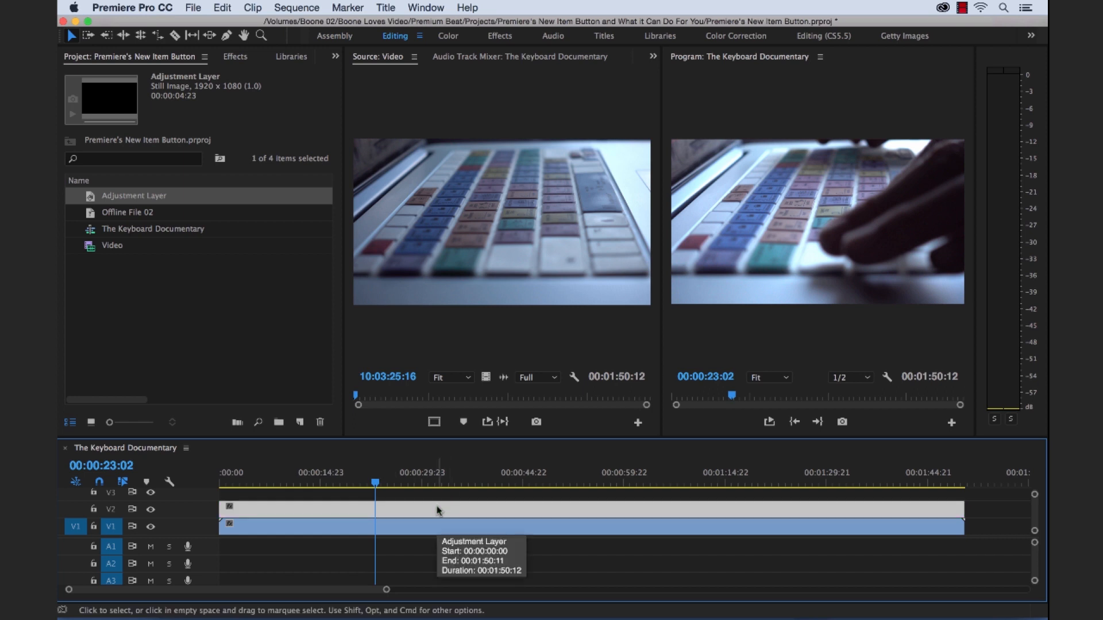
{"action": "left_click", "coordinate": [235, 56]}
{"action": "type", "text": "b"}
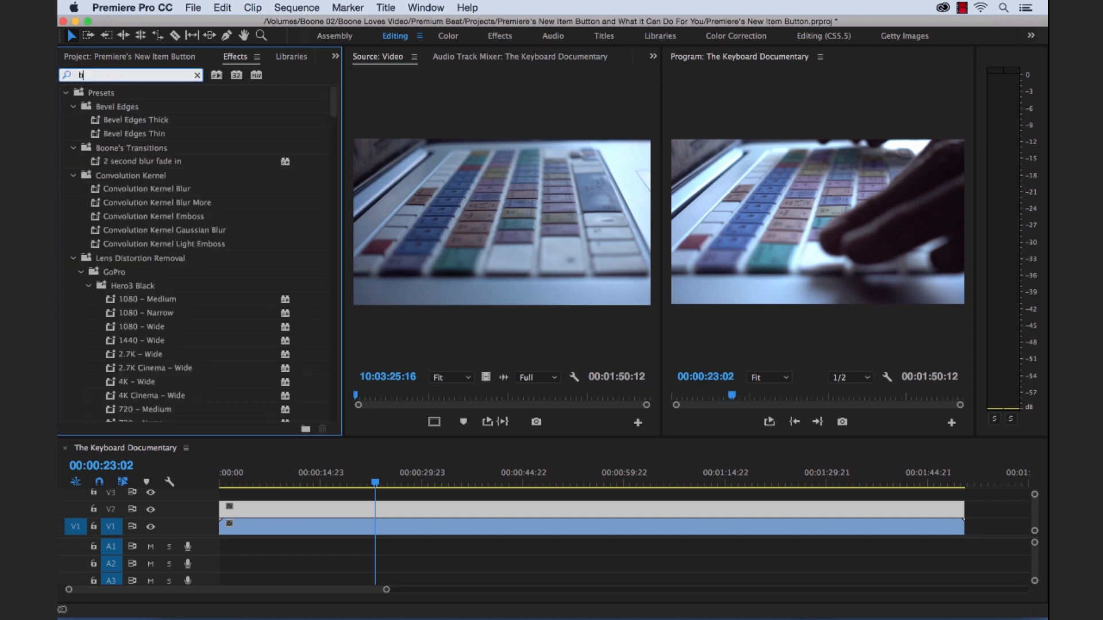
Step: Apply Brightness & Contrast to the adjustment layer and show its Effect Controls
{"action": "type", "text": "righ"}
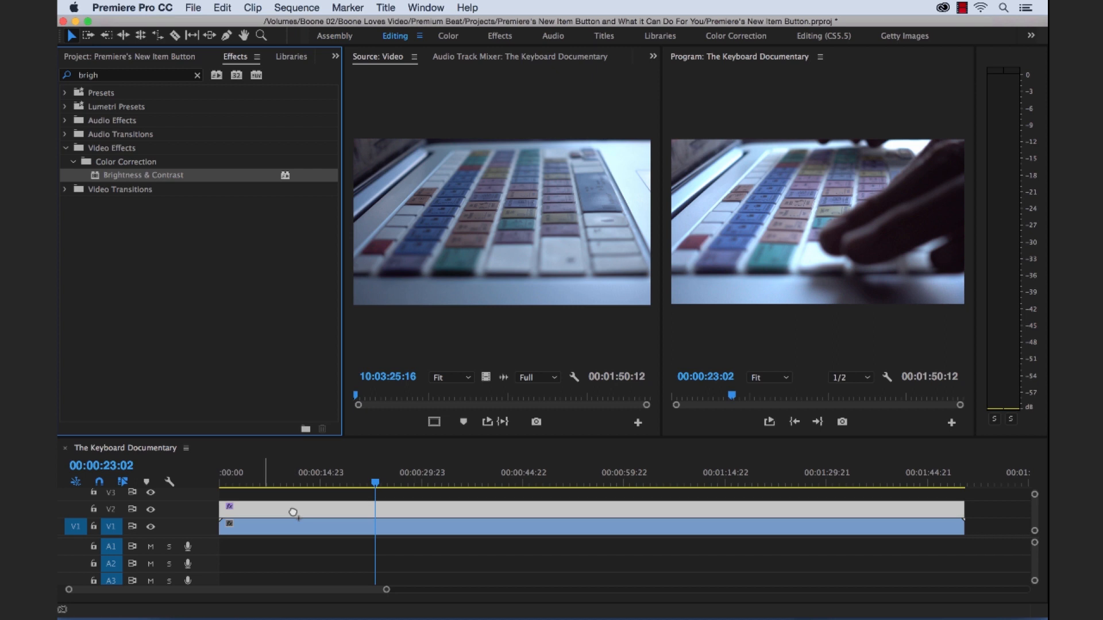
{"action": "left_click", "coordinate": [653, 57]}
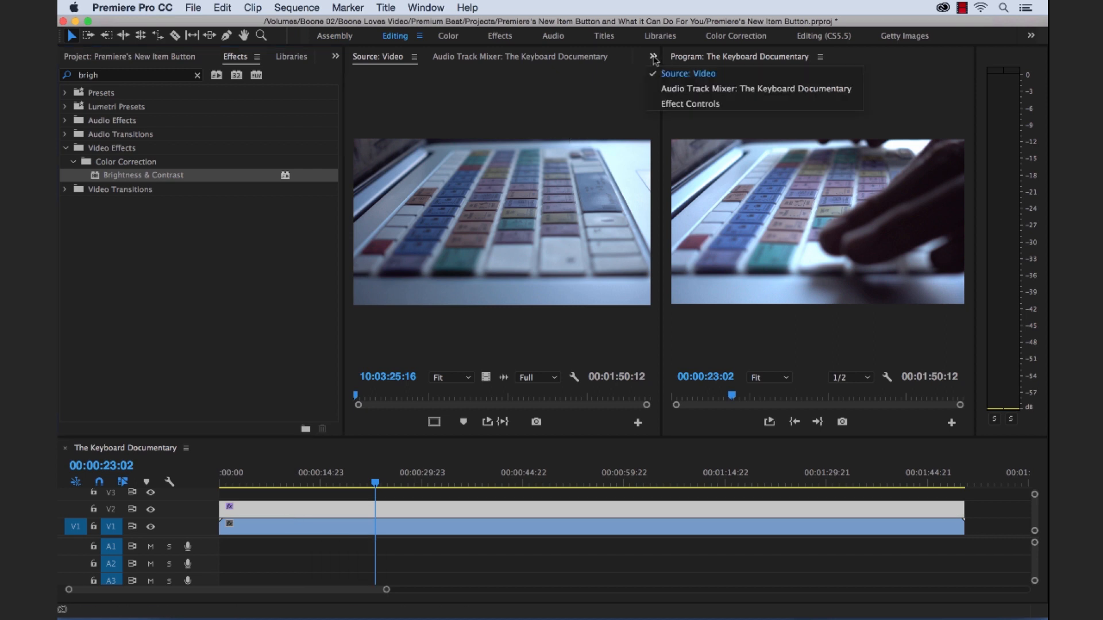
{"action": "left_click", "coordinate": [691, 103]}
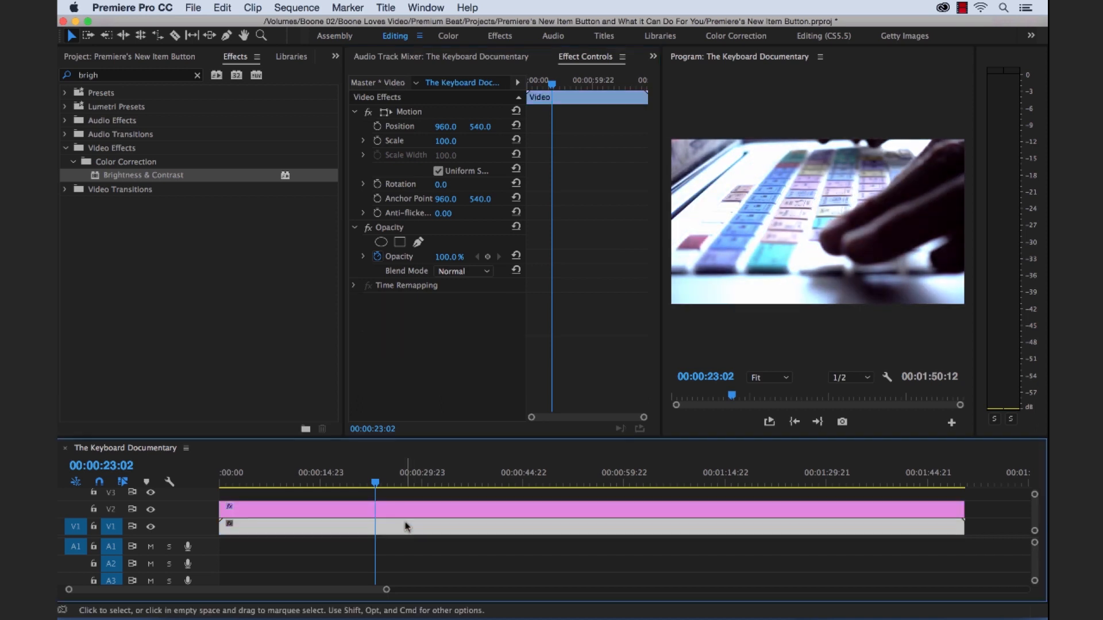
{"action": "left_click", "coordinate": [415, 526]}
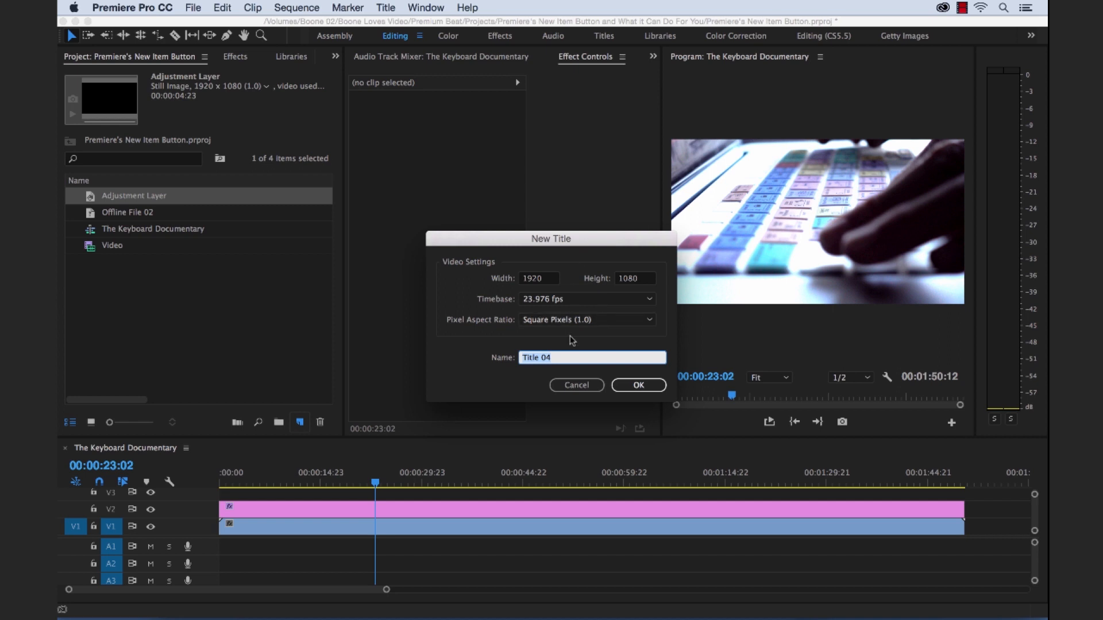
Step: Create a legacy title named The Keyboard Documentary
{"action": "type", "text": "The KEyboard Documentary"}
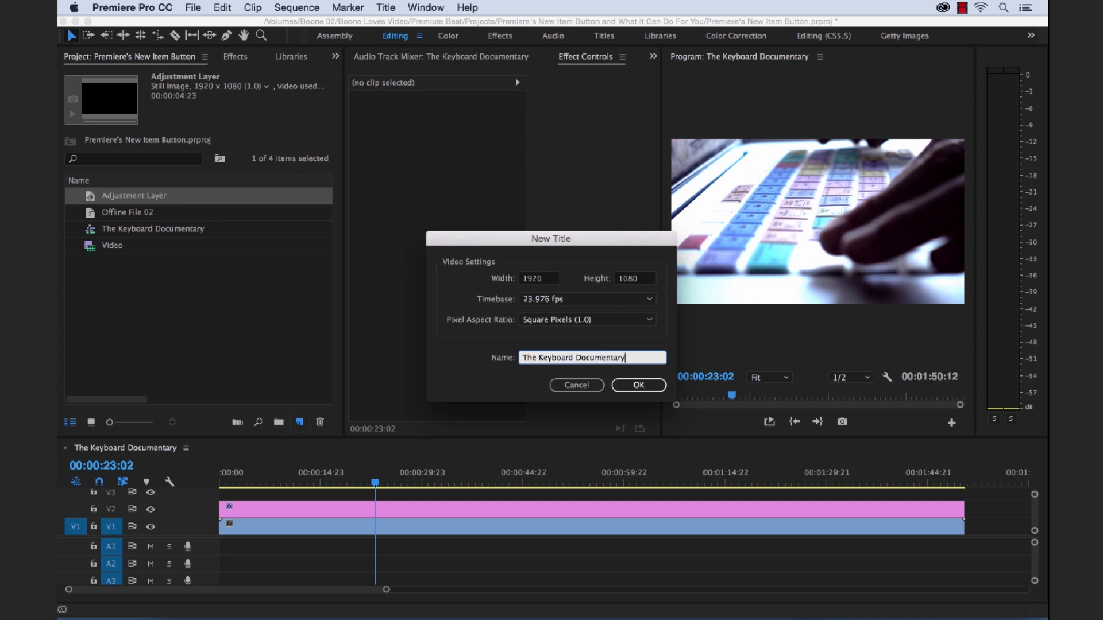
{"action": "left_click", "coordinate": [636, 385]}
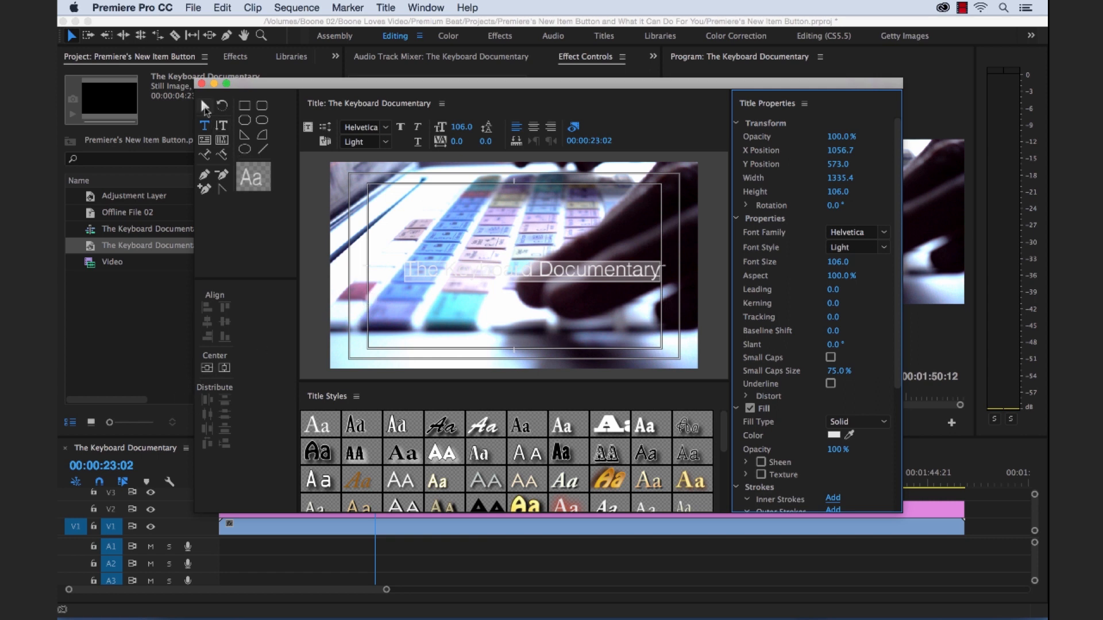
Step: Draw a rectangle across the middle of the title and fill it solid blue
{"action": "left_click", "coordinate": [225, 368]}
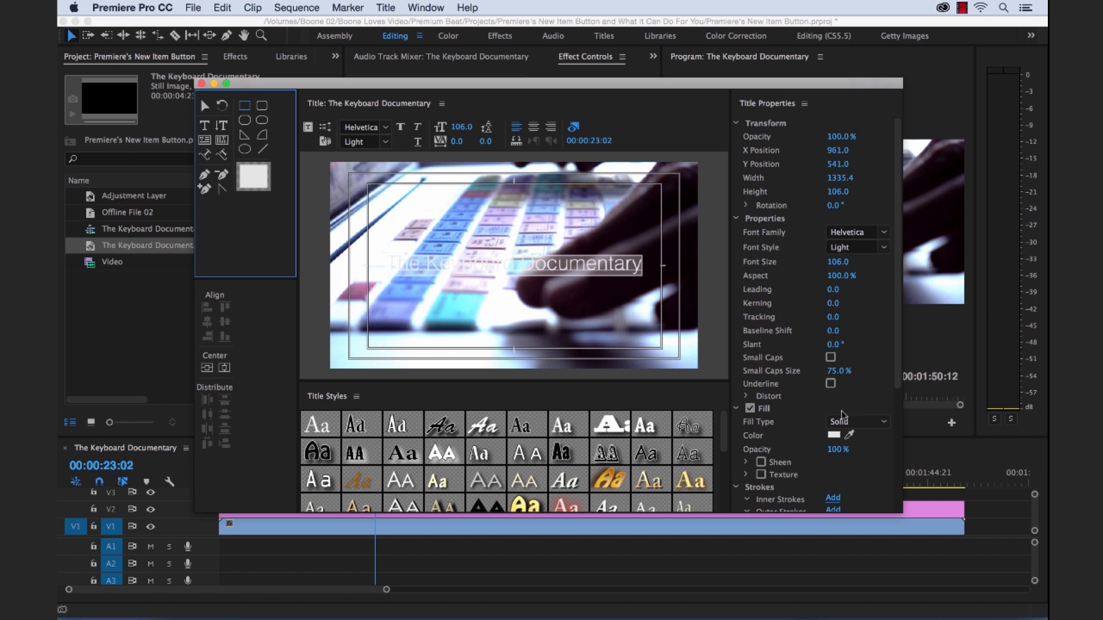
{"action": "left_click", "coordinate": [835, 436]}
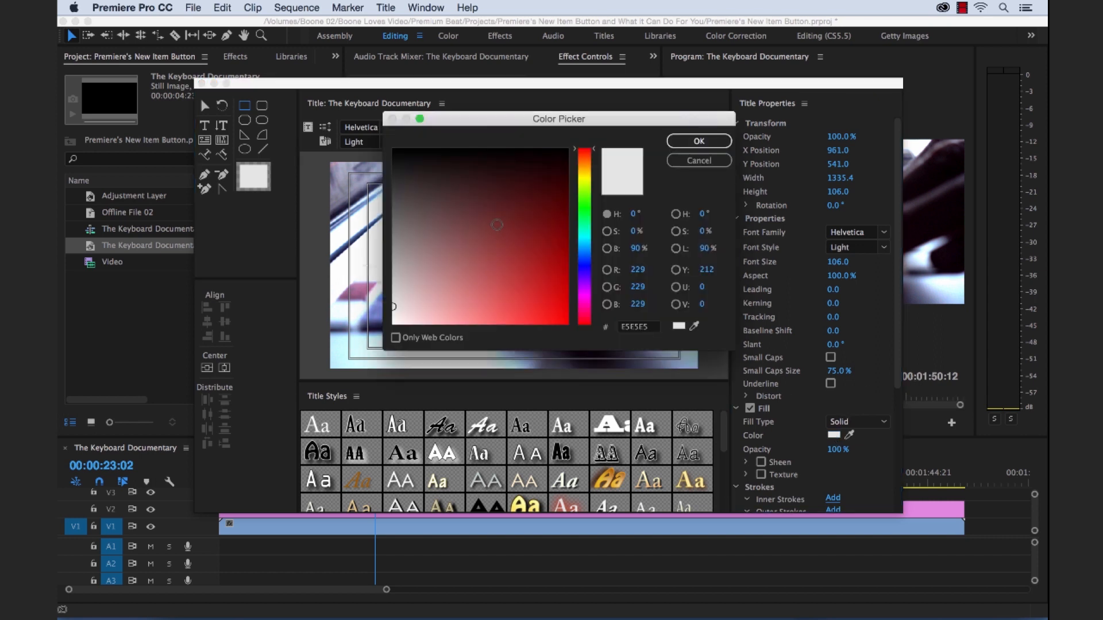
{"action": "left_click", "coordinate": [586, 274]}
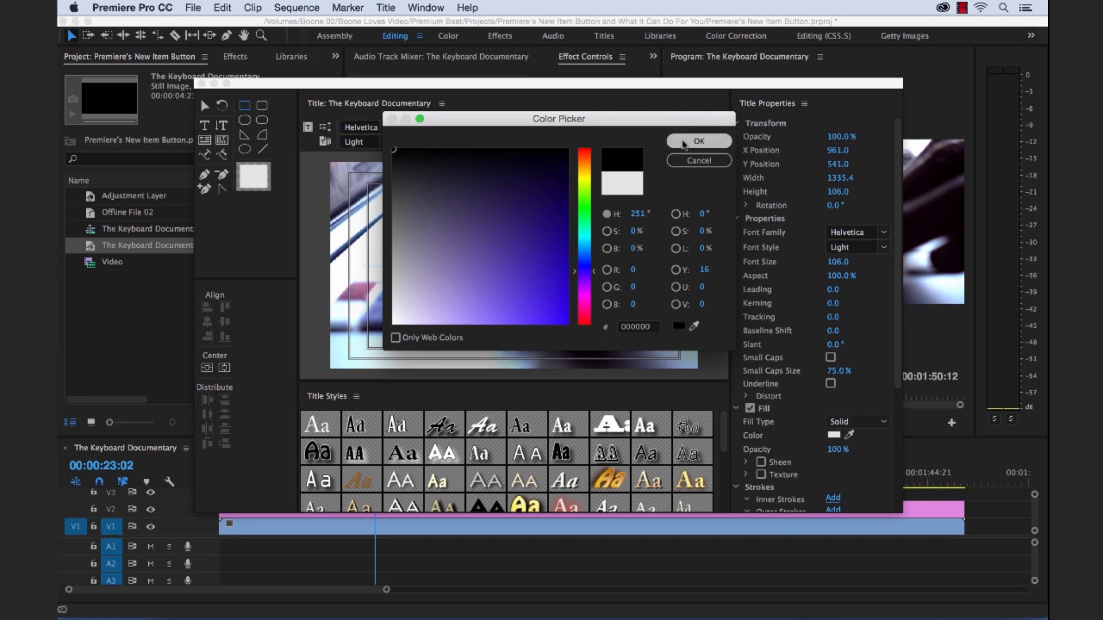
{"action": "left_click", "coordinate": [697, 140]}
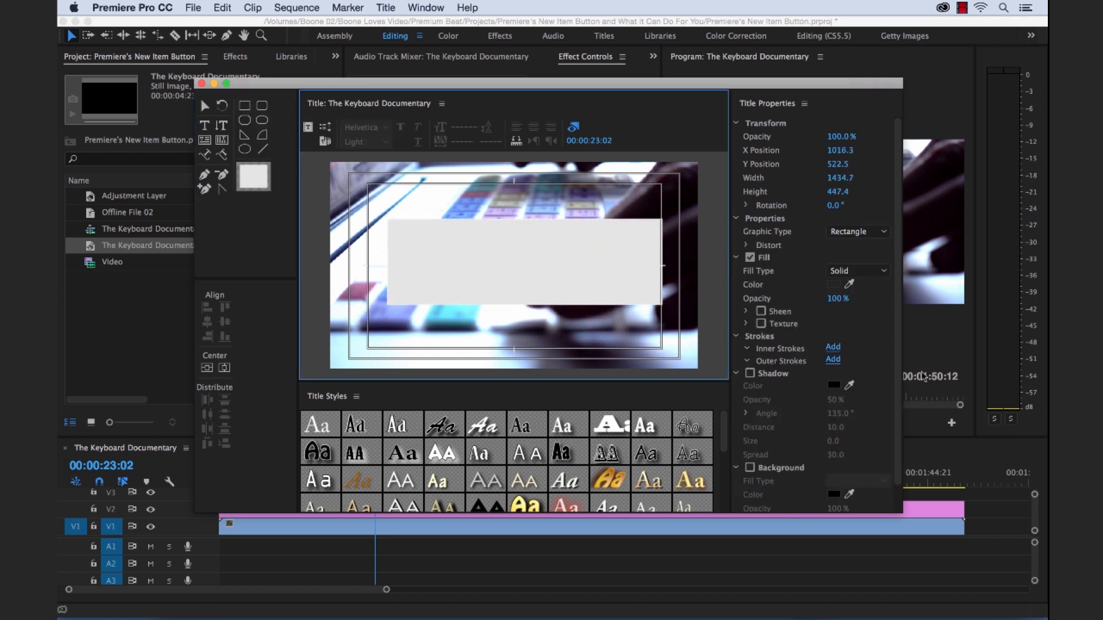
{"action": "left_click", "coordinate": [834, 283]}
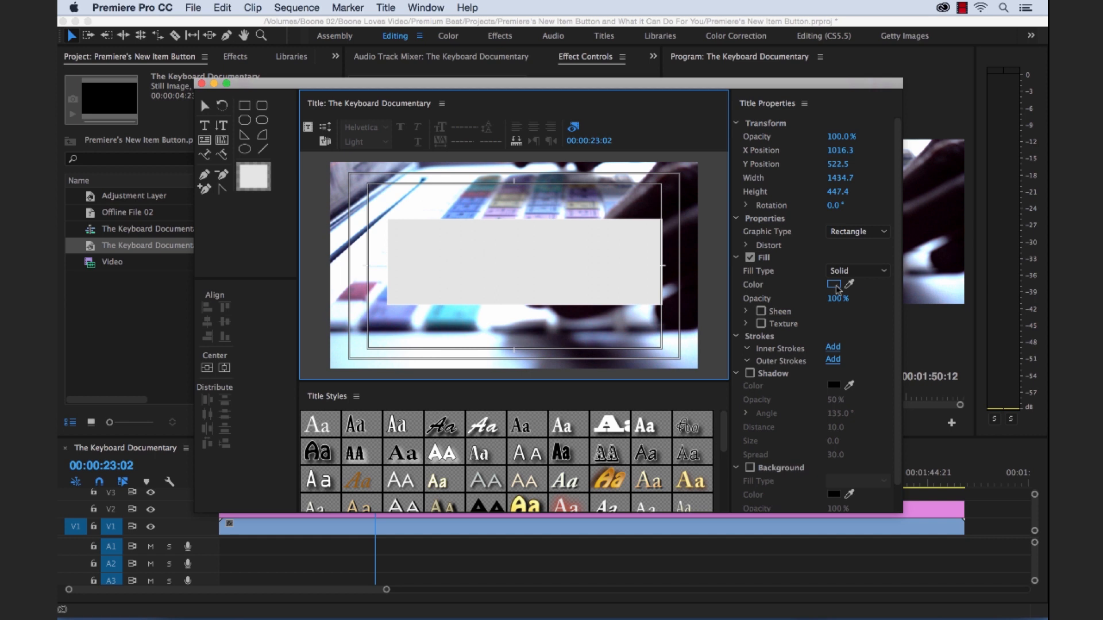
{"action": "left_click", "coordinate": [834, 285]}
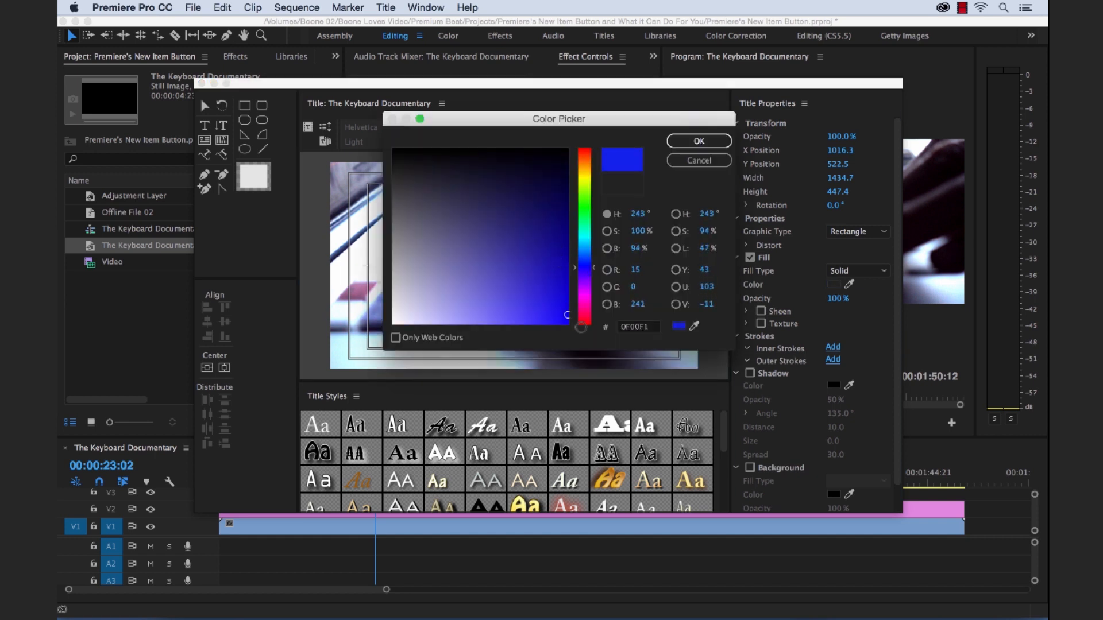
{"action": "left_click", "coordinate": [697, 140]}
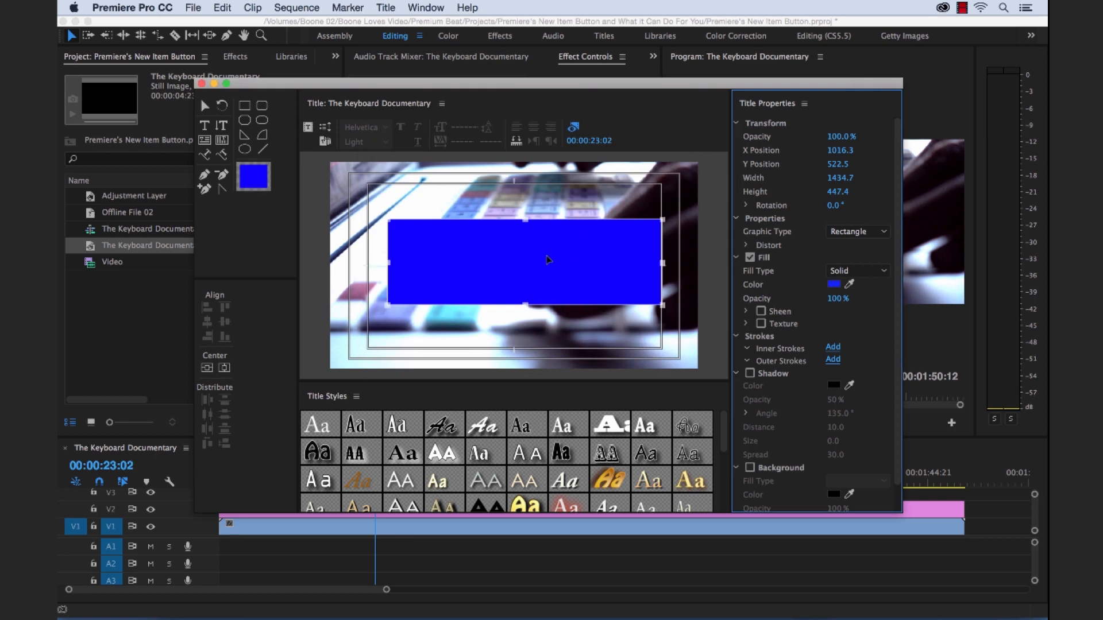
Step: Send the blue rectangle to back and vertically centre the title text on it
{"action": "right_click", "coordinate": [547, 261]}
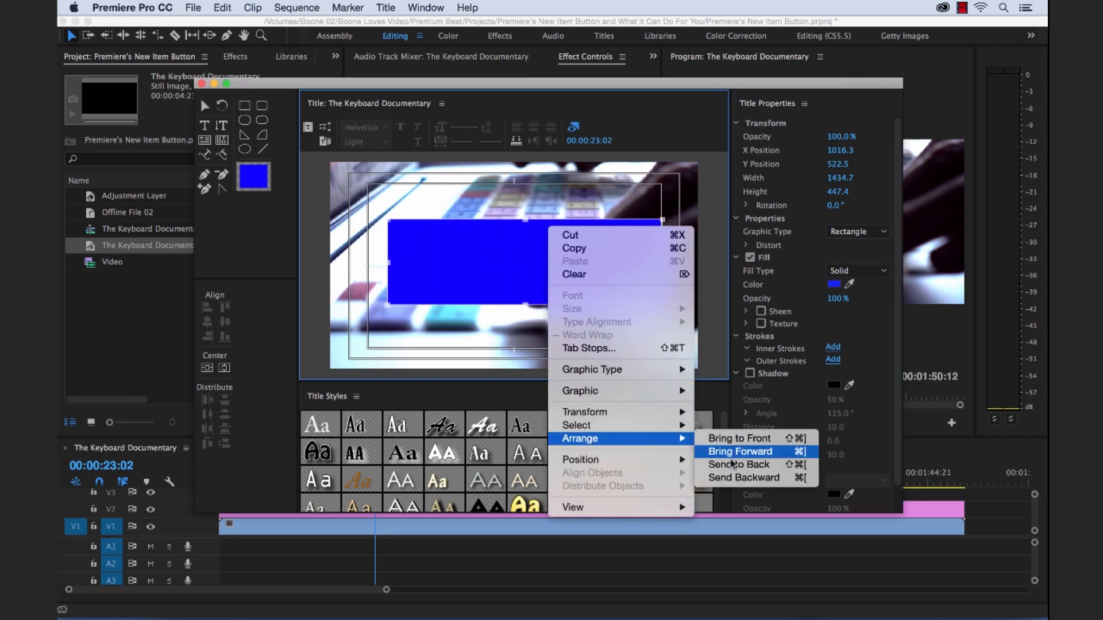
{"action": "left_click", "coordinate": [739, 451]}
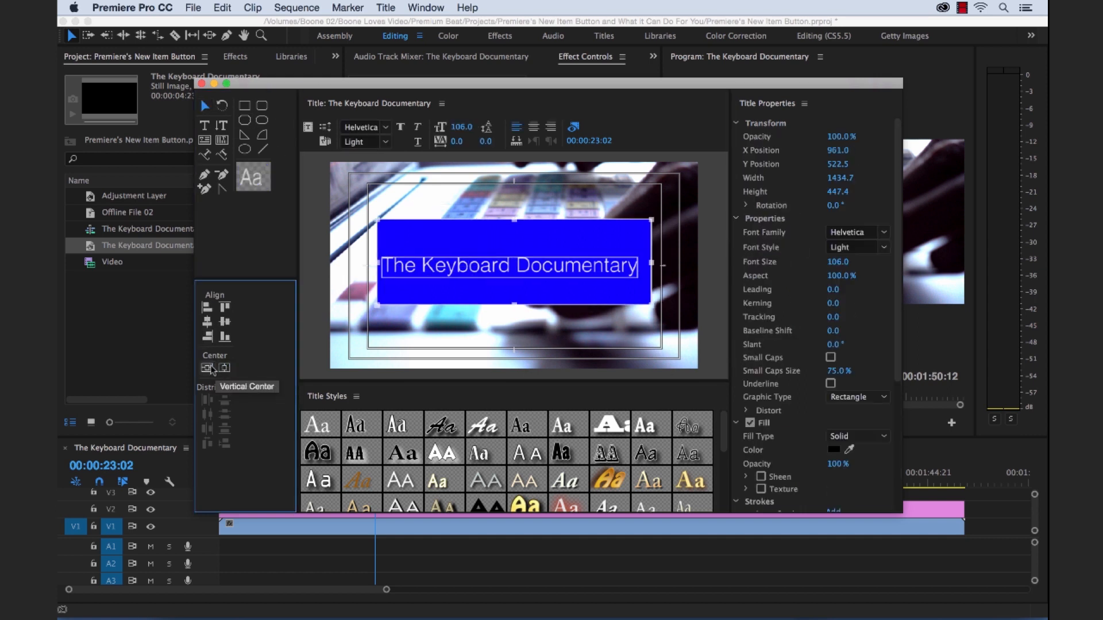
{"action": "left_click", "coordinate": [207, 323]}
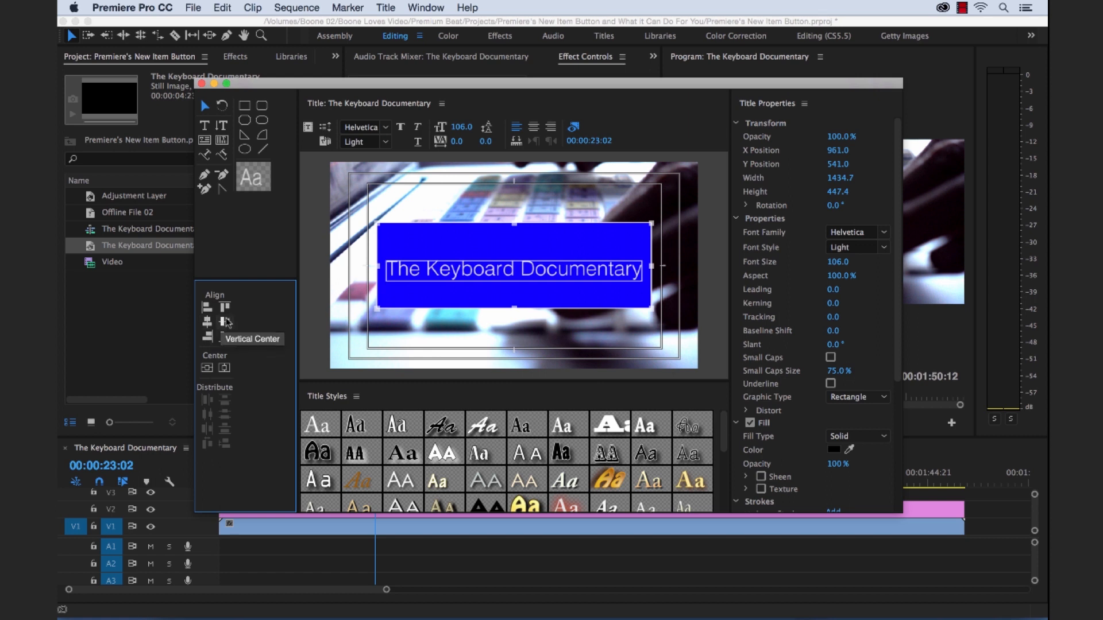
{"action": "left_click", "coordinate": [224, 323]}
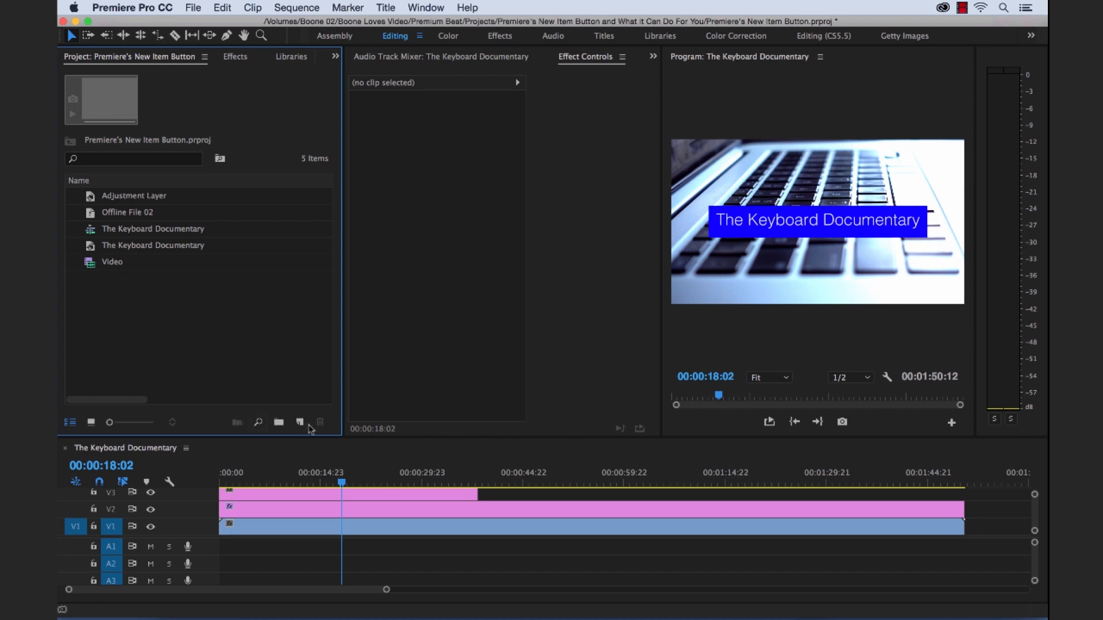
Step: Create a Bars and Tone clip, place it at the sequence start and play it back
{"action": "left_click", "coordinate": [299, 422]}
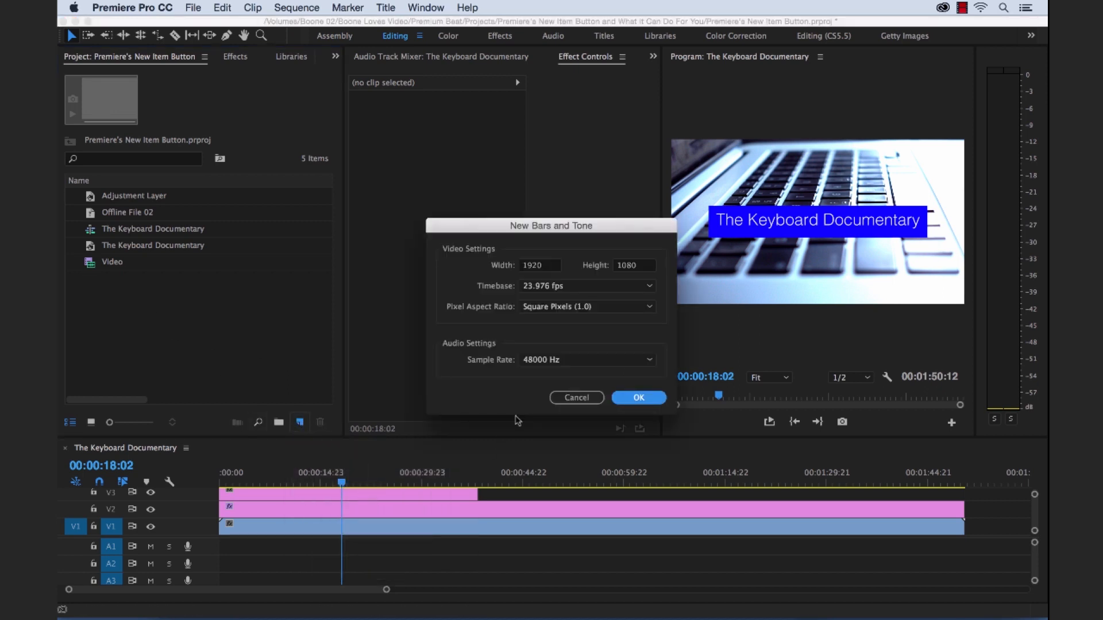
{"action": "mouse_move", "coordinate": [568, 322]}
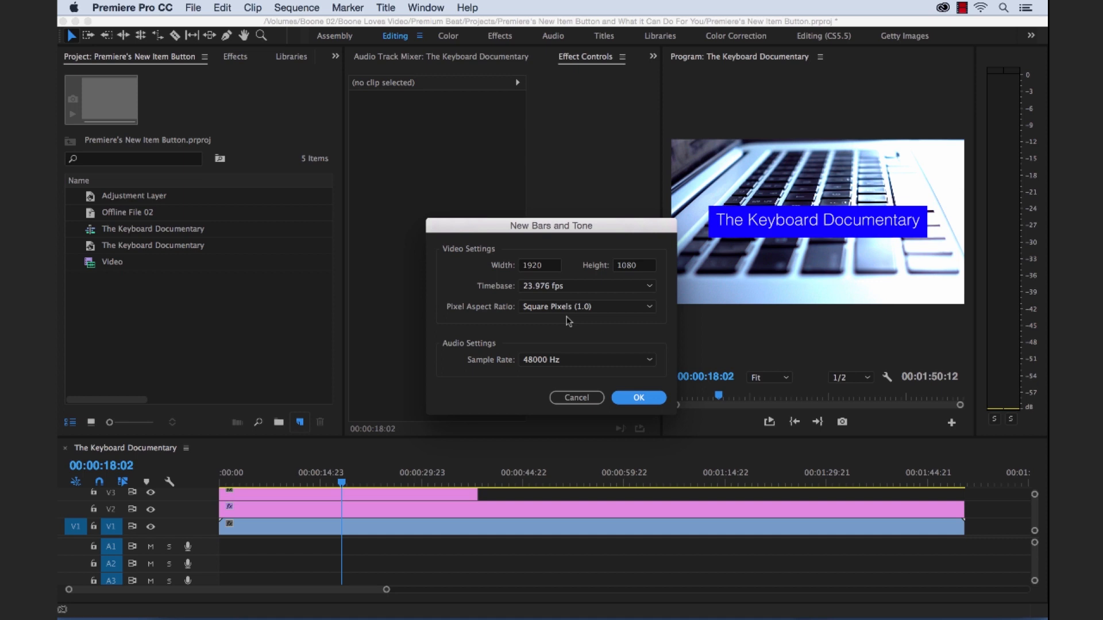
{"action": "left_click", "coordinate": [638, 398]}
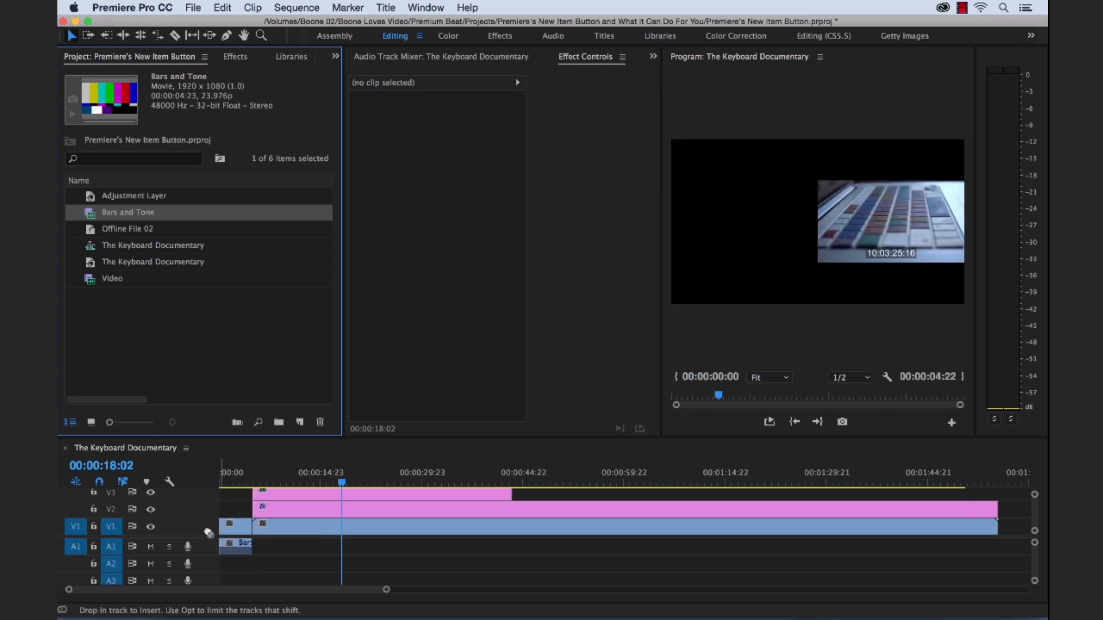
{"action": "left_click", "coordinate": [229, 485]}
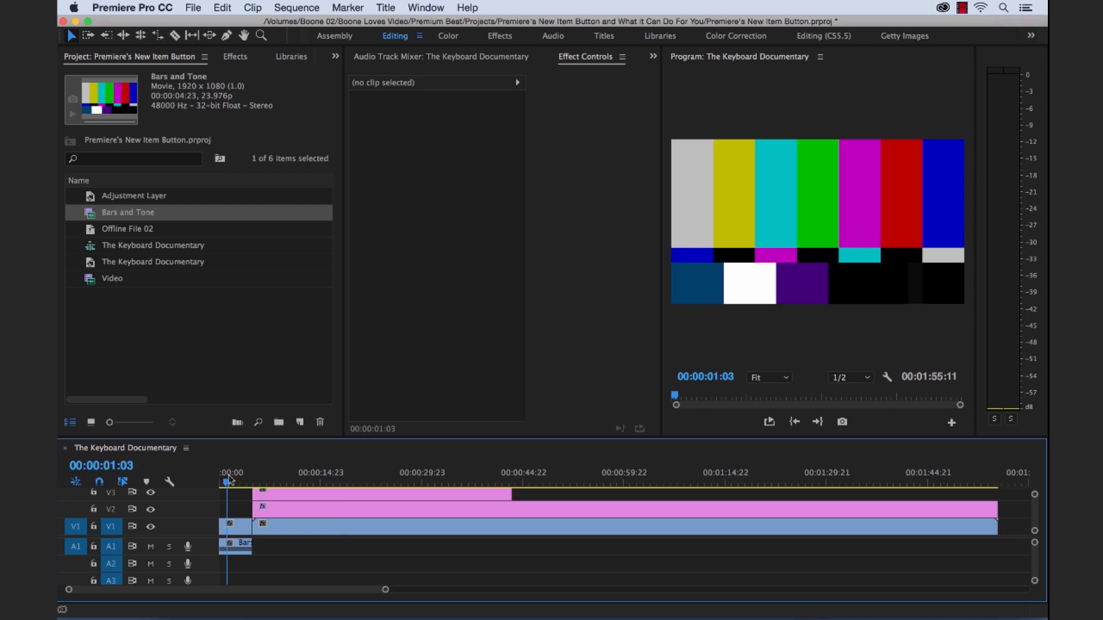
{"action": "key", "text": "space"}
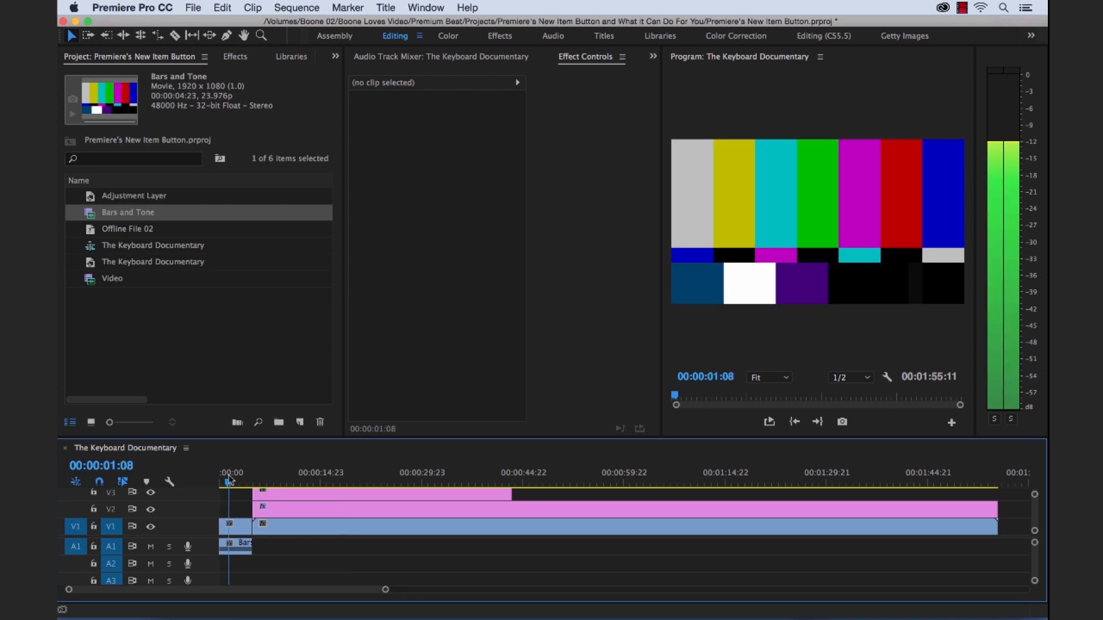
{"action": "left_click", "coordinate": [299, 422]}
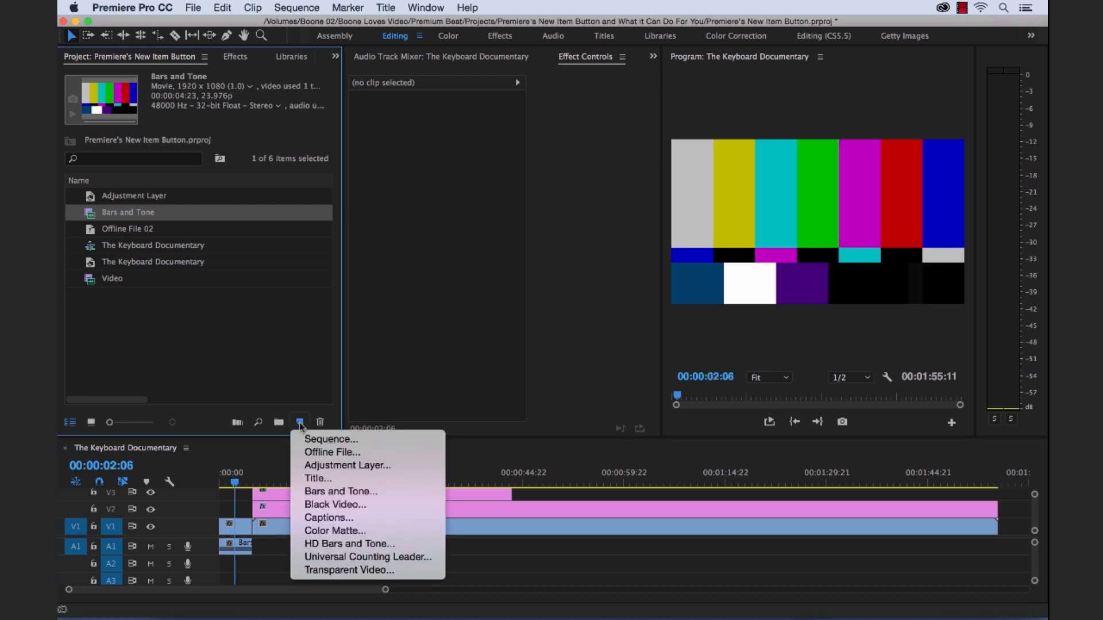
{"action": "mouse_move", "coordinate": [336, 504]}
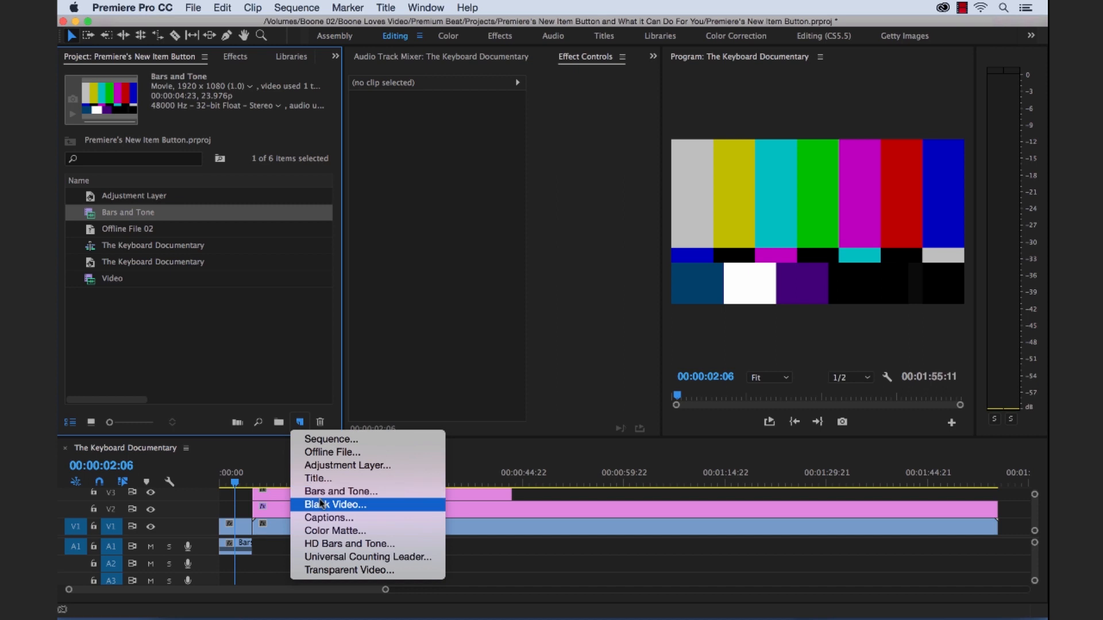
Step: Create a new 1920×1080 Black Video item with default settings
{"action": "left_click", "coordinate": [337, 504]}
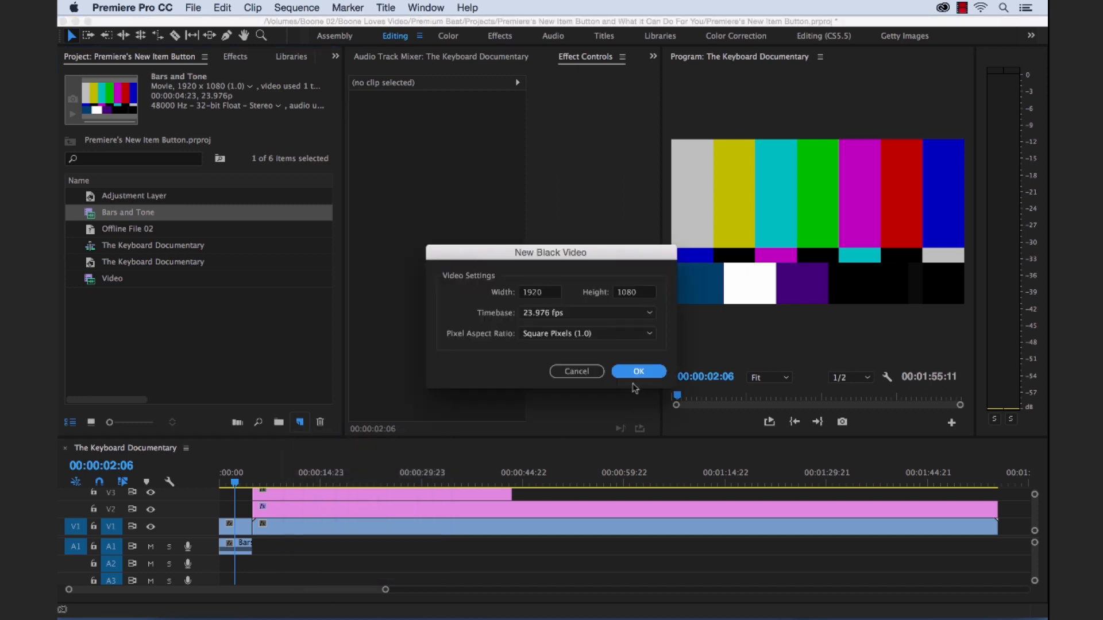
{"action": "mouse_move", "coordinate": [628, 378]}
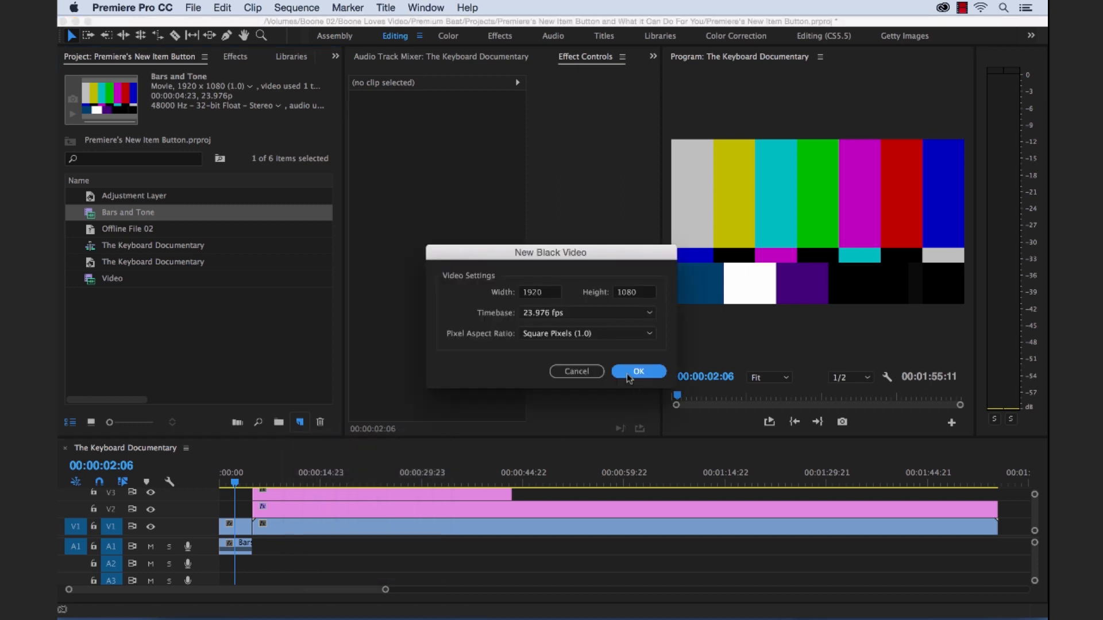
{"action": "left_click", "coordinate": [638, 371]}
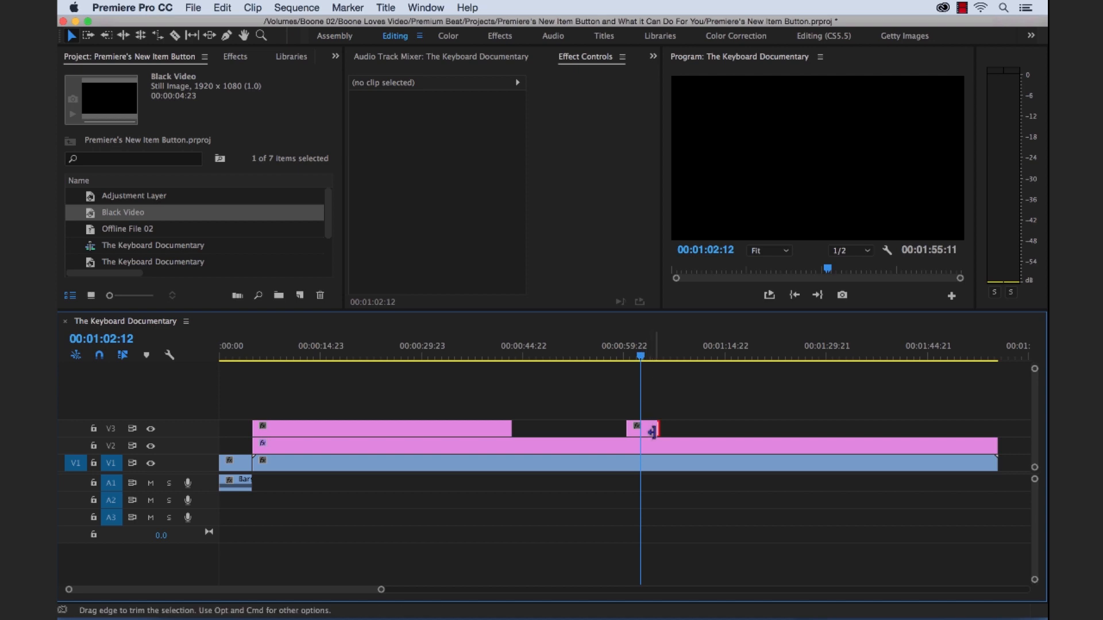
Step: Place the Black Video clip on V3 near 00:01:00 and trim it shorter
{"action": "left_click", "coordinate": [640, 427]}
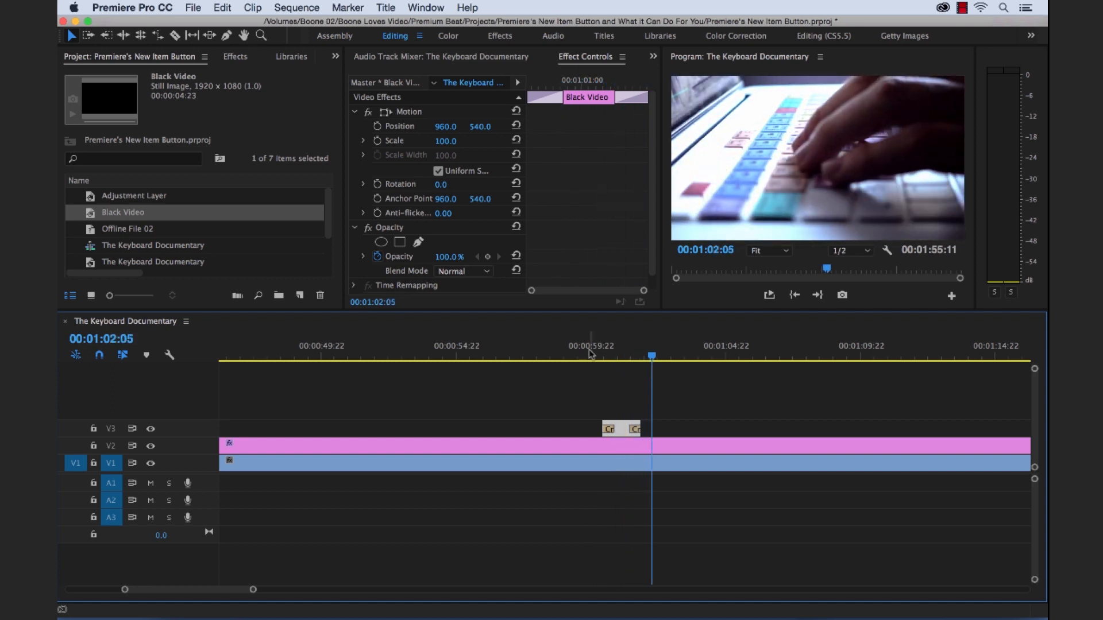
{"action": "mouse_move", "coordinate": [625, 425]}
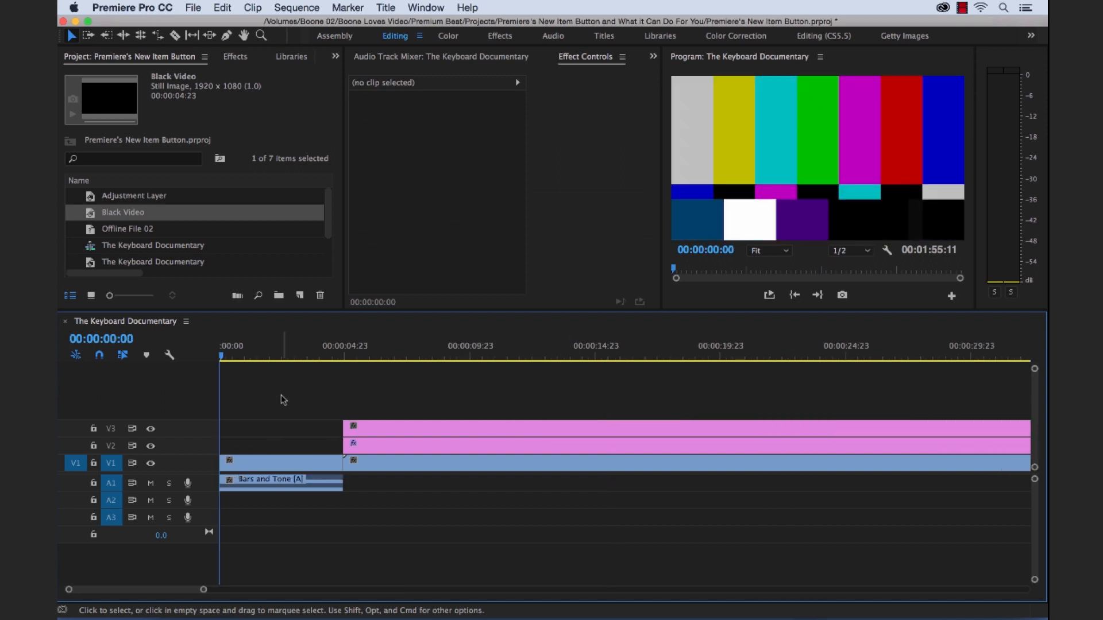
Step: Set Black Video to a 6-frame duration and insert it before Bars and Tone at the start
{"action": "double_click", "coordinate": [123, 211]}
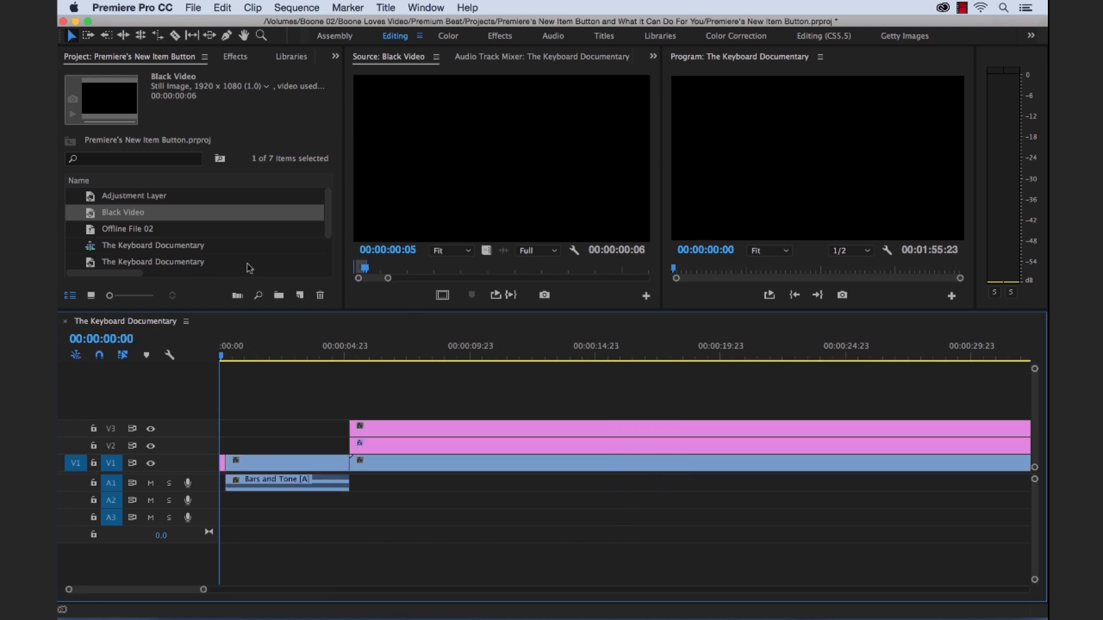
Step: Create a Captions item using the CEA-608 standard on stream CC1
{"action": "left_click", "coordinate": [298, 295]}
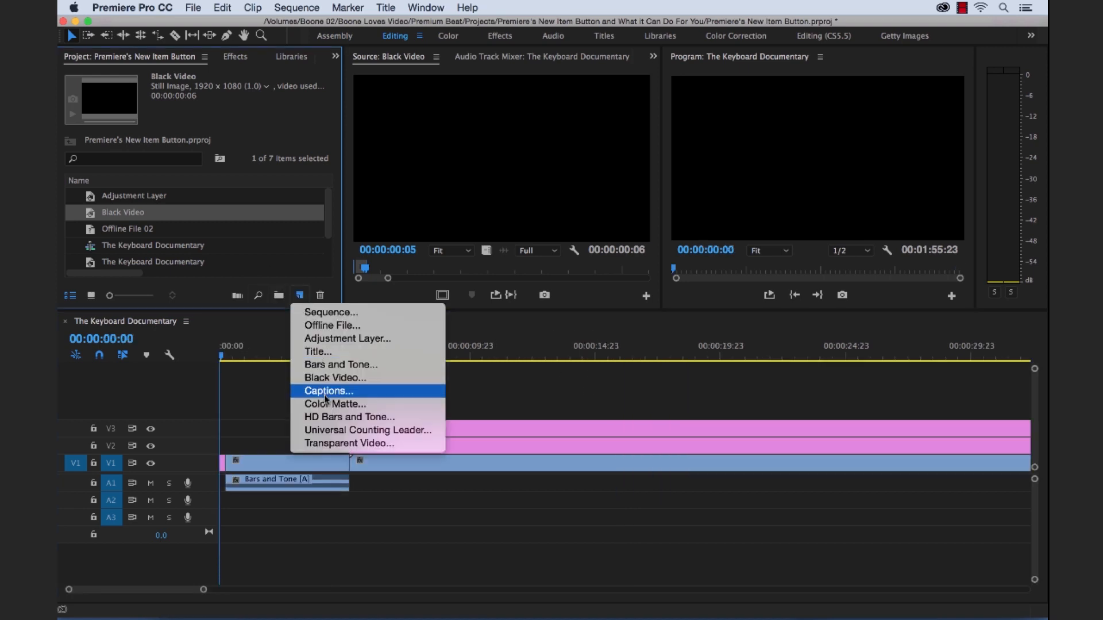
{"action": "left_click", "coordinate": [327, 390]}
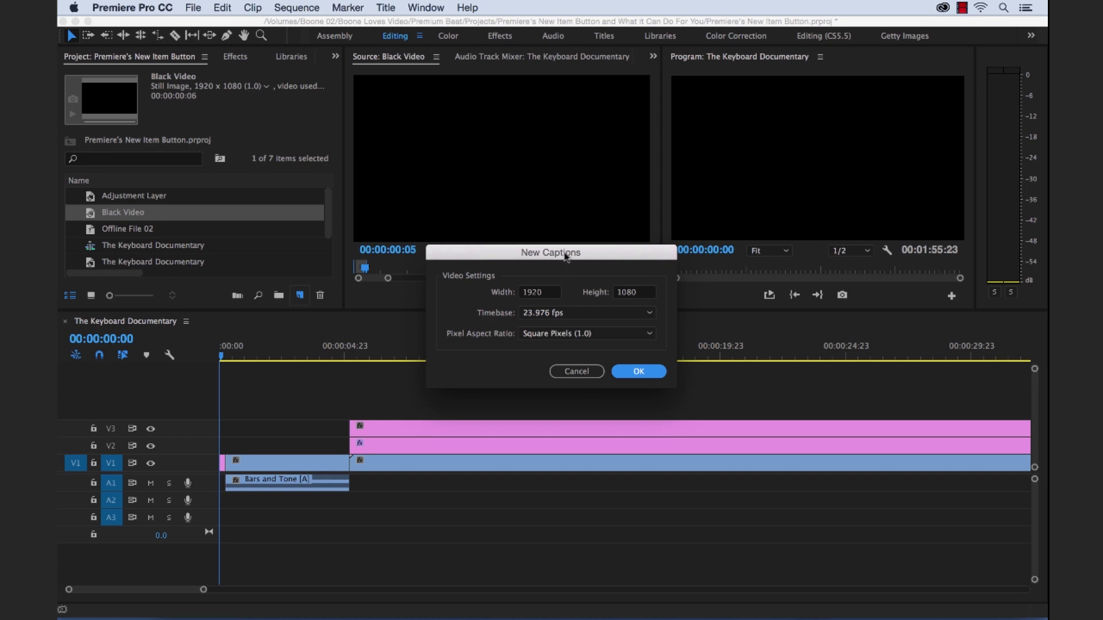
{"action": "mouse_move", "coordinate": [622, 380]}
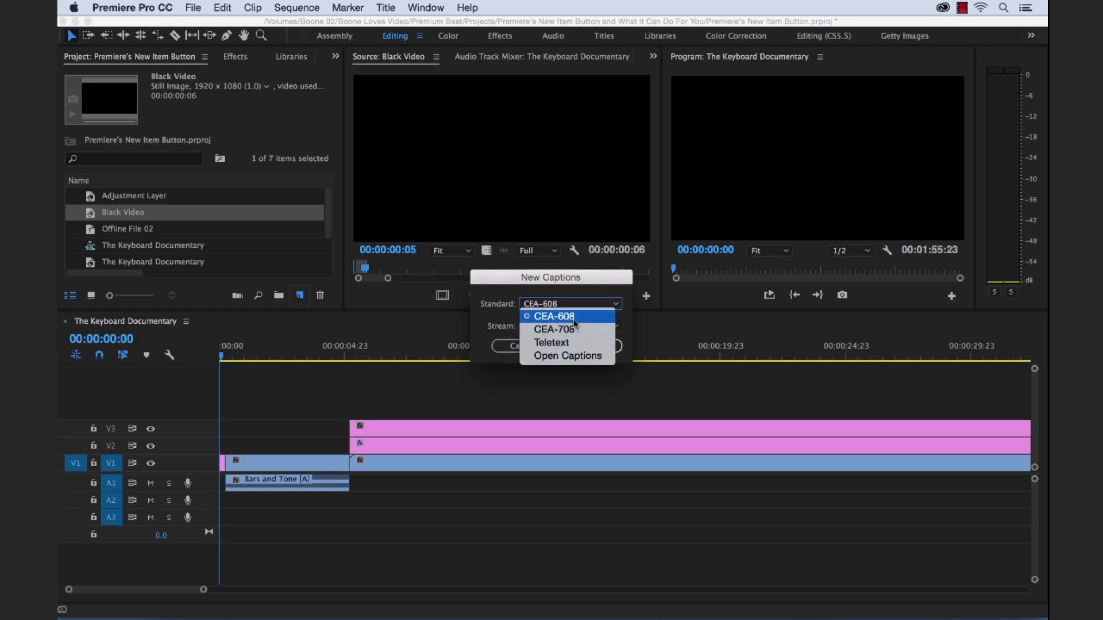
{"action": "mouse_move", "coordinate": [554, 330]}
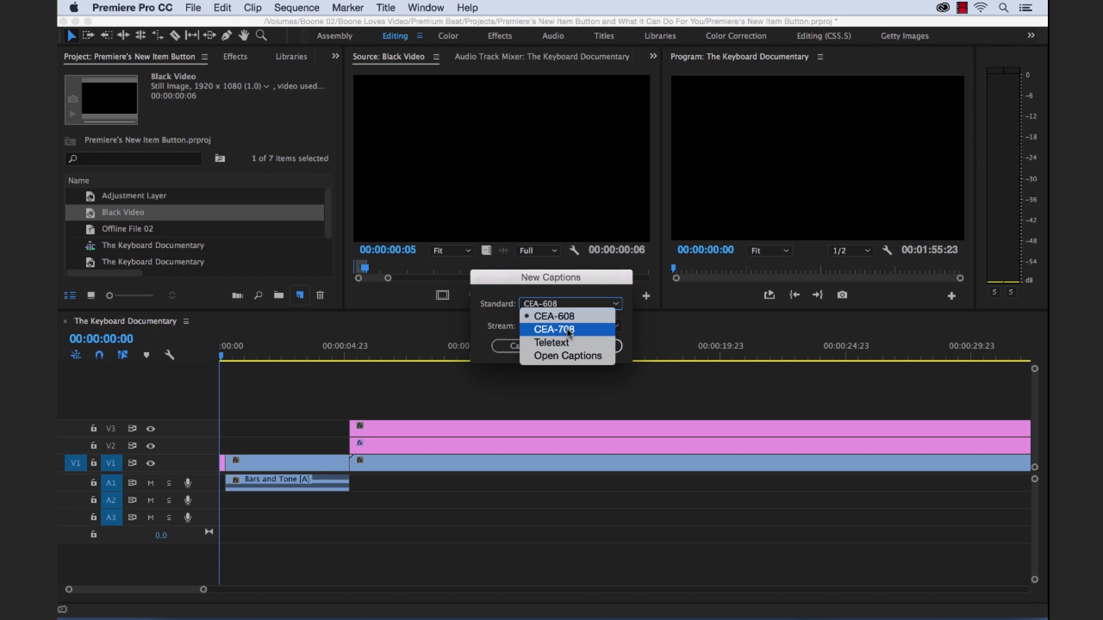
{"action": "mouse_move", "coordinate": [566, 356]}
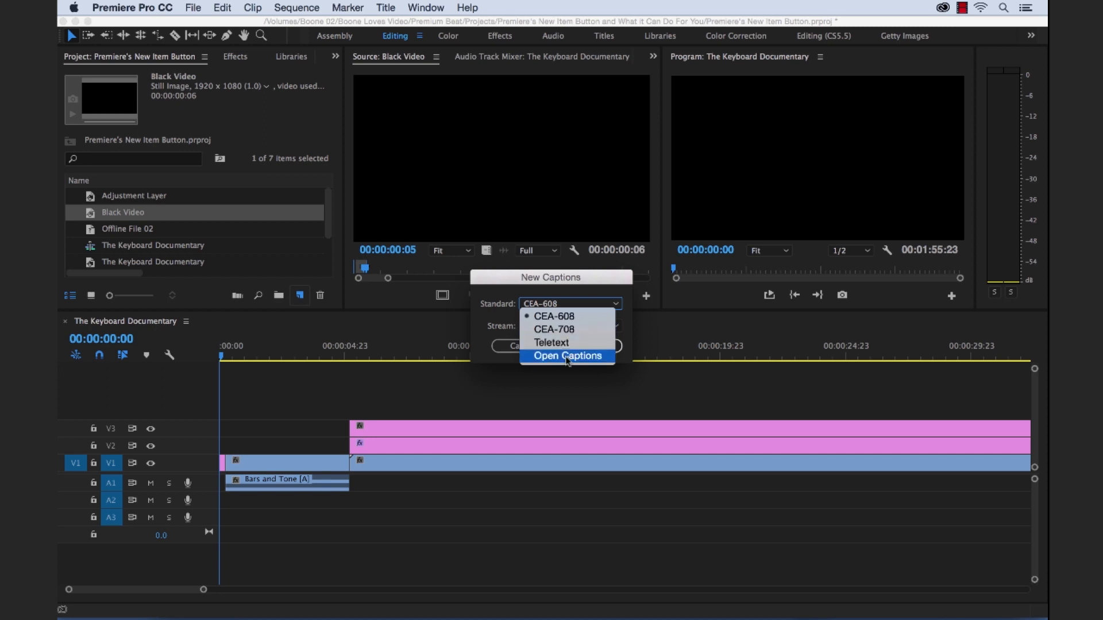
{"action": "mouse_move", "coordinate": [597, 288]}
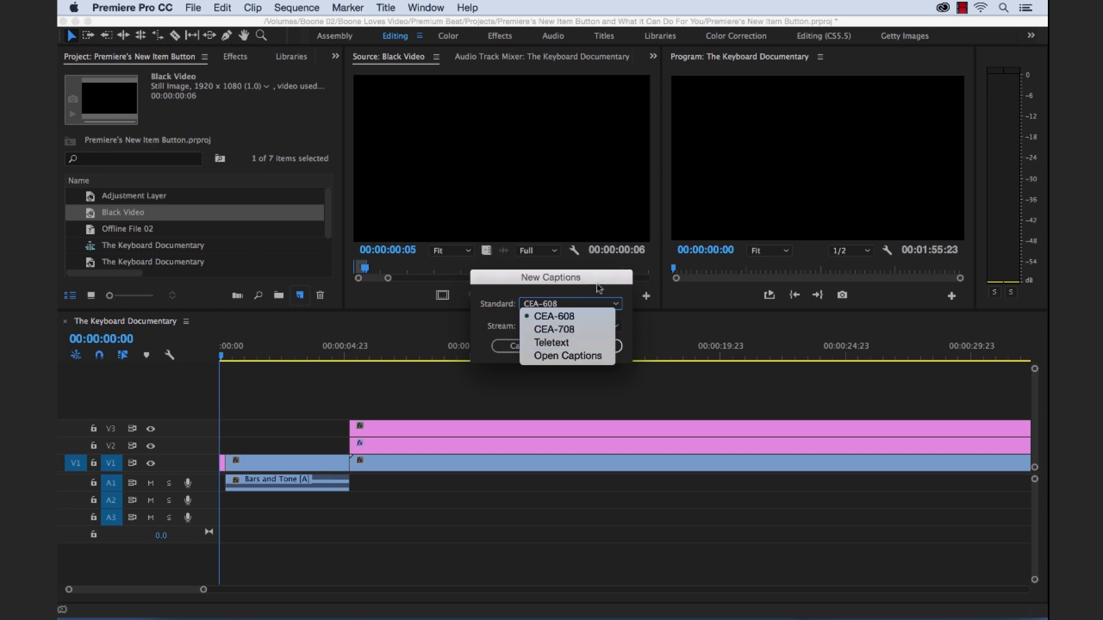
{"action": "left_click", "coordinate": [554, 316]}
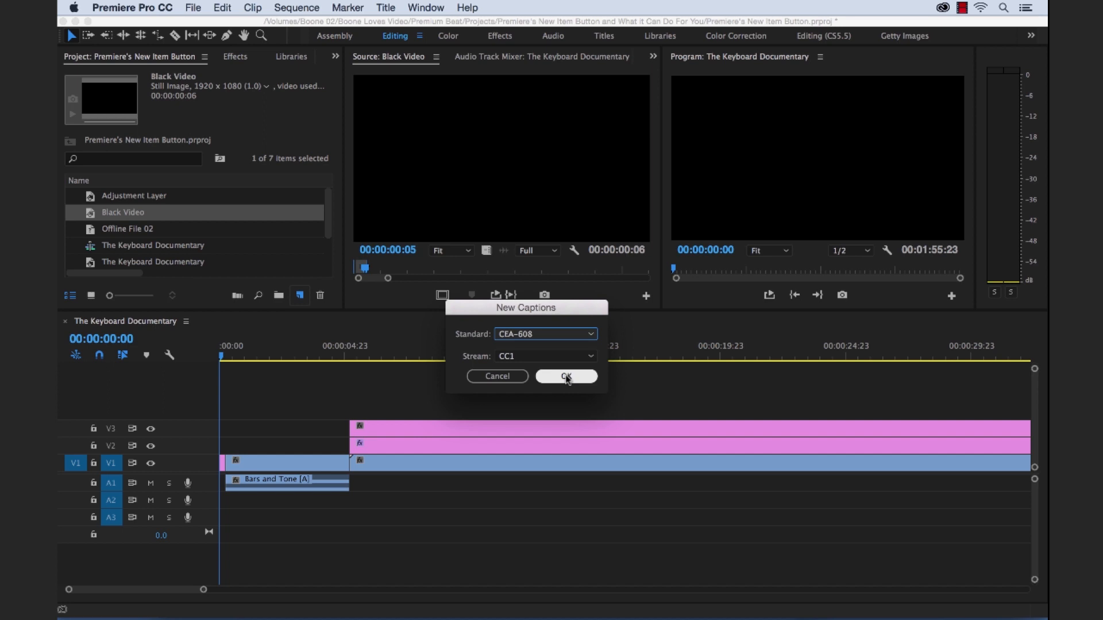
{"action": "left_click", "coordinate": [567, 377]}
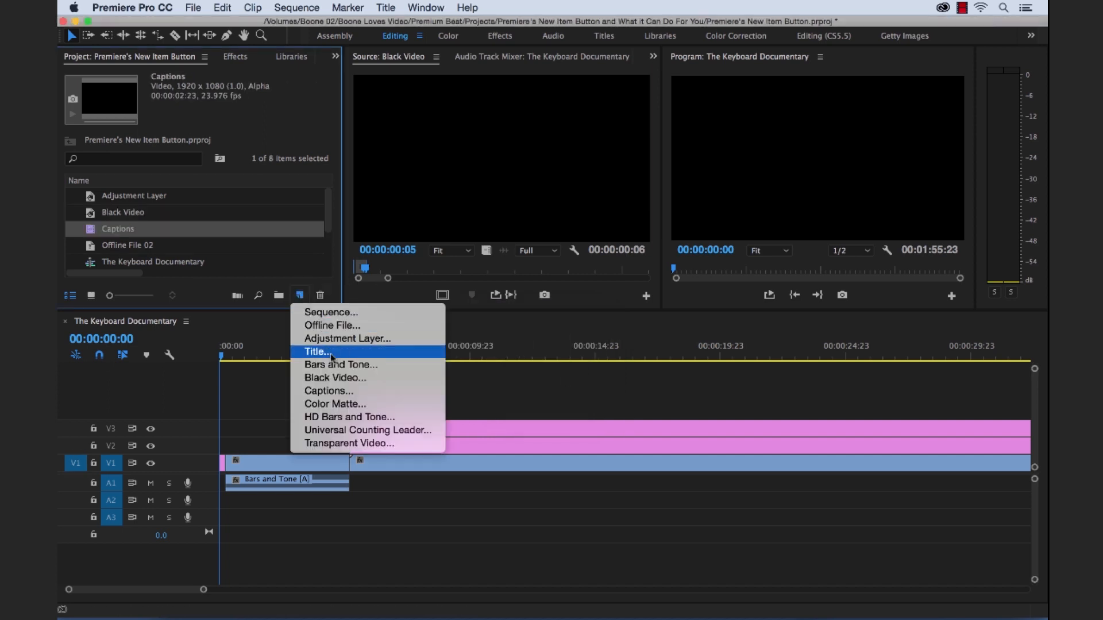
Step: Create a bright green 1920×1080 Color Matte, keeping the default name
{"action": "left_click", "coordinate": [335, 403]}
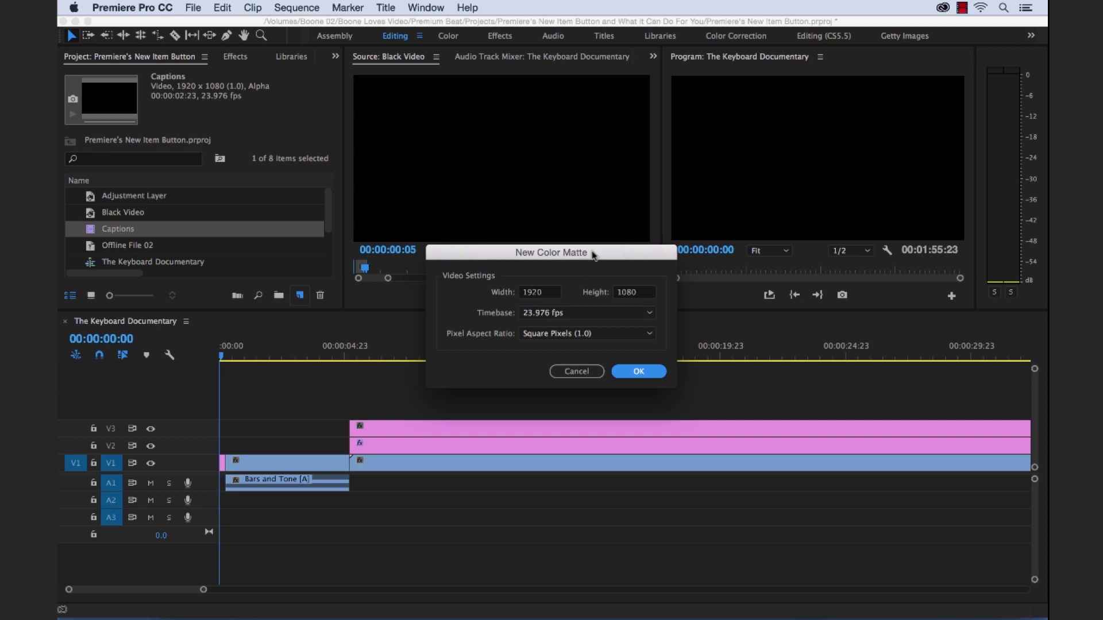
{"action": "left_click", "coordinate": [638, 371]}
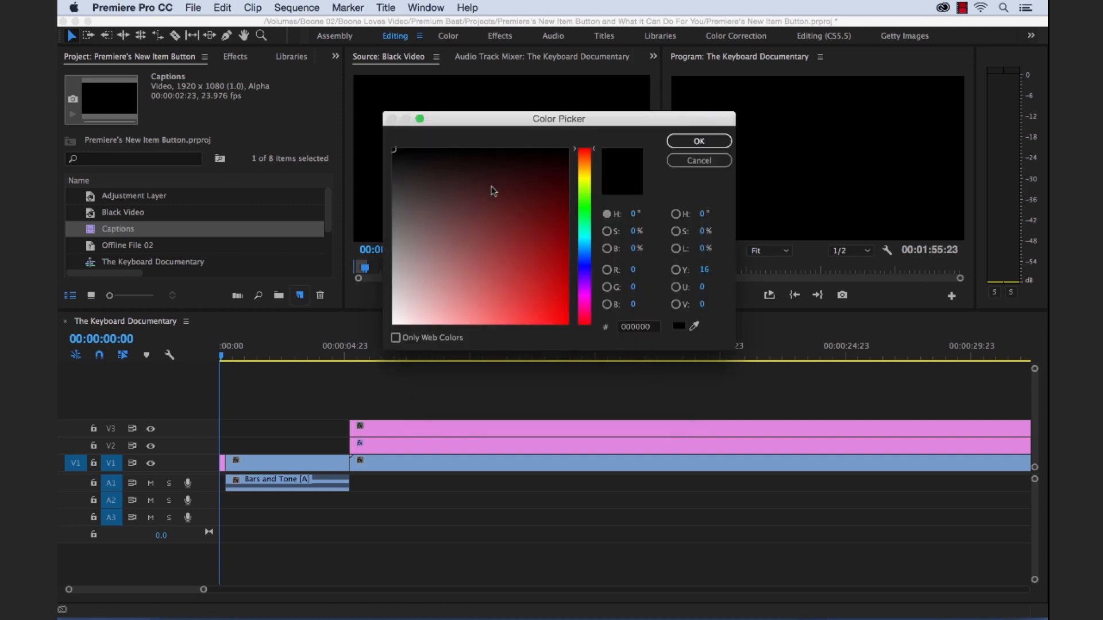
{"action": "mouse_move", "coordinate": [593, 204]}
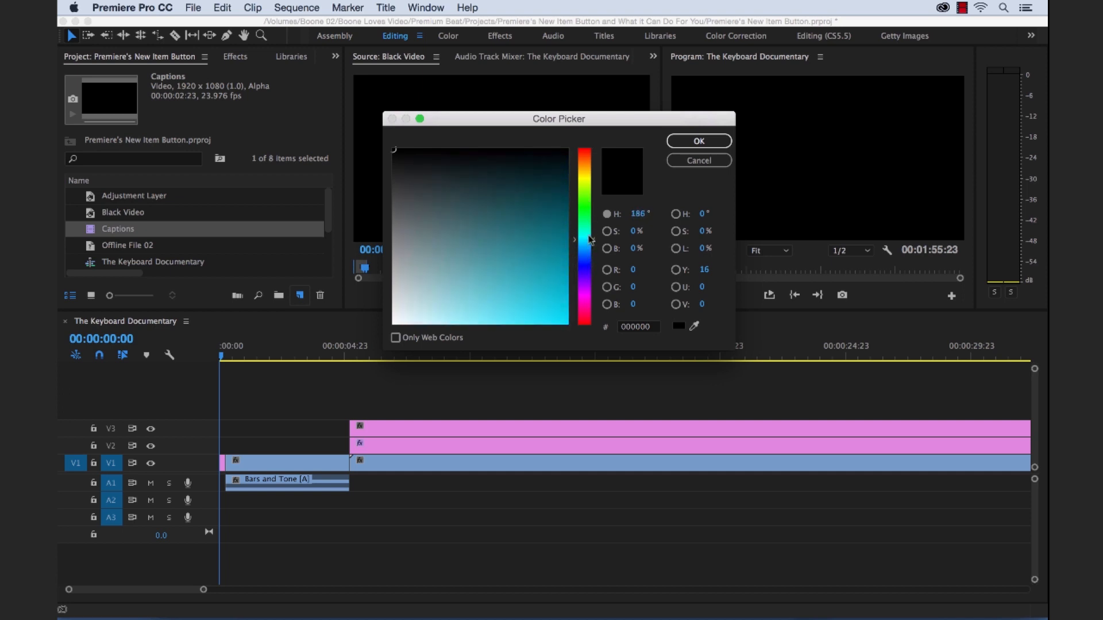
{"action": "left_click", "coordinate": [566, 313]}
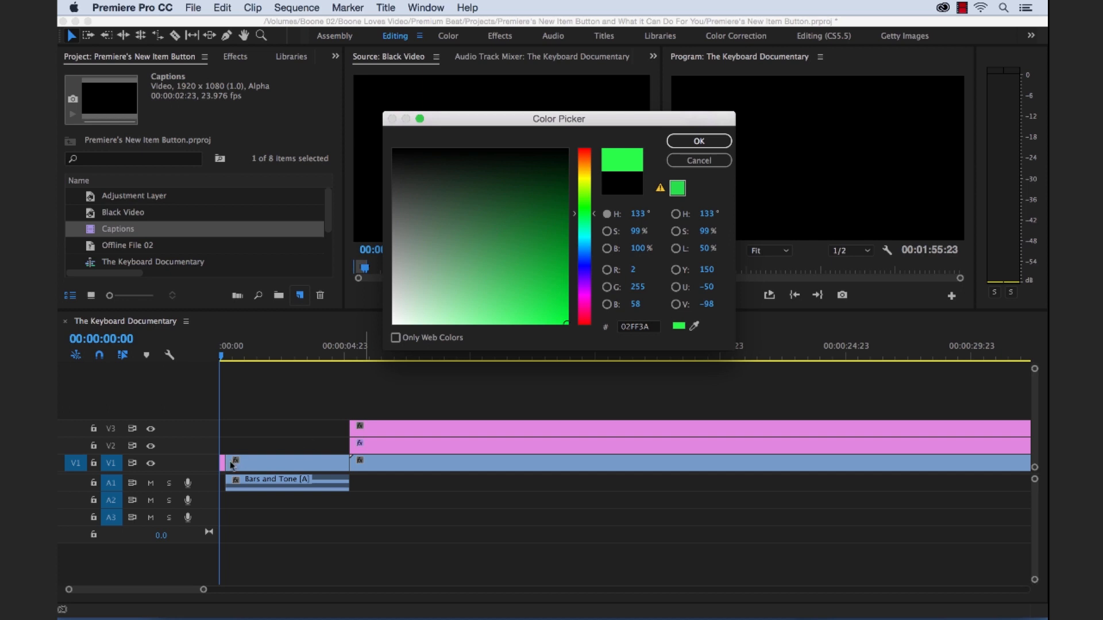
{"action": "mouse_move", "coordinate": [694, 156]}
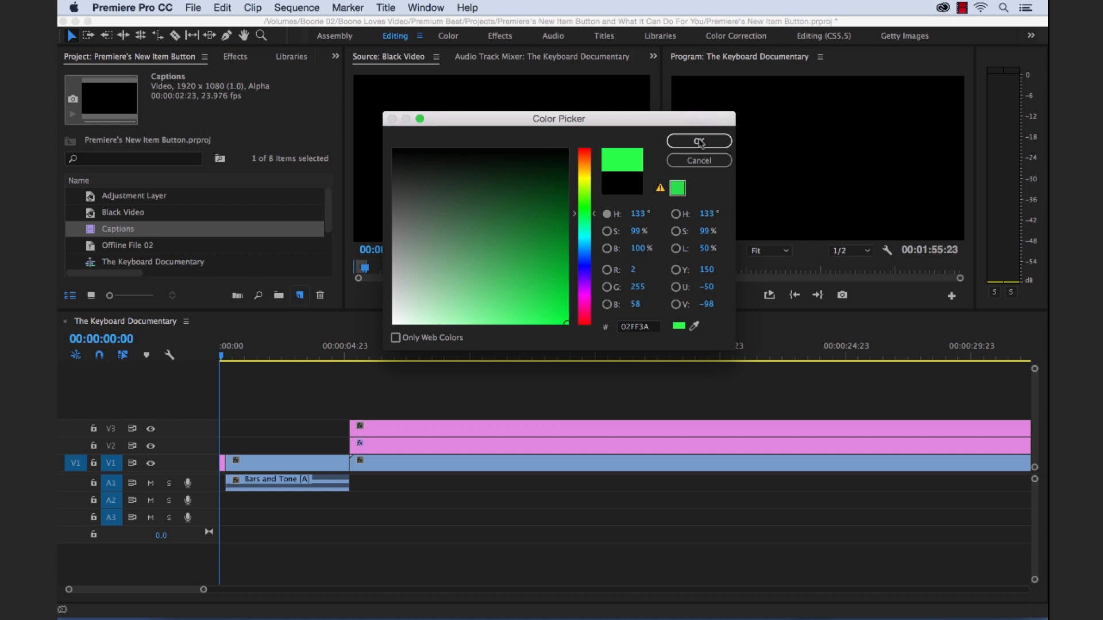
{"action": "left_click", "coordinate": [698, 141]}
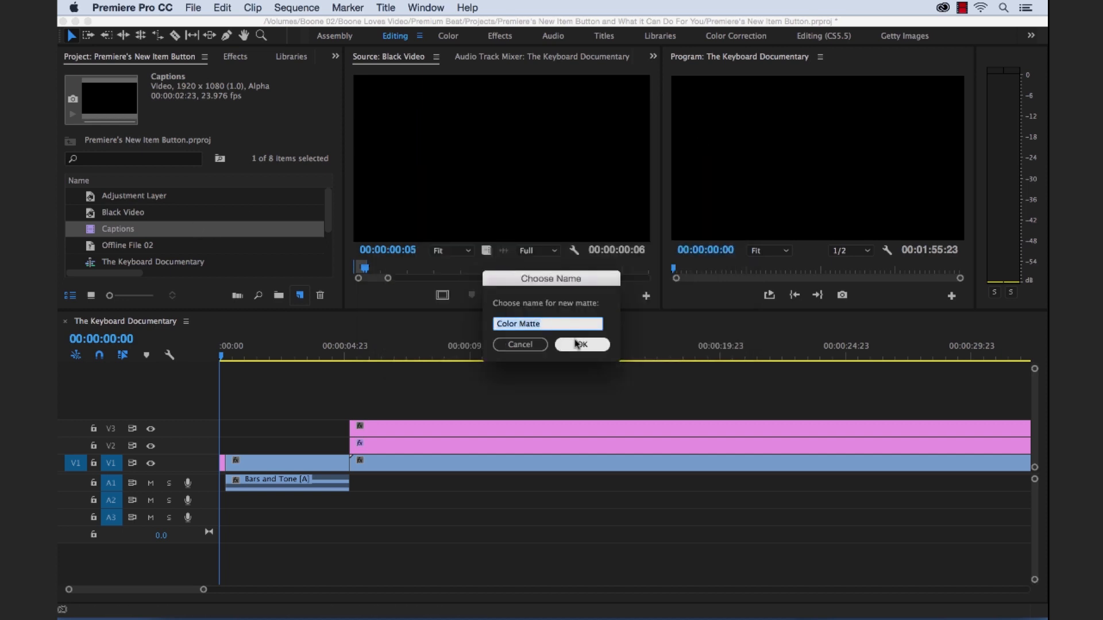
{"action": "left_click", "coordinate": [581, 345]}
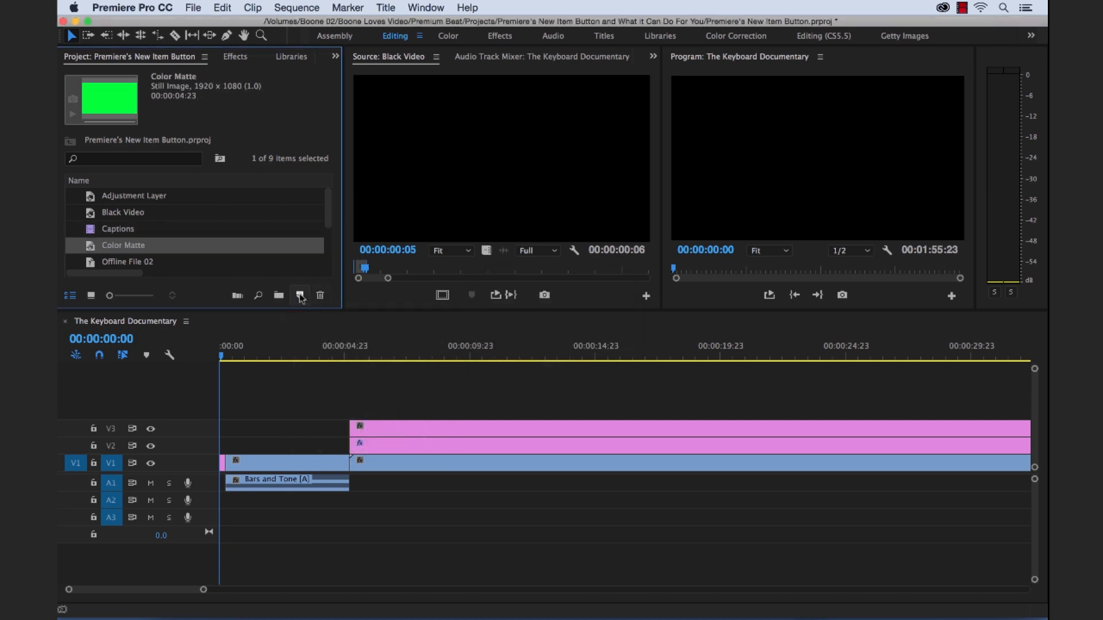
Step: Create a Universal Counting Leader with default video, audio and setup settings
{"action": "left_click", "coordinate": [298, 295]}
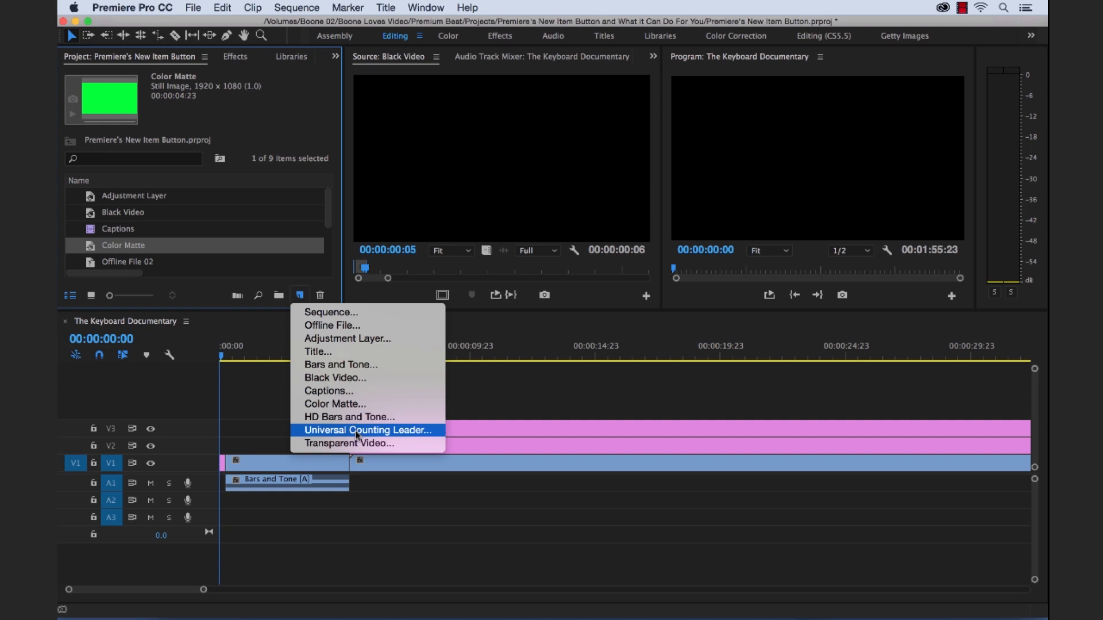
{"action": "left_click", "coordinate": [366, 430]}
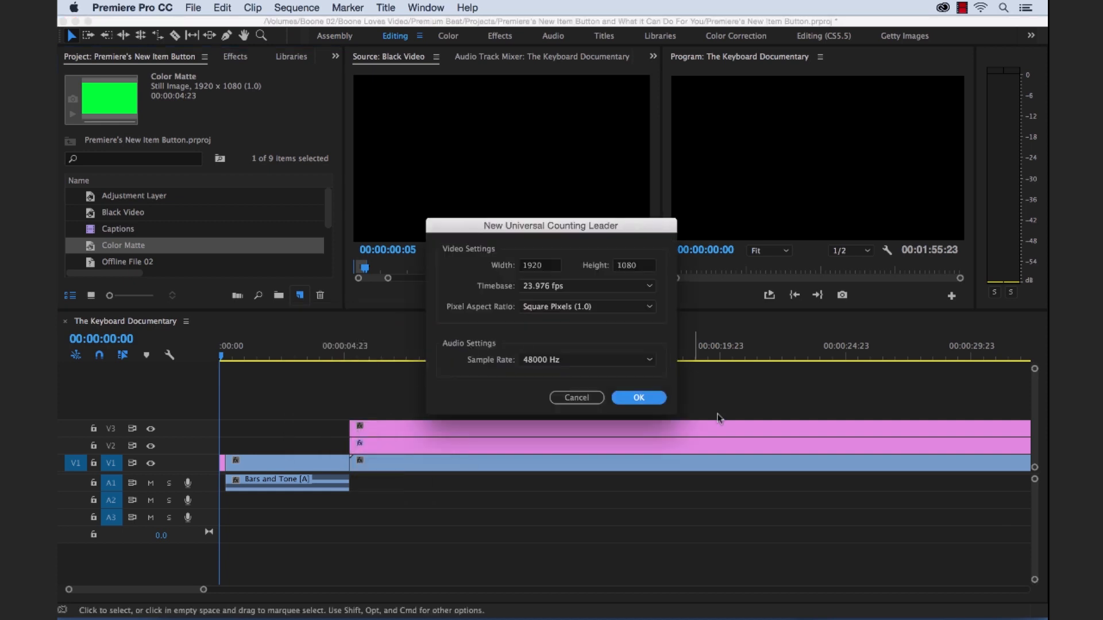
{"action": "left_click", "coordinate": [638, 397]}
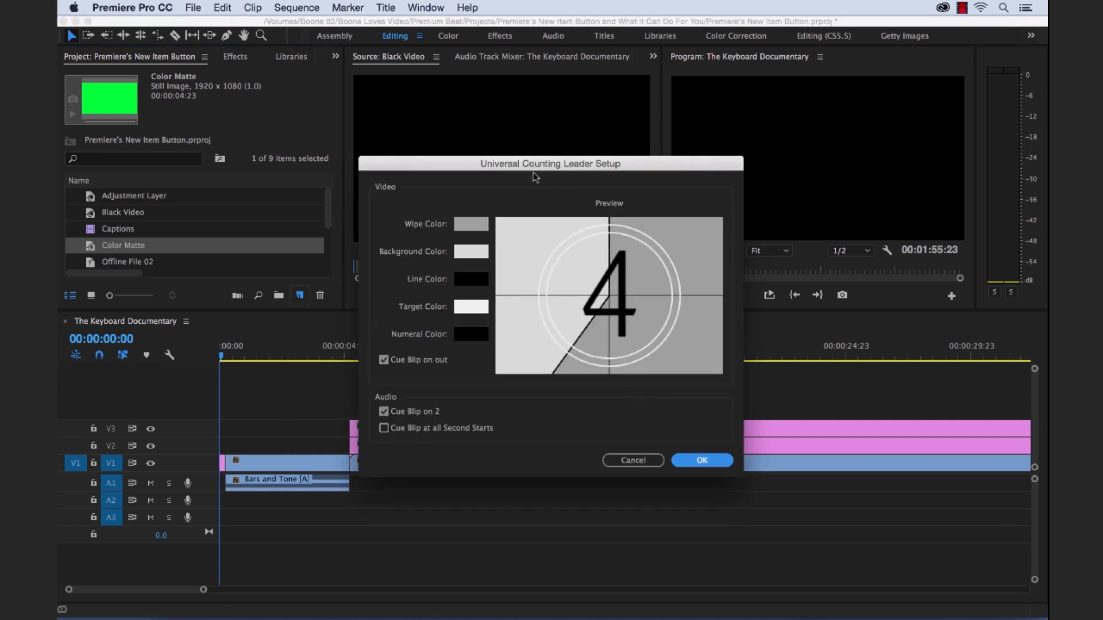
{"action": "mouse_move", "coordinate": [701, 460]}
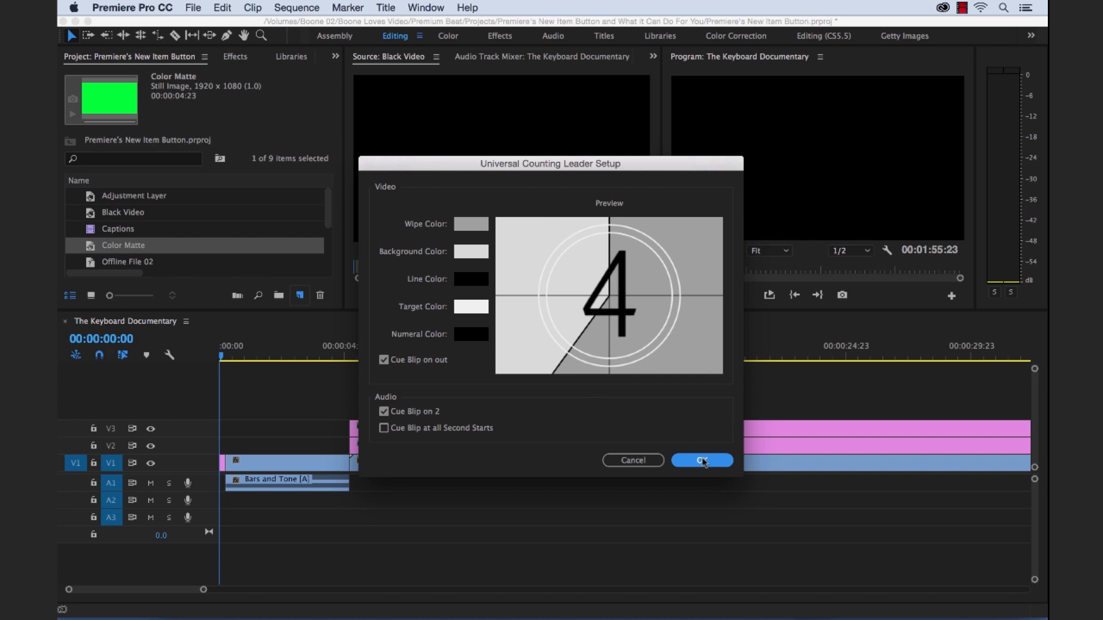
{"action": "left_click", "coordinate": [701, 460]}
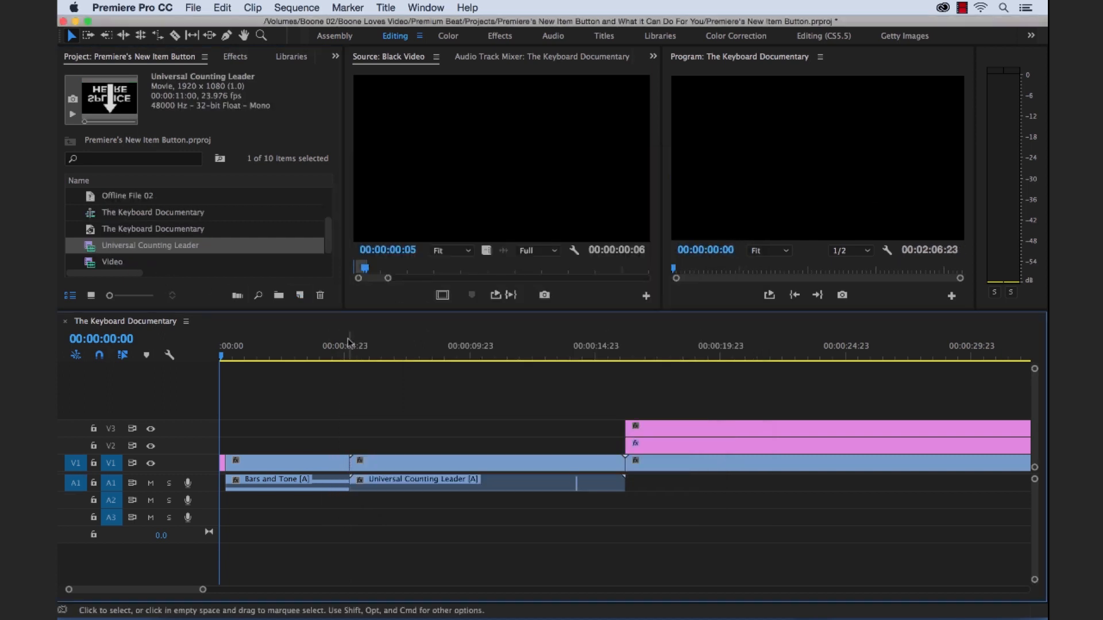
Step: Scrub the sequence to check the bars and tone followed by the counting leader
{"action": "left_click", "coordinate": [333, 355]}
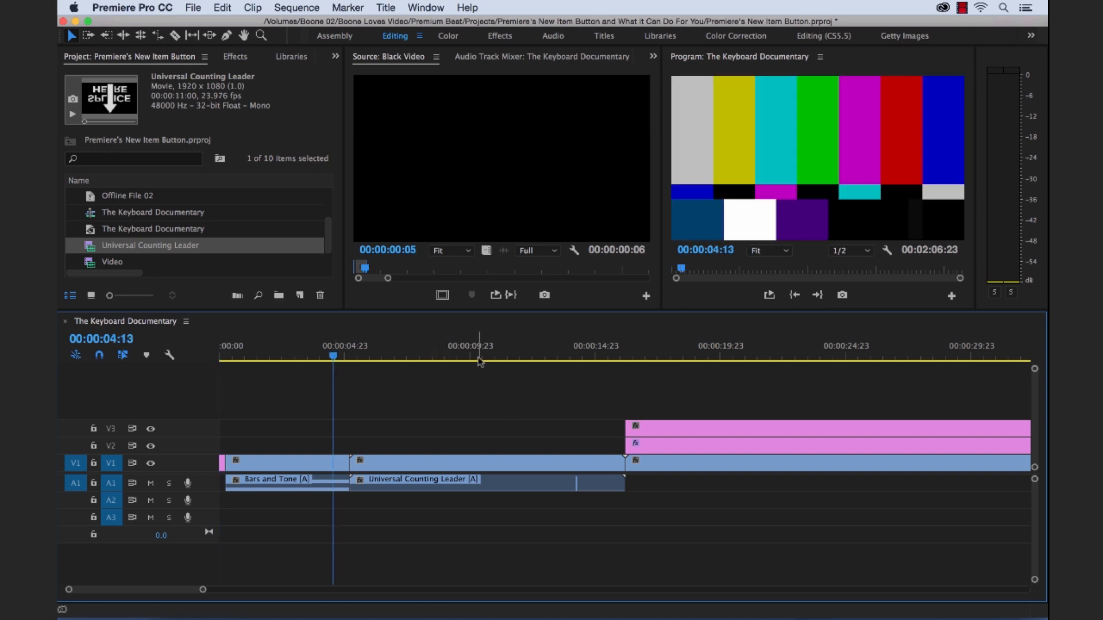
{"action": "left_click", "coordinate": [524, 355]}
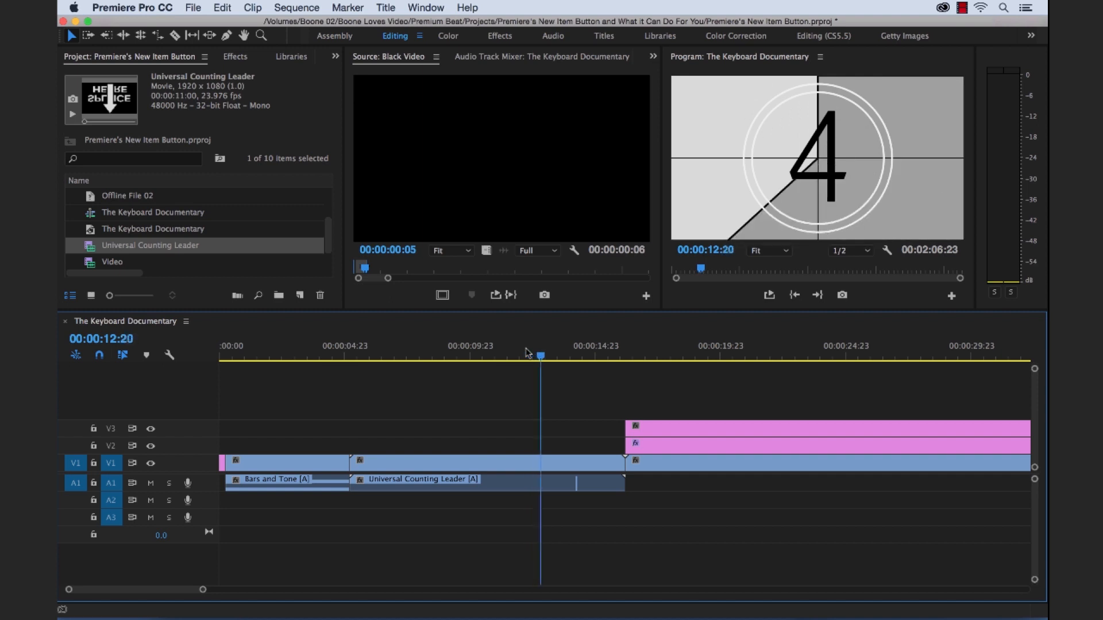
{"action": "left_click", "coordinate": [587, 346]}
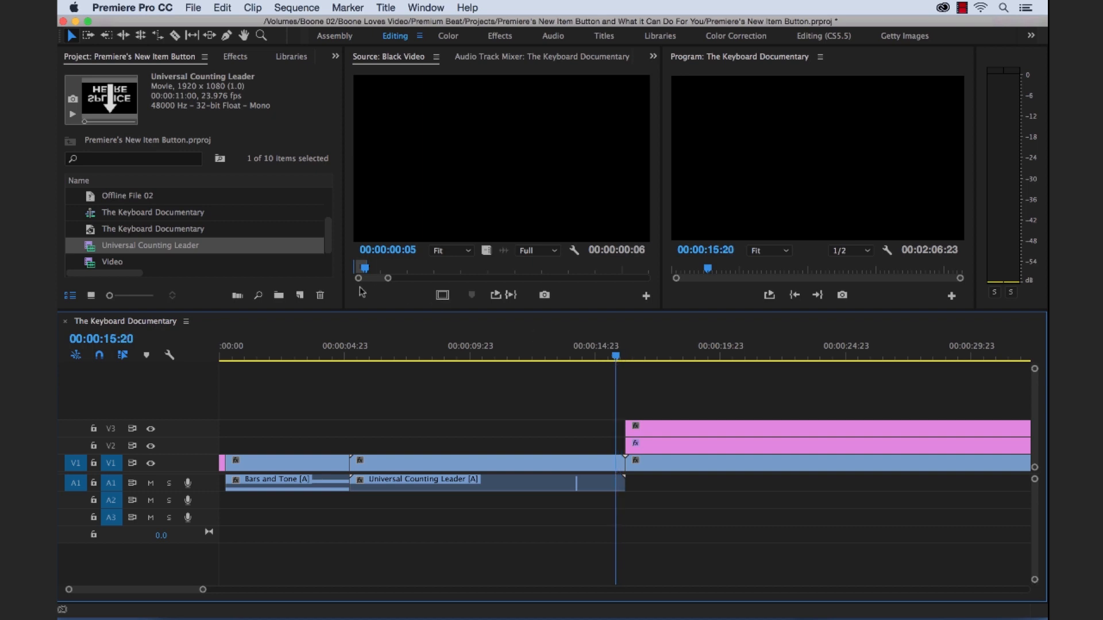
Step: Create a Transparent Video item and stretch it on V4 across the whole sequence
{"action": "left_click", "coordinate": [298, 295]}
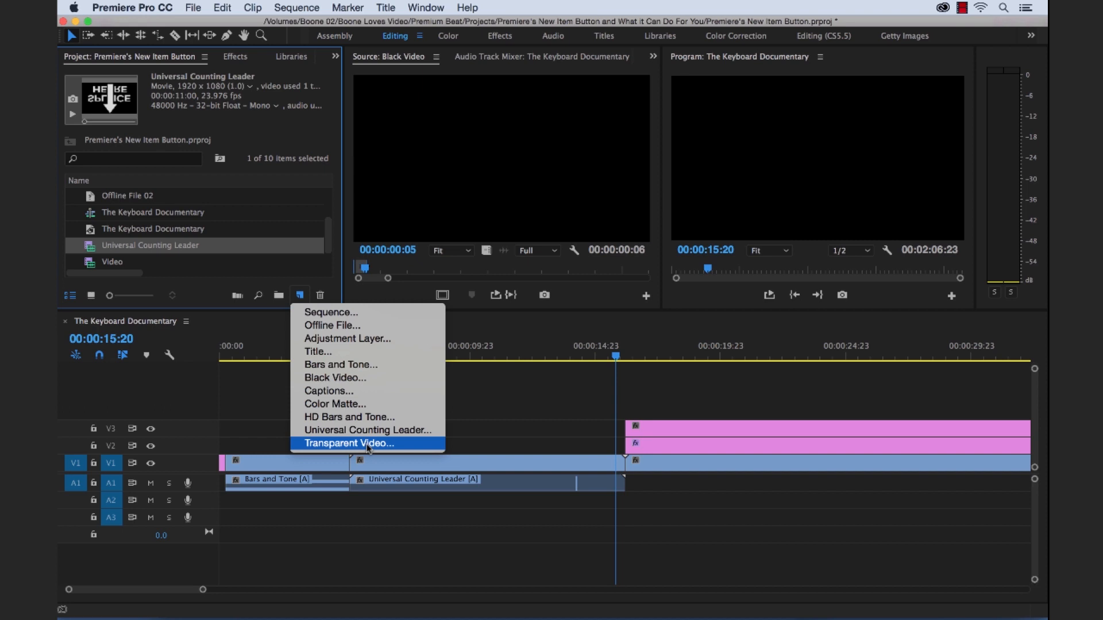
{"action": "left_click", "coordinate": [349, 444]}
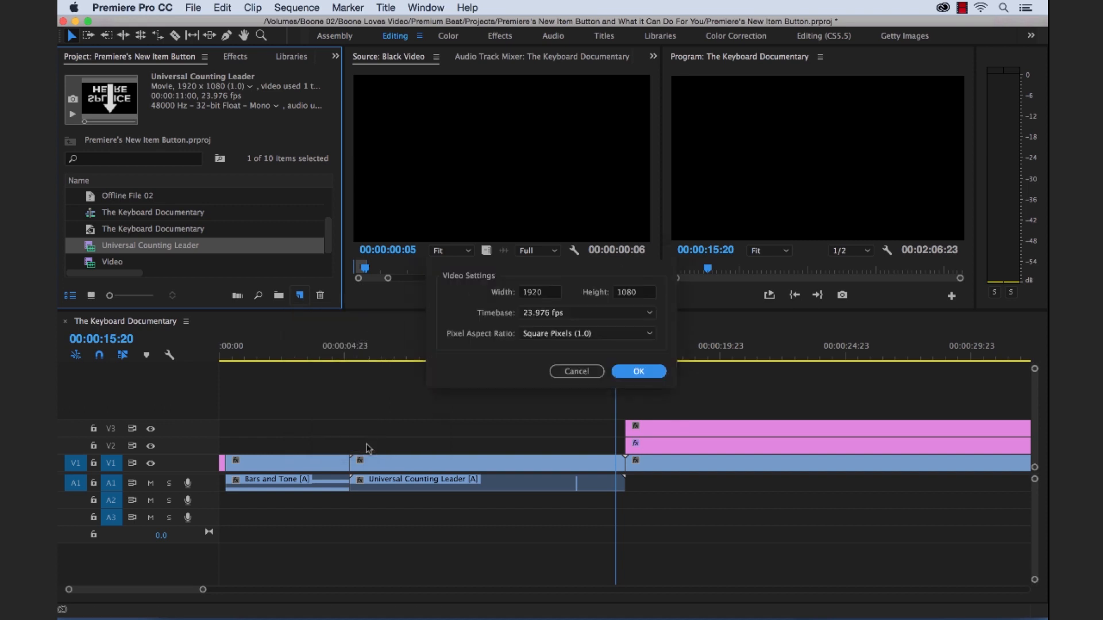
{"action": "left_click", "coordinate": [638, 371]}
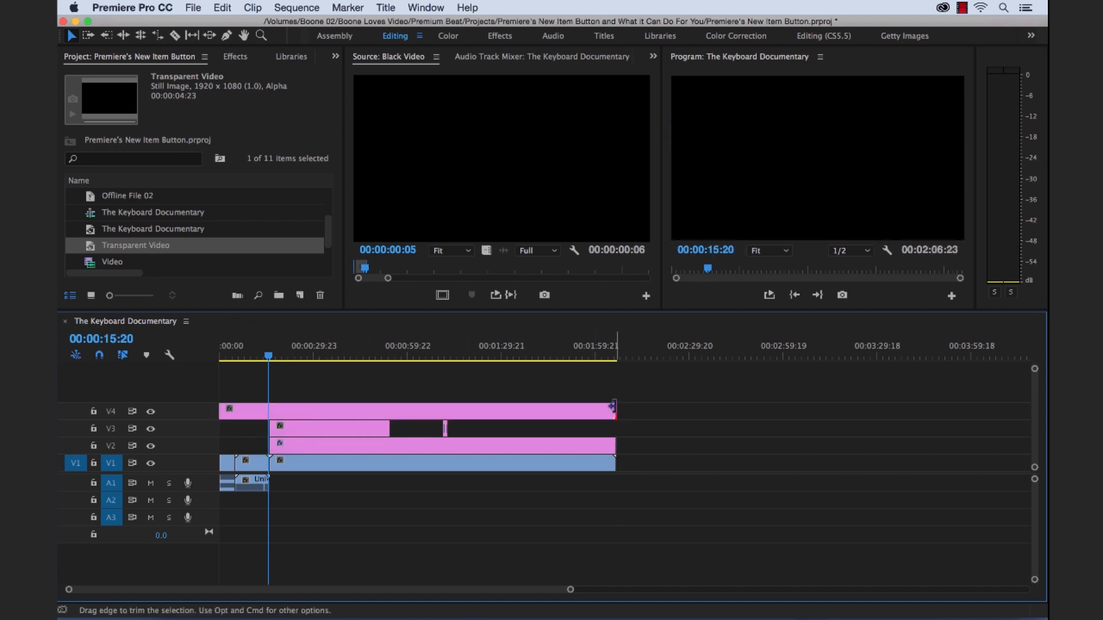
Step: Apply the Timecode effect to the Transparent Video clip and verify the overlay over the footage
{"action": "left_click", "coordinate": [398, 315]}
{"action": "type", "text": "timeco"}
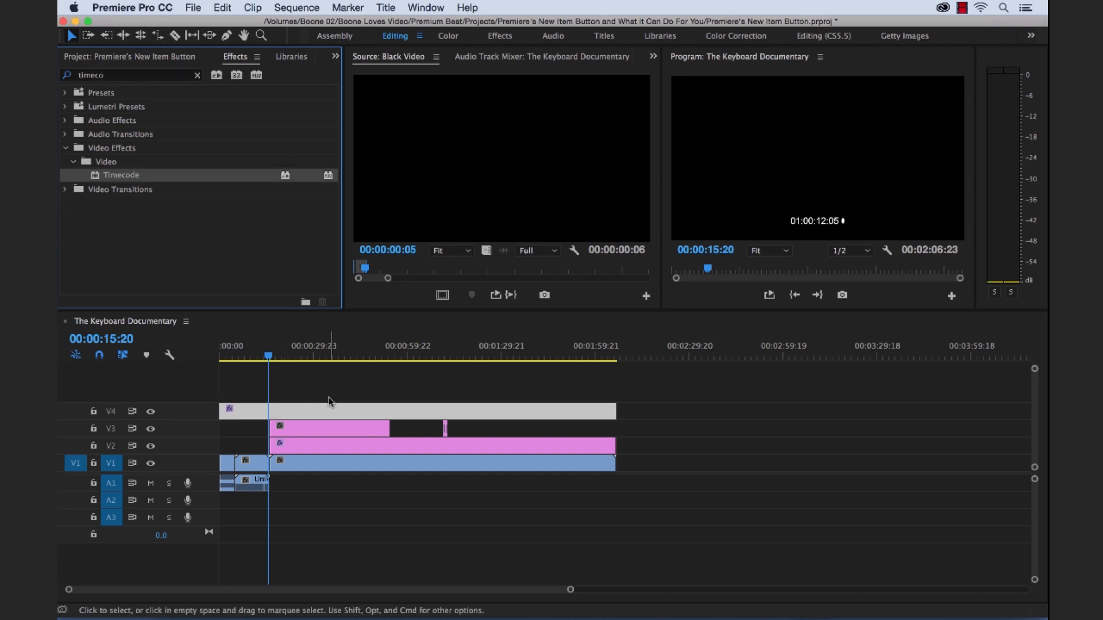
{"action": "left_click", "coordinate": [325, 357]}
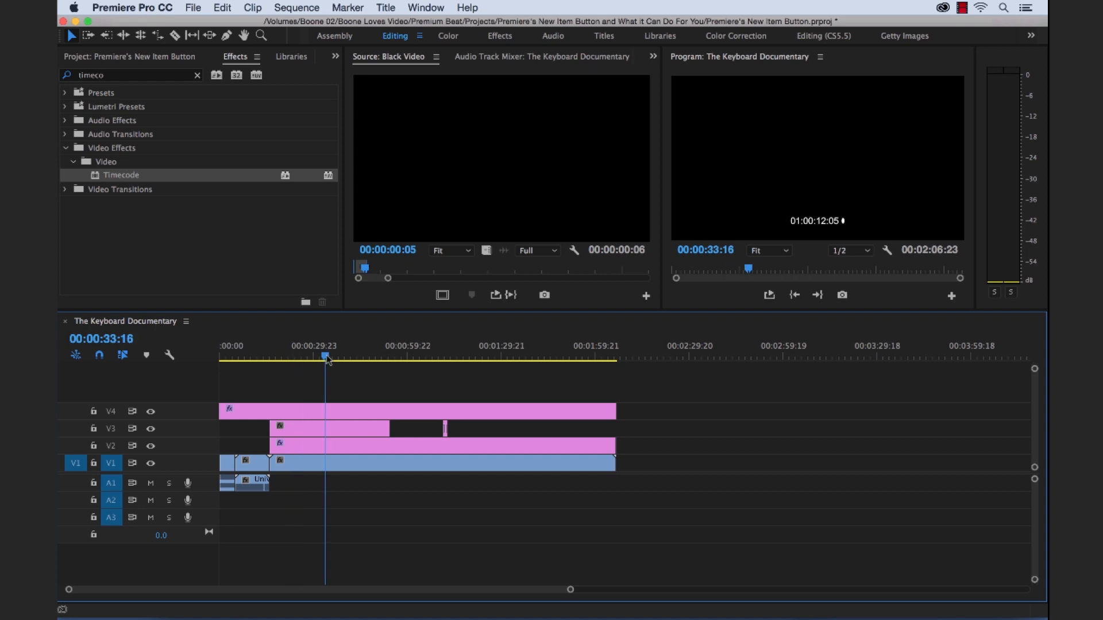
{"action": "left_click", "coordinate": [410, 359]}
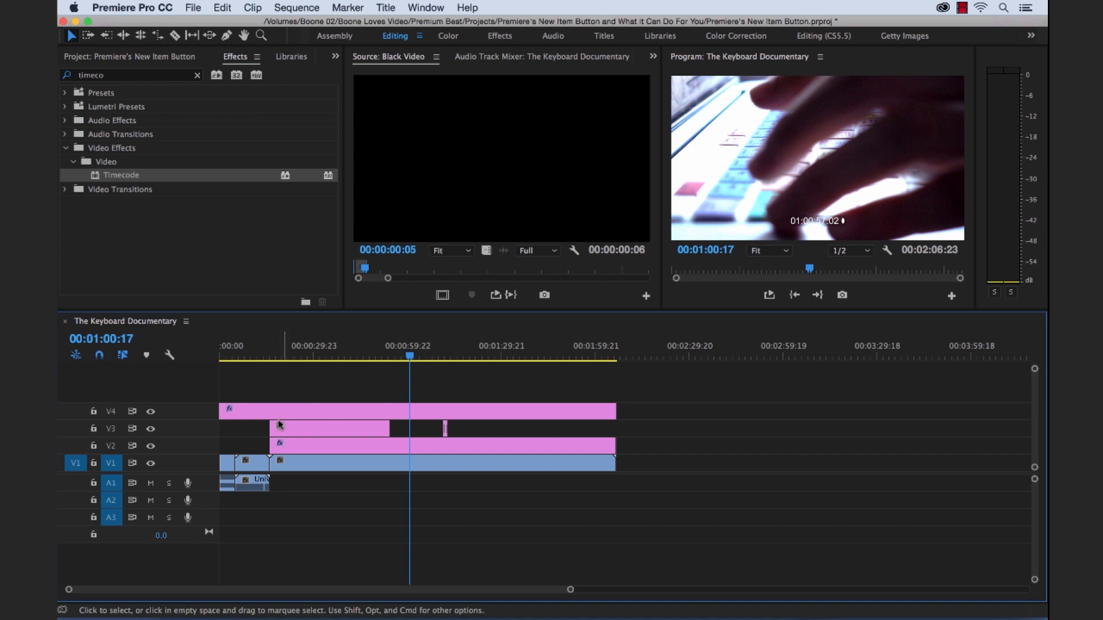
{"action": "mouse_move", "coordinate": [129, 54]}
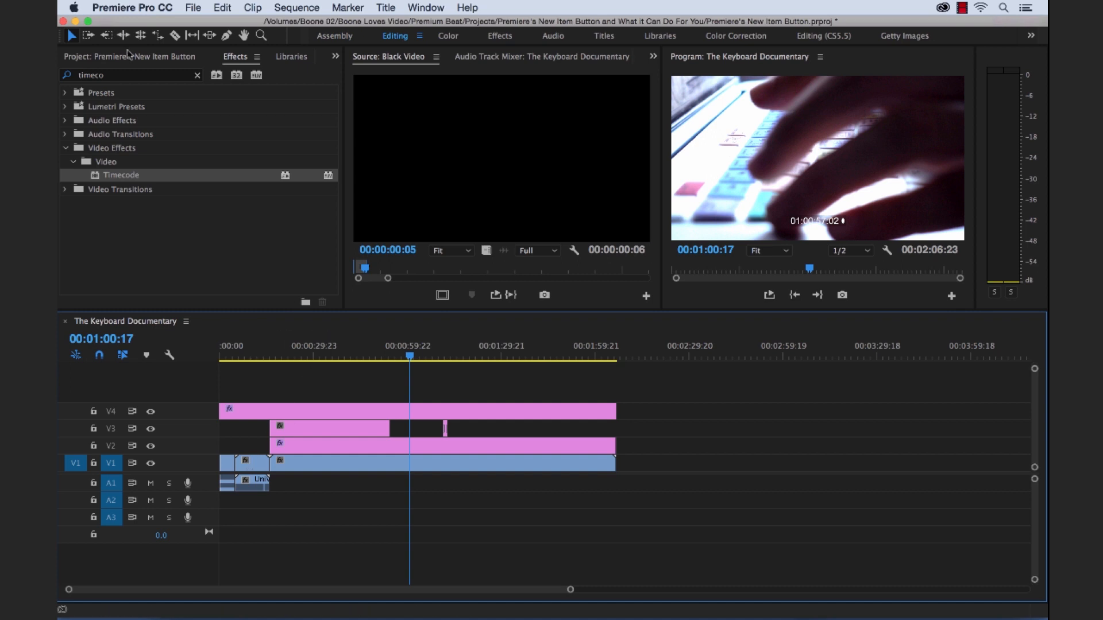
{"action": "left_click", "coordinate": [130, 58]}
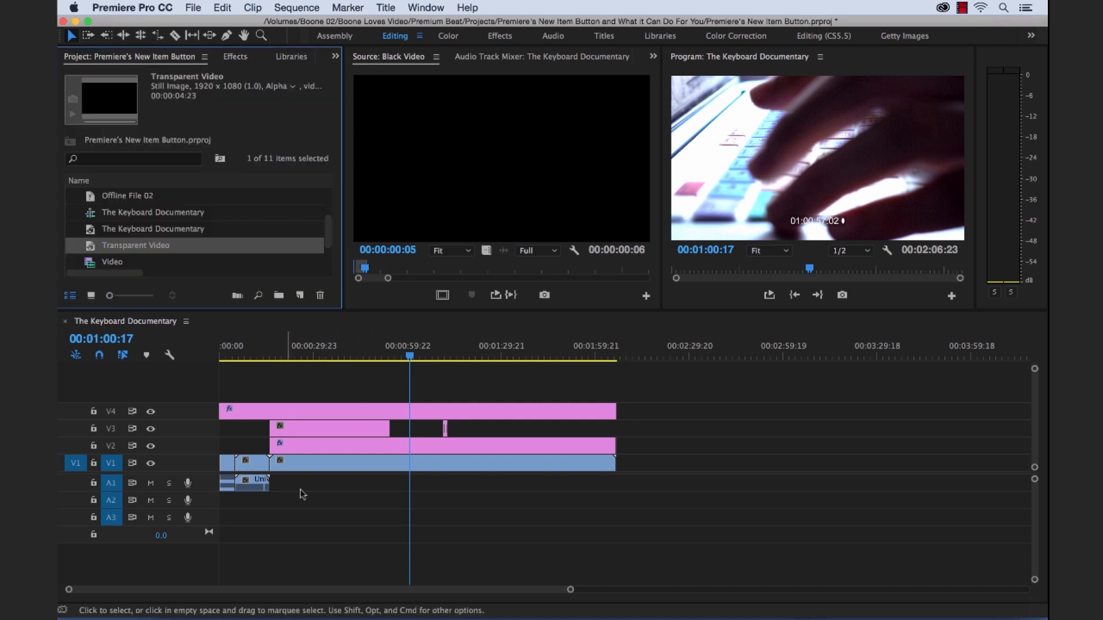
{"action": "mouse_move", "coordinate": [365, 496]}
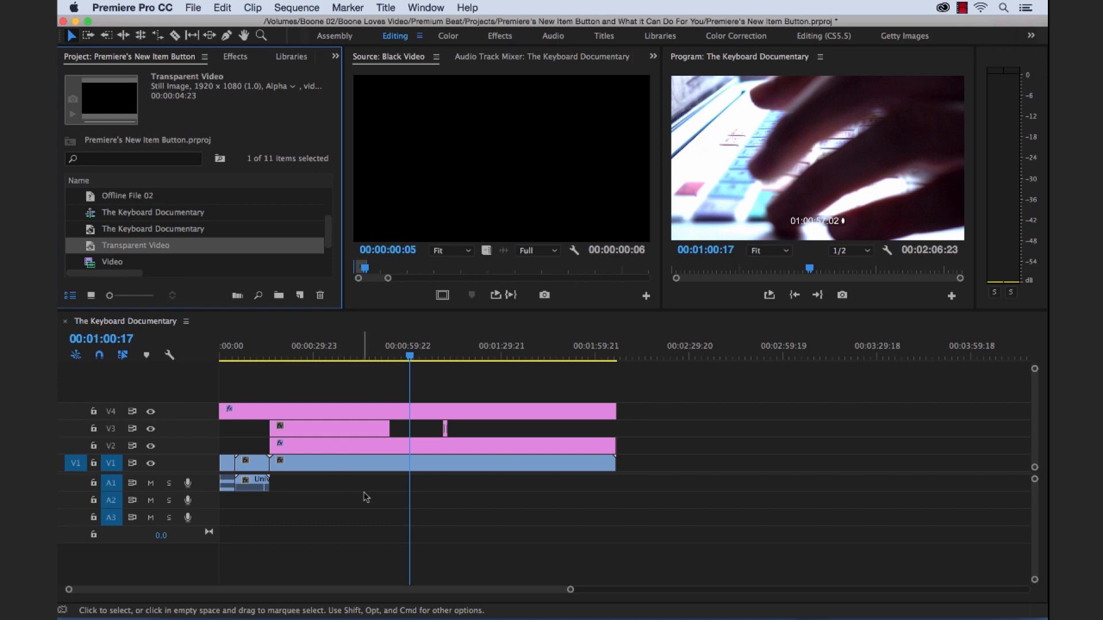